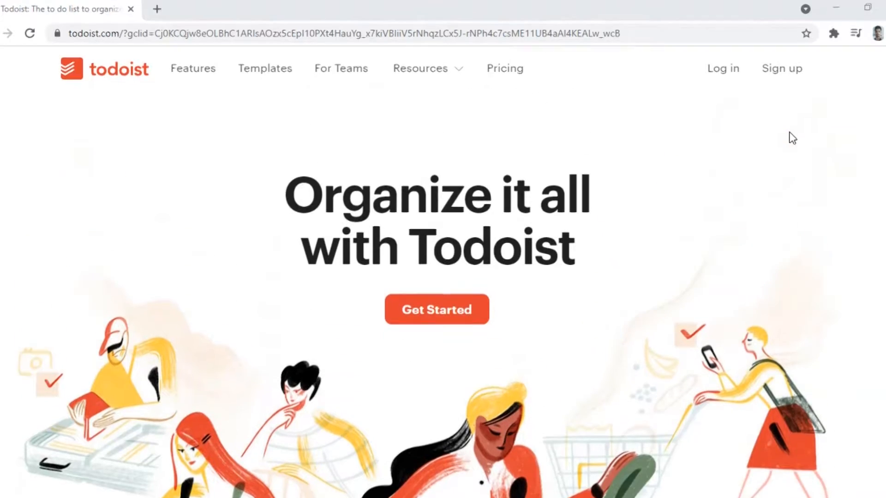
Scroll the todoist.com homepage down to the 1.5 billion tasks statistic and testimonial
{"action": "scroll", "scroll_direction": "down", "scroll_amount": 3}
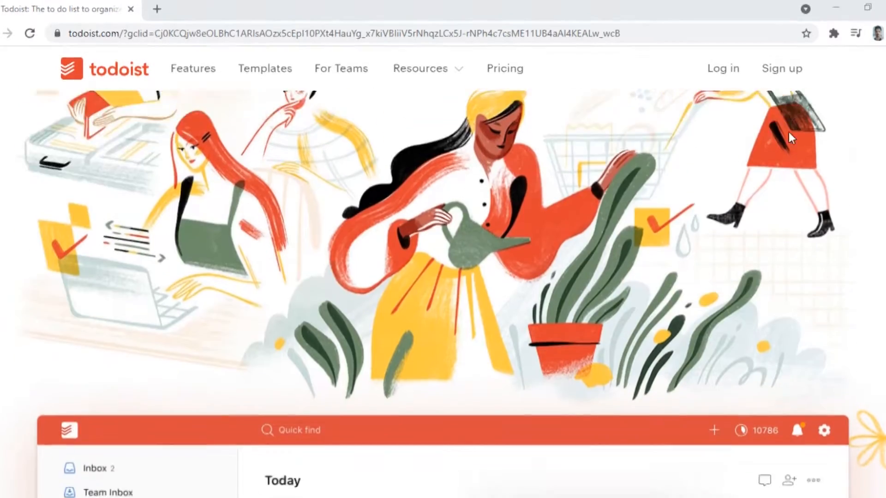
{"action": "scroll", "scroll_direction": "down", "scroll_amount": 3}
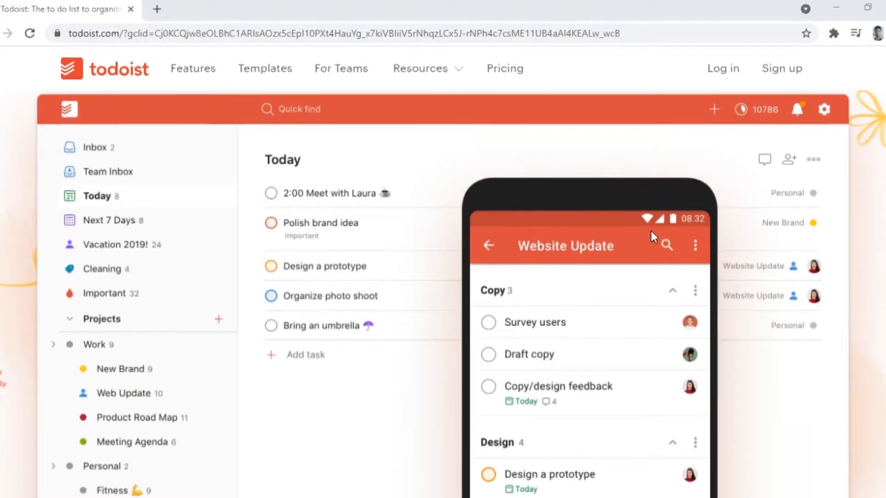
{"action": "scroll", "scroll_direction": "down", "scroll_amount": 3}
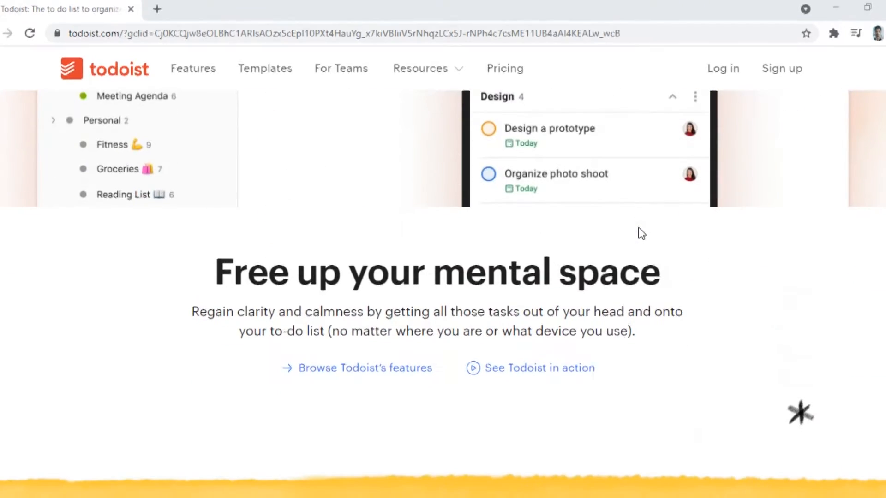
{"action": "scroll", "scroll_direction": "down", "scroll_amount": 3}
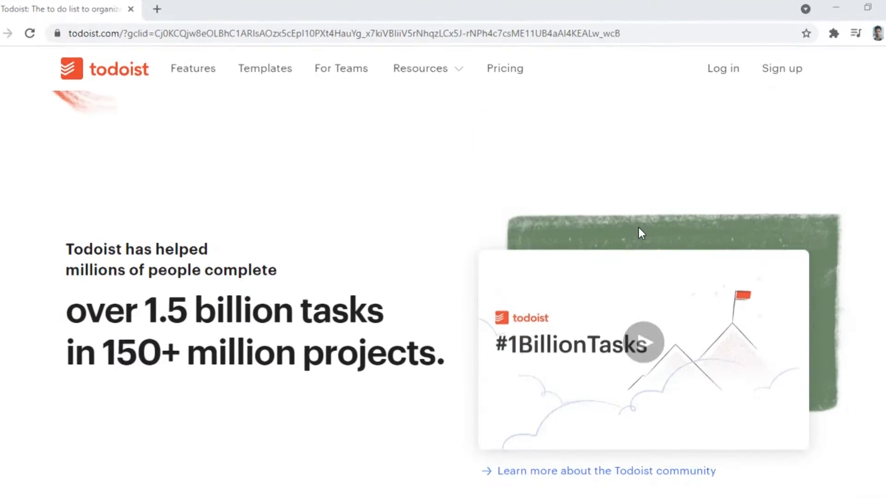
{"action": "scroll", "scroll_direction": "down", "scroll_amount": 3}
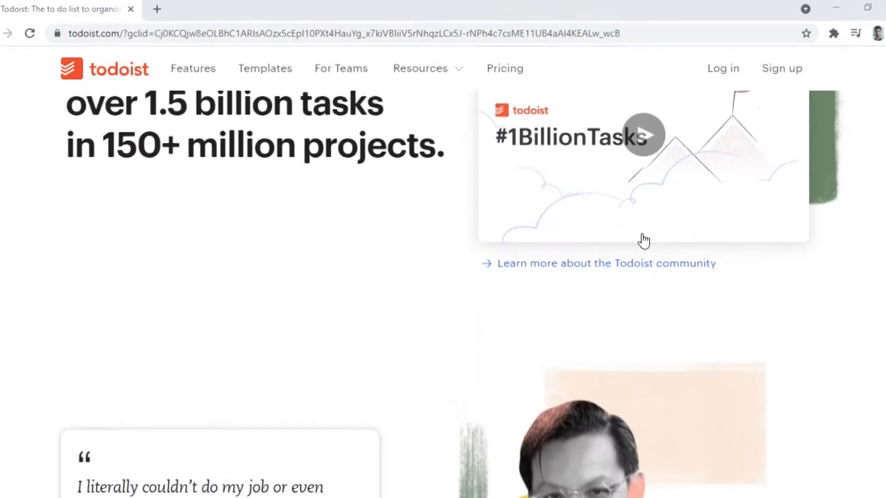
{"action": "scroll", "scroll_direction": "down", "scroll_amount": 3}
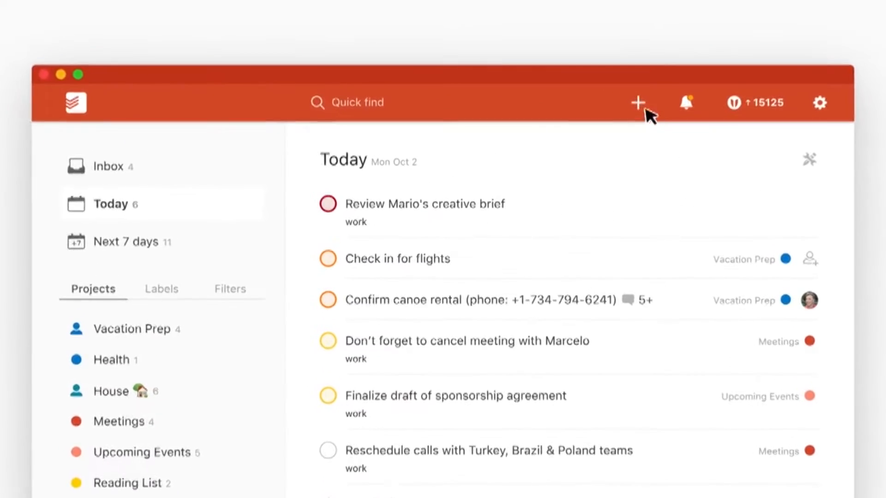
Draft 'Water the plants every monday', then save a Staff Meeting task due Nov 19
{"action": "left_click", "coordinate": [637, 103]}
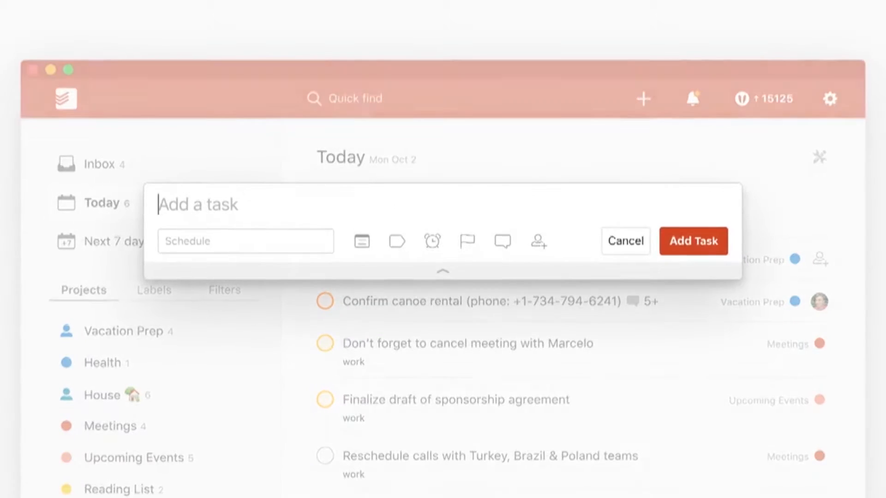
{"action": "type", "text": "Water the plants"}
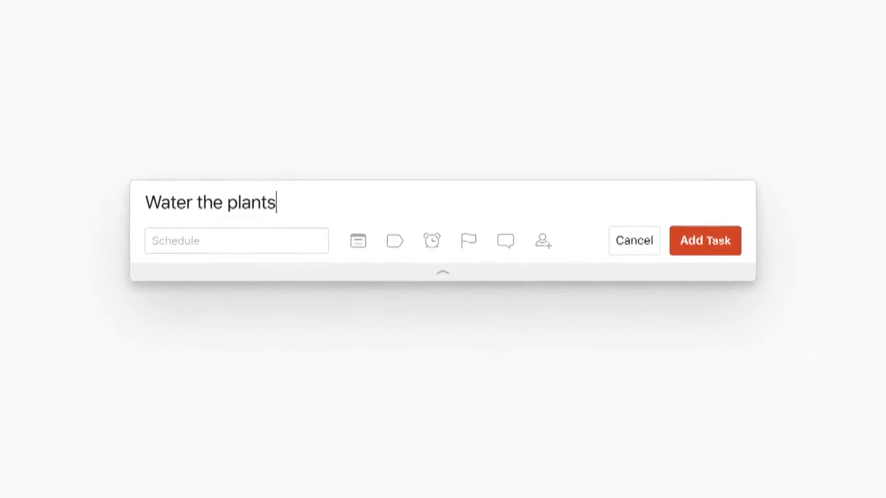
{"action": "type", "text": "ev"}
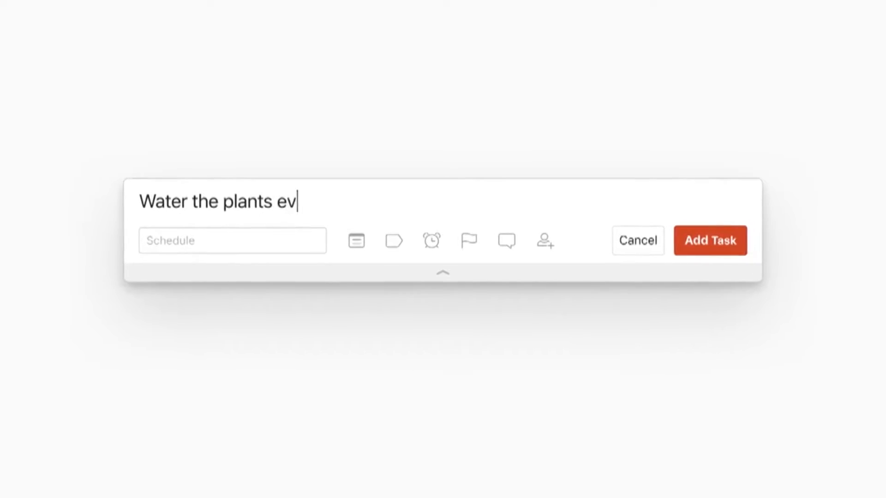
{"action": "type", "text": "ery monday"}
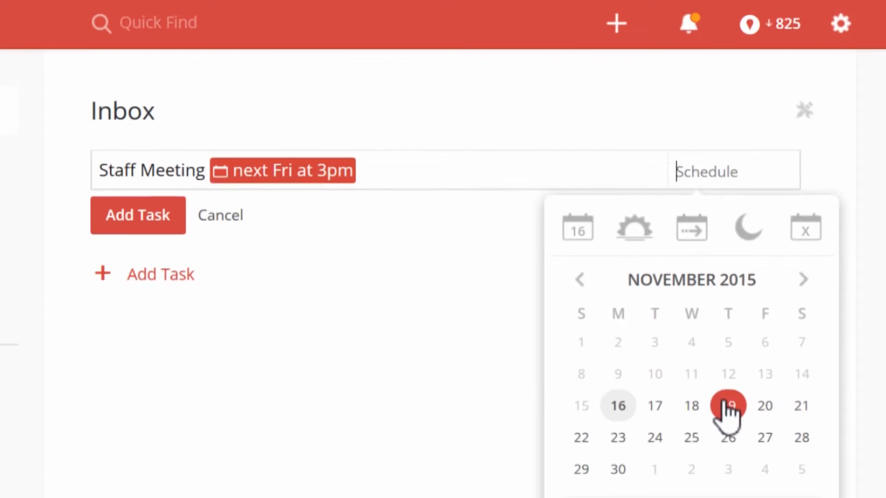
{"action": "left_click", "coordinate": [728, 405]}
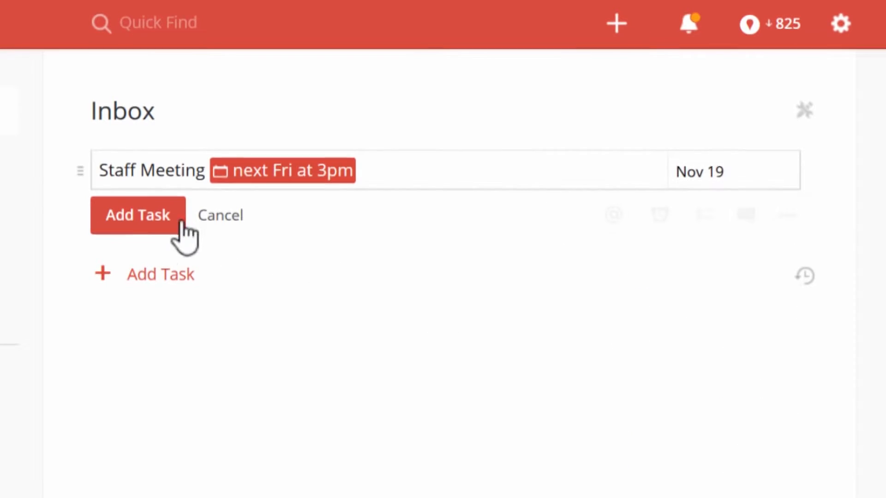
{"action": "key", "text": "Enter"}
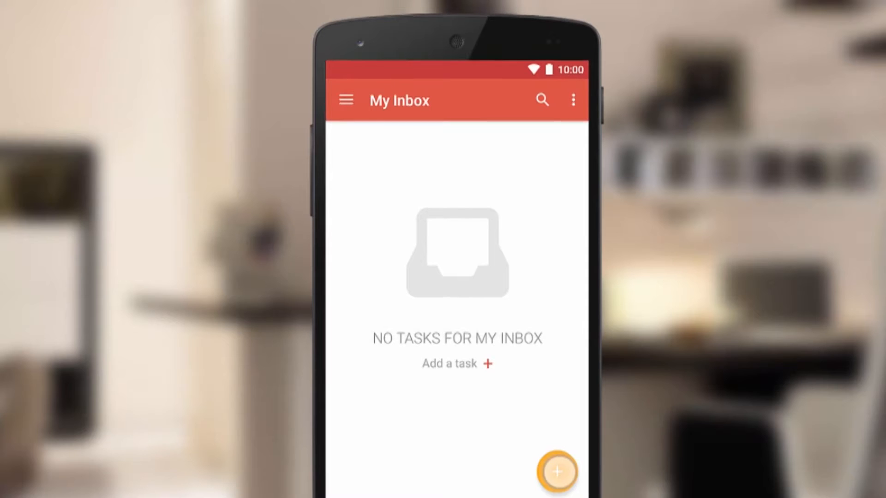
Start a 'Planning Mee' task on the phone and assign Book Hotel to a teammate
{"action": "left_click", "coordinate": [557, 472]}
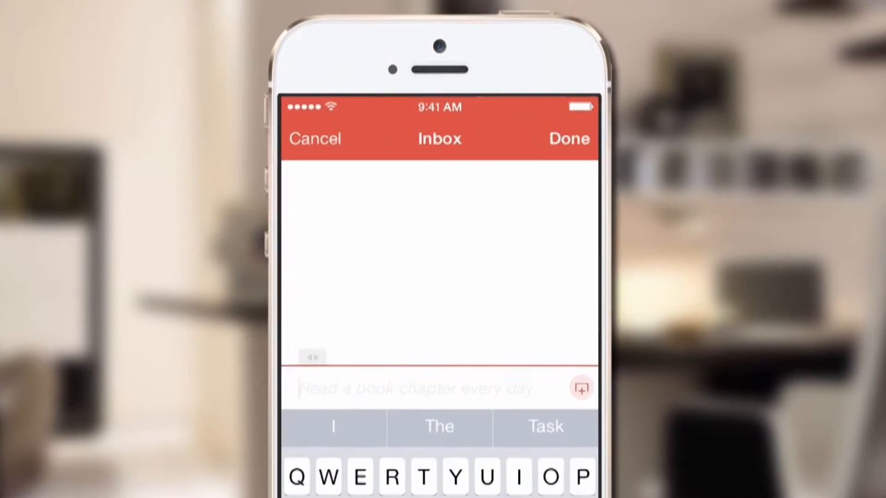
{"action": "type", "text": "Planning Mee"}
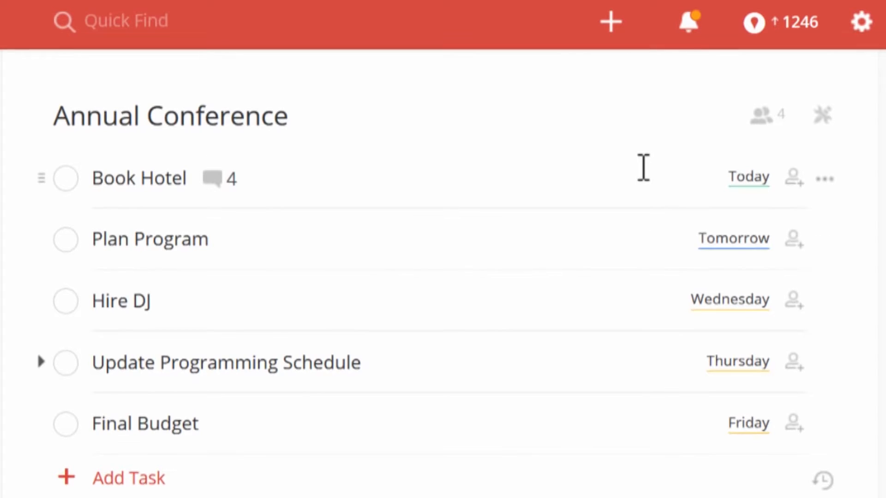
{"action": "left_click", "coordinate": [793, 178]}
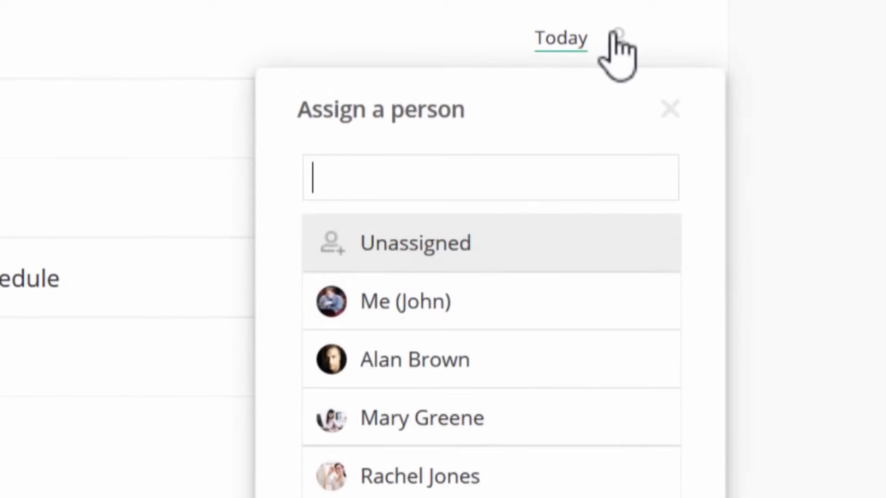
{"action": "mouse_move", "coordinate": [556, 365]}
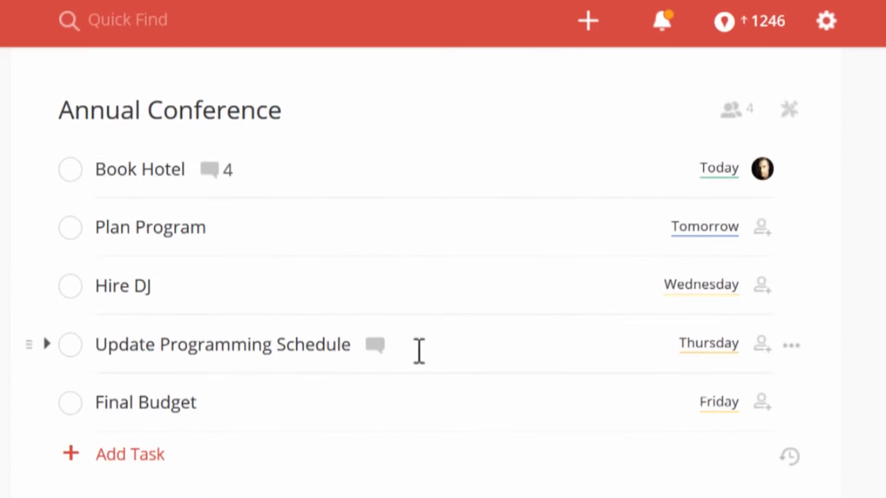
Add a 'Conference Call tomorrow' task in the Annual Conference project
{"action": "left_click", "coordinate": [587, 20]}
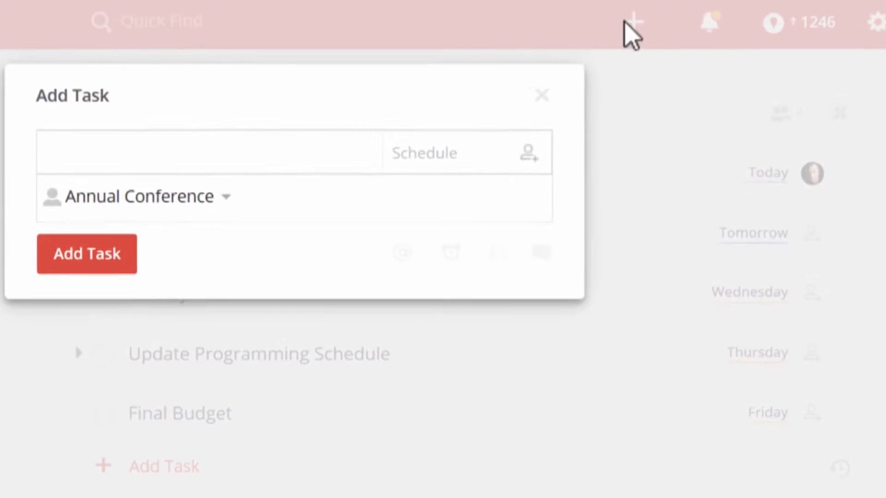
{"action": "type", "text": "Conference Call tomorrow"}
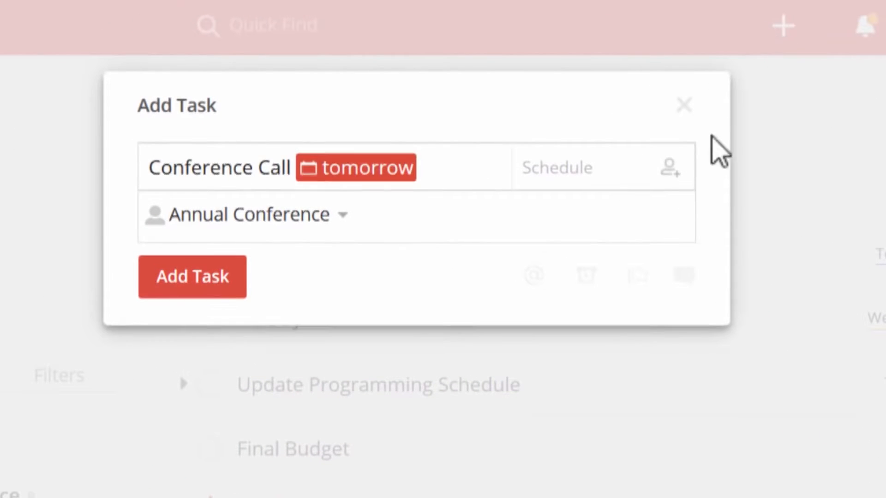
{"action": "left_click", "coordinate": [670, 167]}
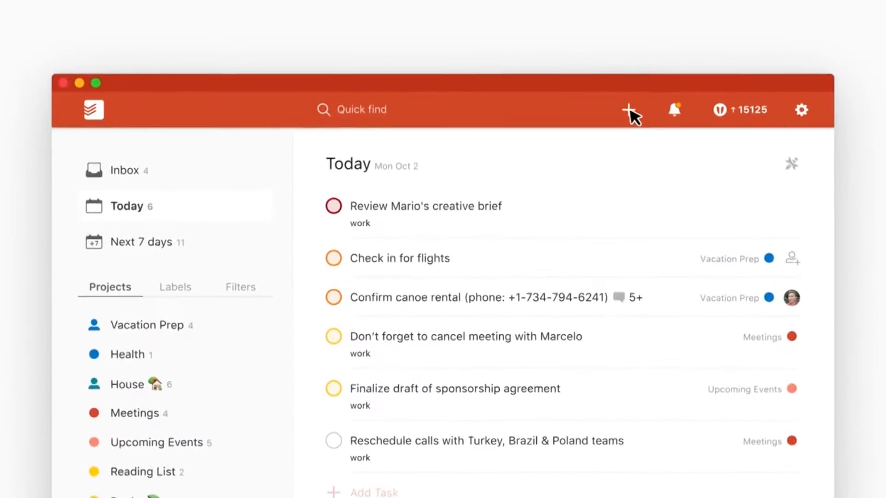
Draft 'Water the plants every monday #' and pick its due date from the calendar
{"action": "left_click", "coordinate": [632, 110]}
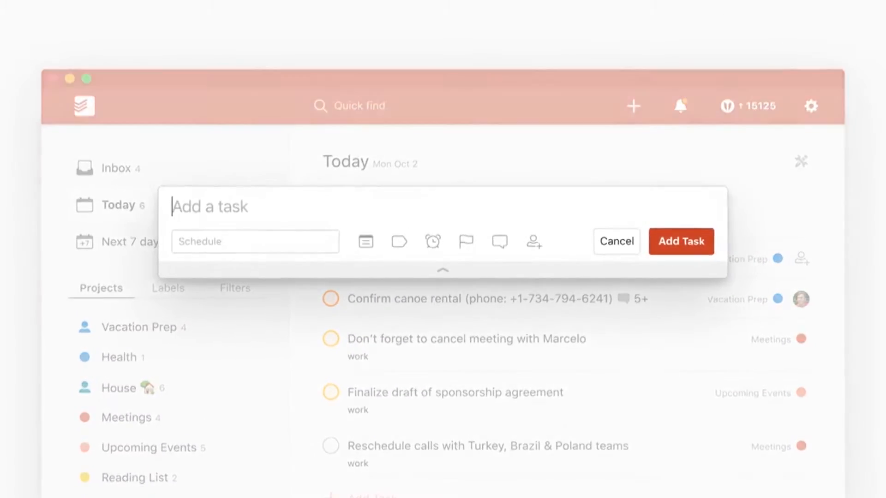
{"action": "type", "text": "Water the plants"}
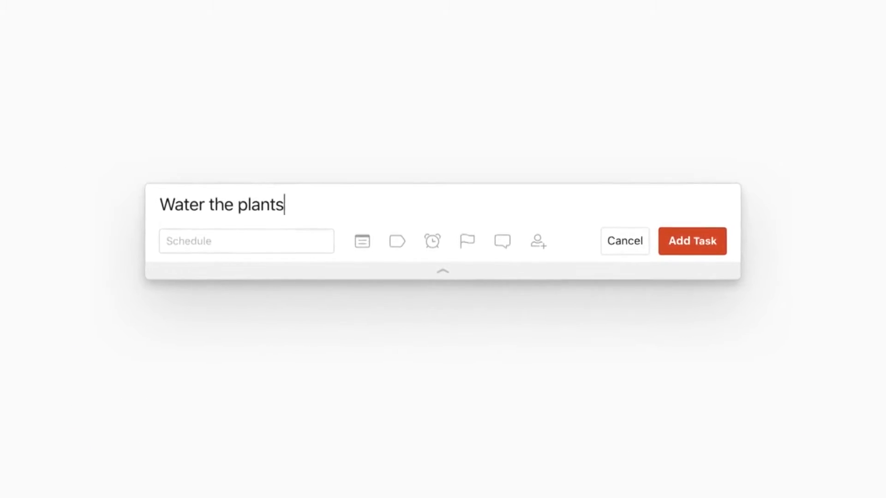
{"action": "type", "text": "eve"}
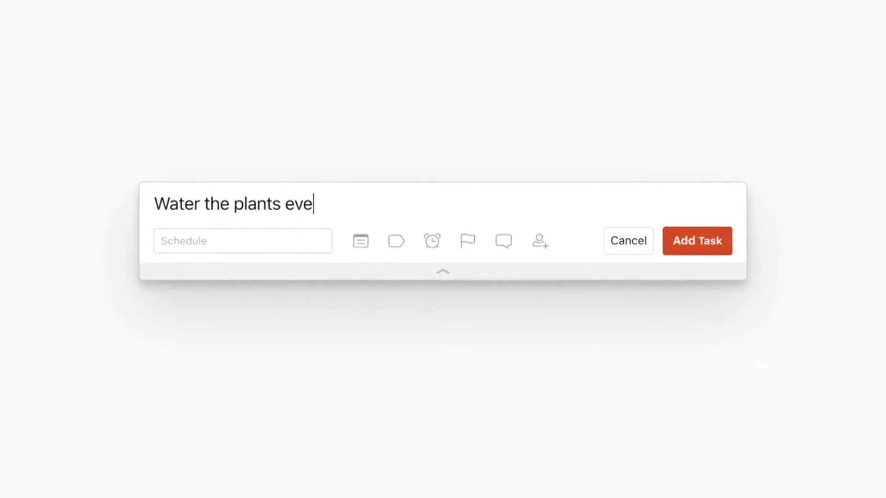
{"action": "type", "text": "ry monday"}
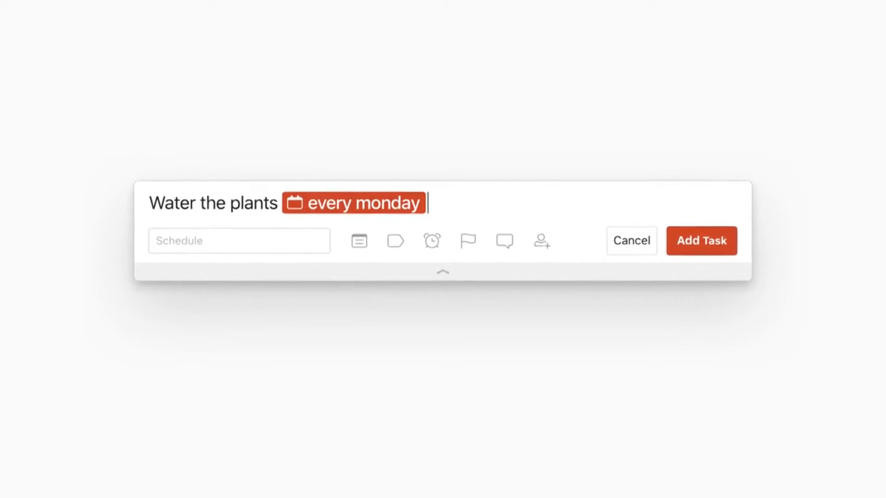
{"action": "type", "text": "#"}
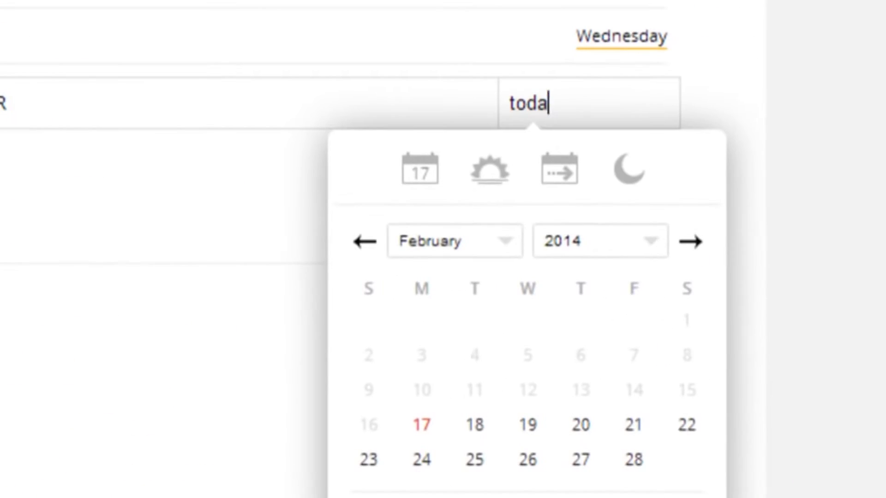
{"action": "left_click", "coordinate": [579, 425]}
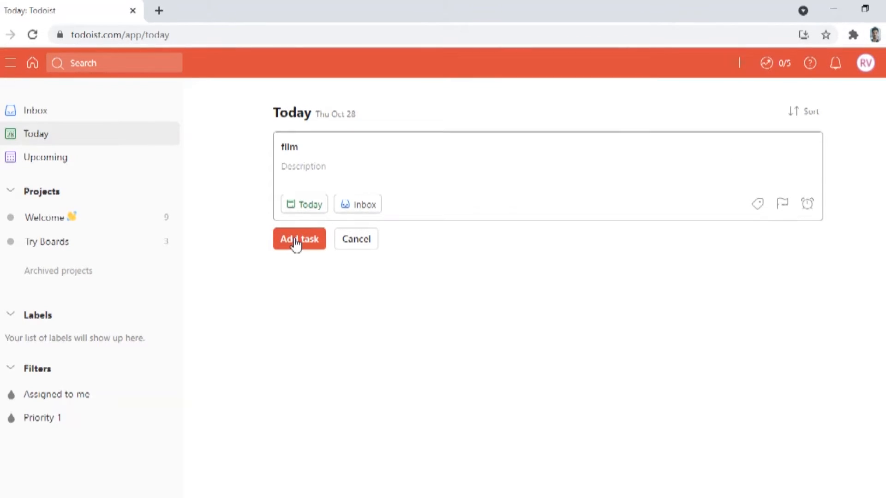
Add the film task to Today, then open task 'new' with its red priority flag
{"action": "left_click", "coordinate": [299, 239]}
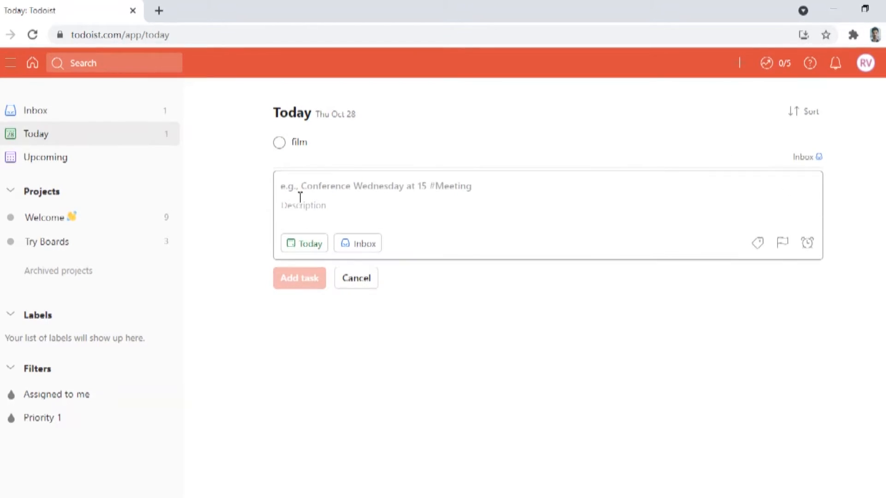
{"action": "left_click", "coordinate": [304, 244]}
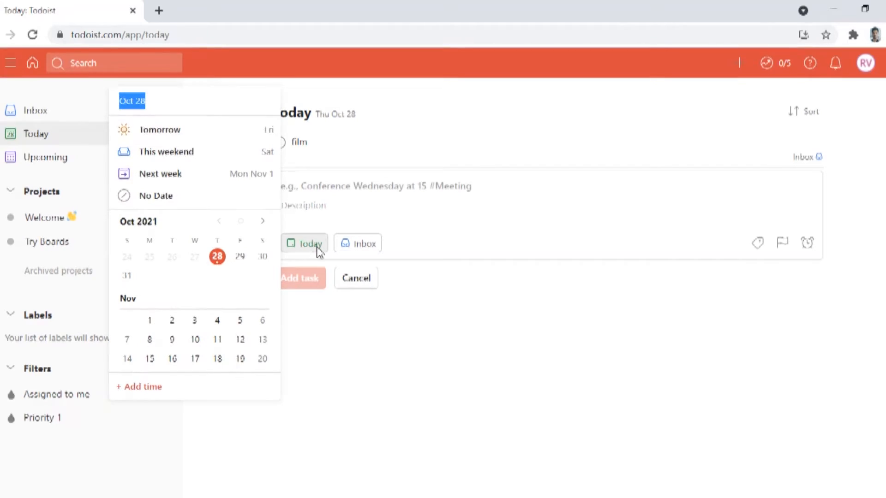
{"action": "left_click", "coordinate": [304, 243]}
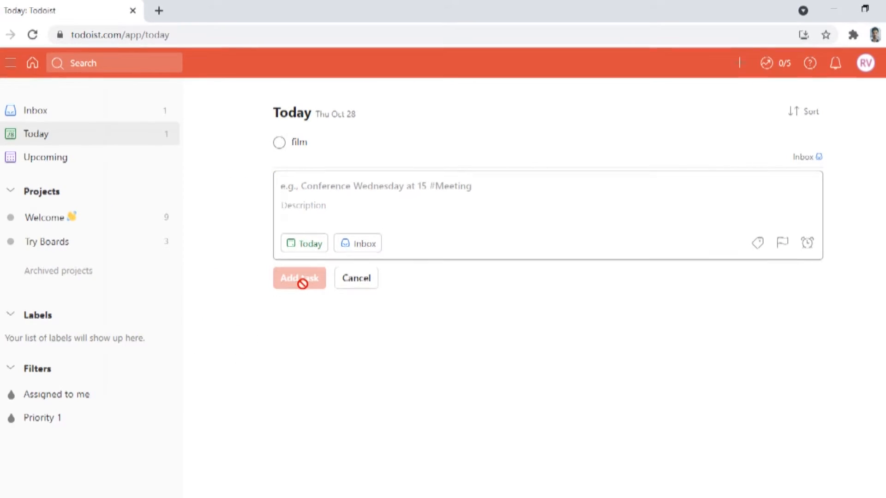
{"action": "left_click", "coordinate": [279, 142]}
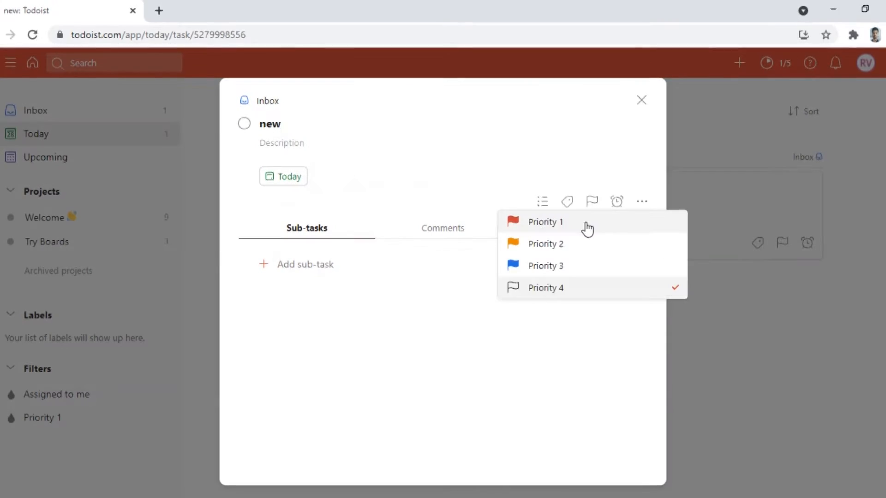
{"action": "left_click", "coordinate": [545, 221]}
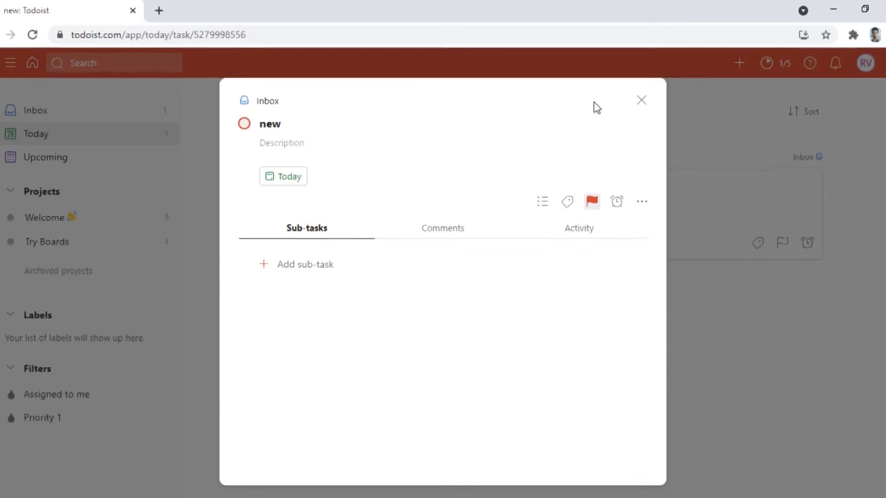
{"action": "mouse_move", "coordinate": [360, 260]}
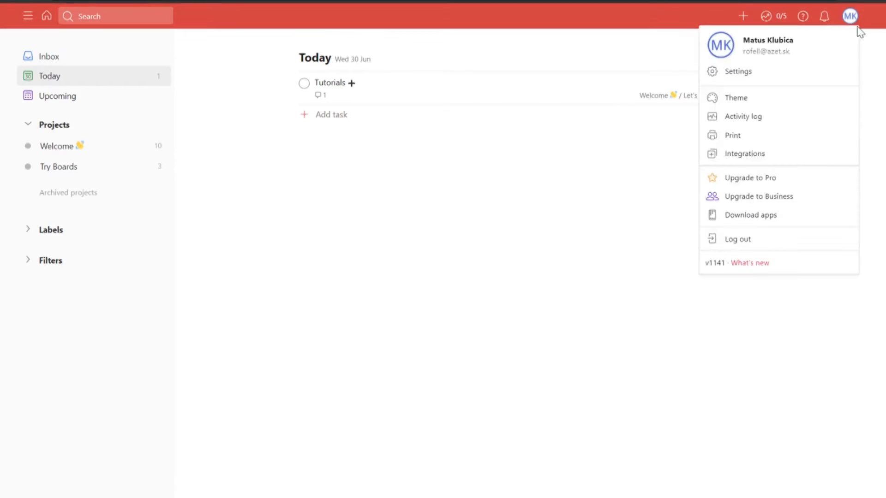
{"action": "mouse_move", "coordinate": [744, 154]}
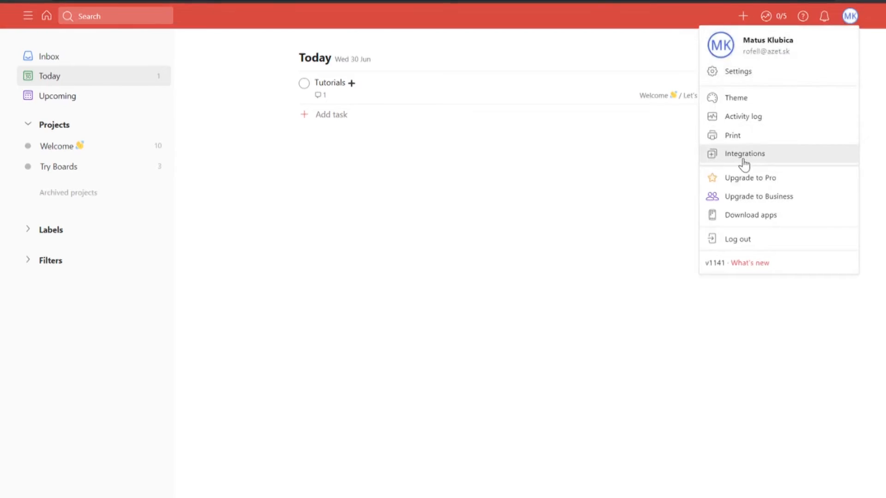
Open Integrations settings and scroll through Zapier, Google Calendar, calendar feeds and API token
{"action": "left_click", "coordinate": [744, 153]}
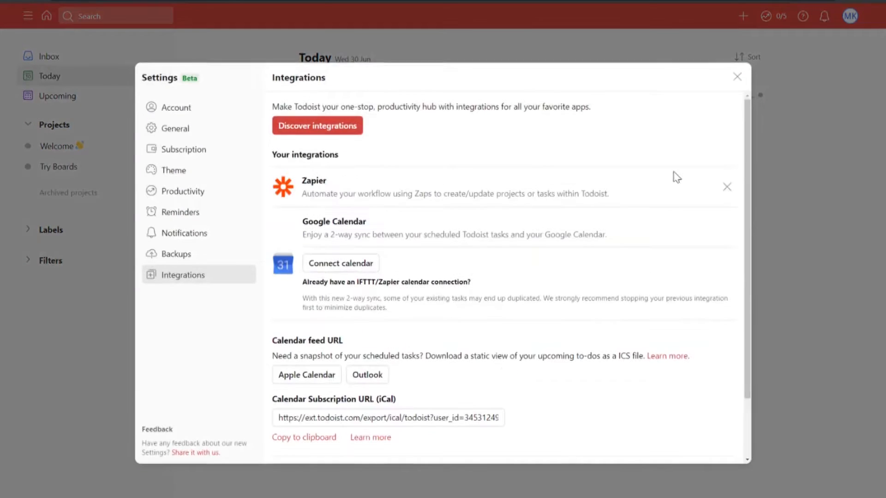
{"action": "mouse_move", "coordinate": [184, 232]}
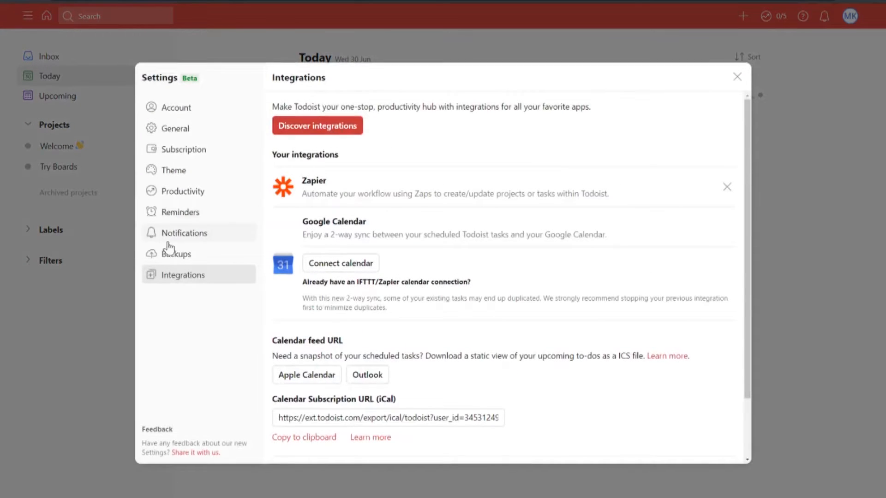
{"action": "mouse_move", "coordinate": [341, 262]}
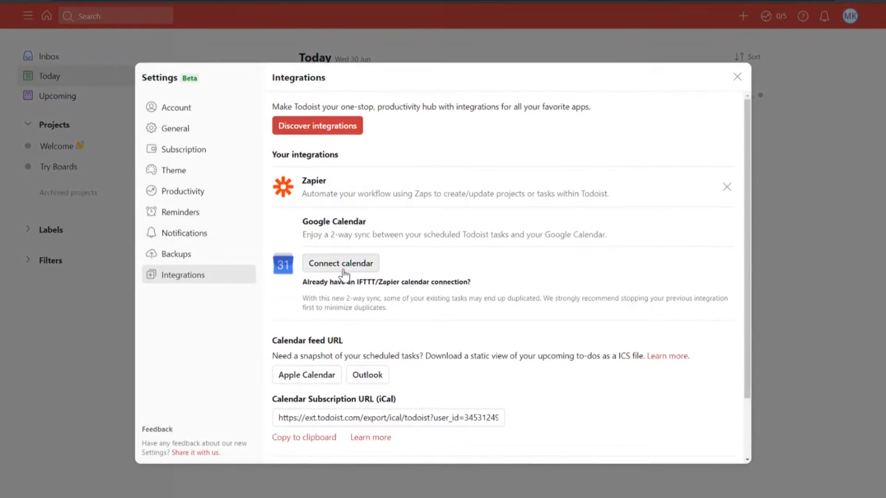
{"action": "scroll", "scroll_direction": "down", "scroll_amount": 3}
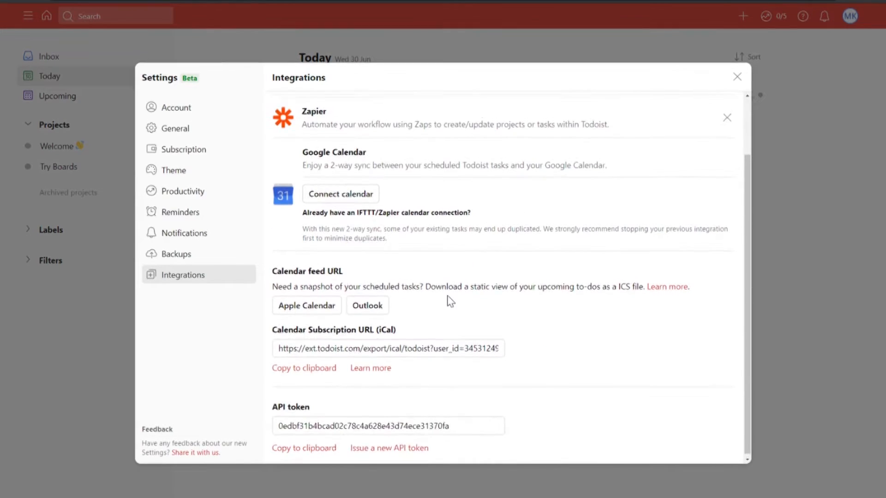
{"action": "scroll", "scroll_direction": "up", "scroll_amount": 3}
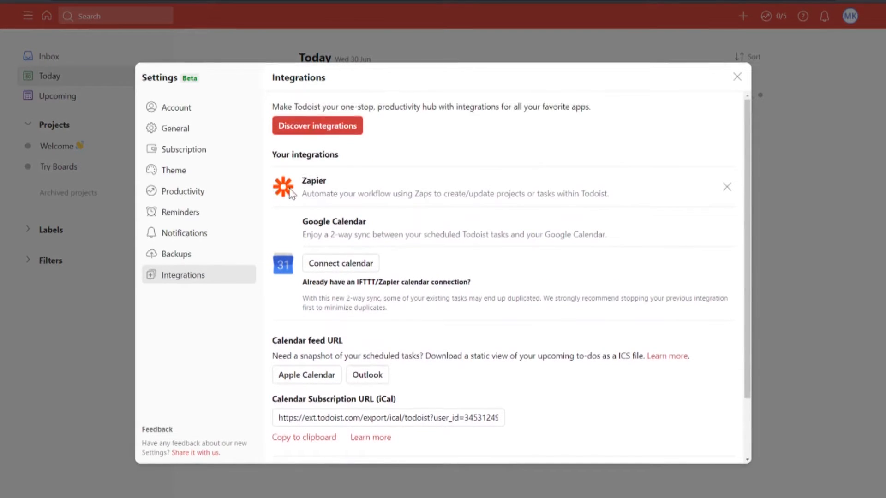
{"action": "mouse_move", "coordinate": [353, 191]}
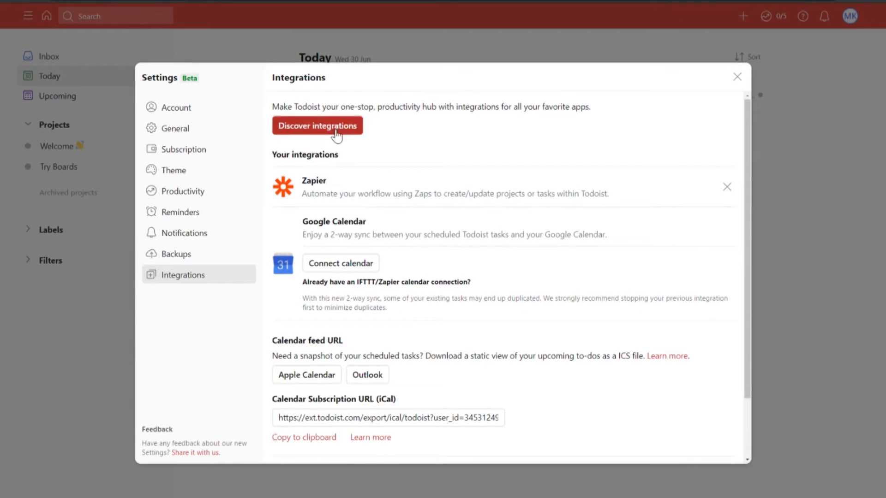
Search the online integrations directory for 'outlo' and open the Outlook integration
{"action": "left_click", "coordinate": [317, 126]}
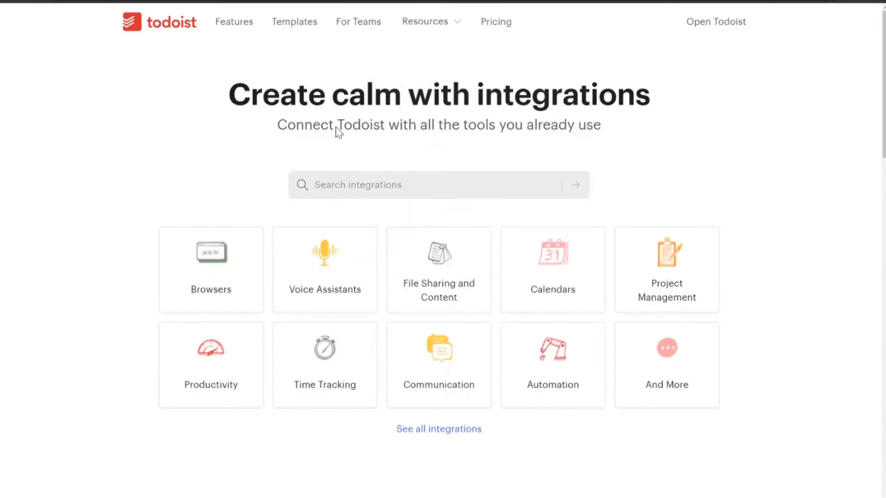
{"action": "left_click", "coordinate": [439, 184]}
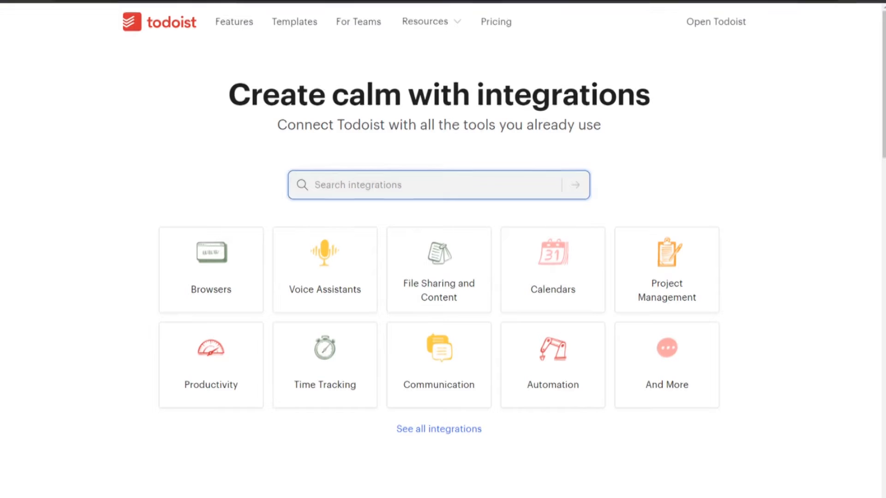
{"action": "type", "text": "outlo"}
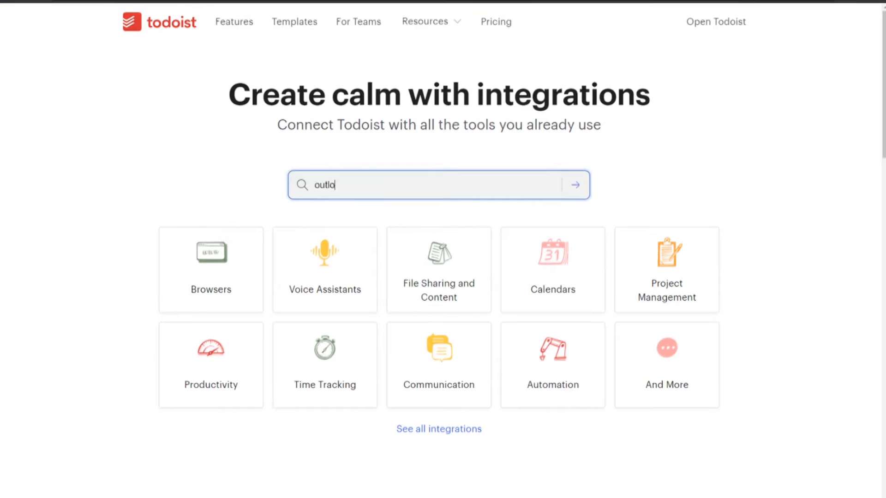
{"action": "left_click", "coordinate": [574, 185]}
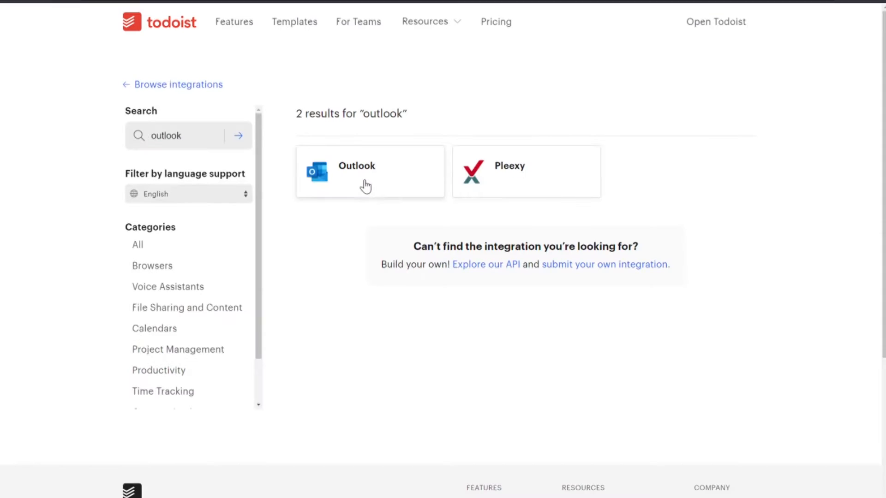
{"action": "left_click", "coordinate": [370, 171]}
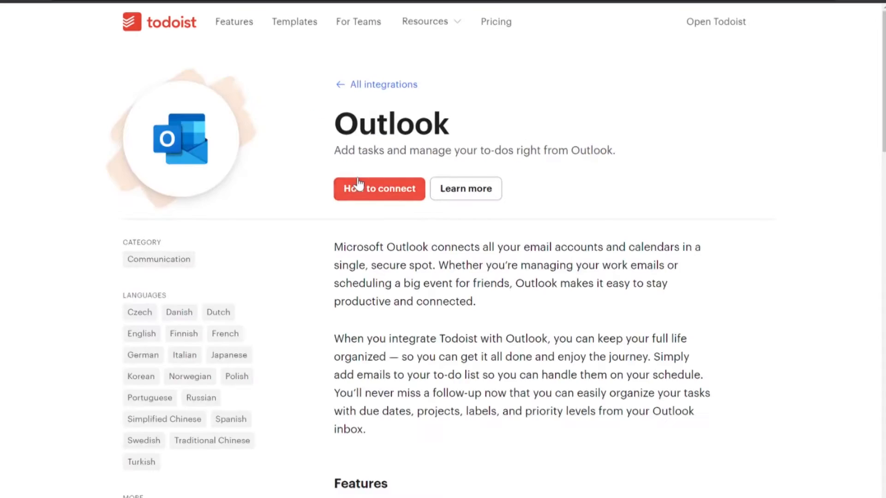
{"action": "mouse_move", "coordinate": [397, 204]}
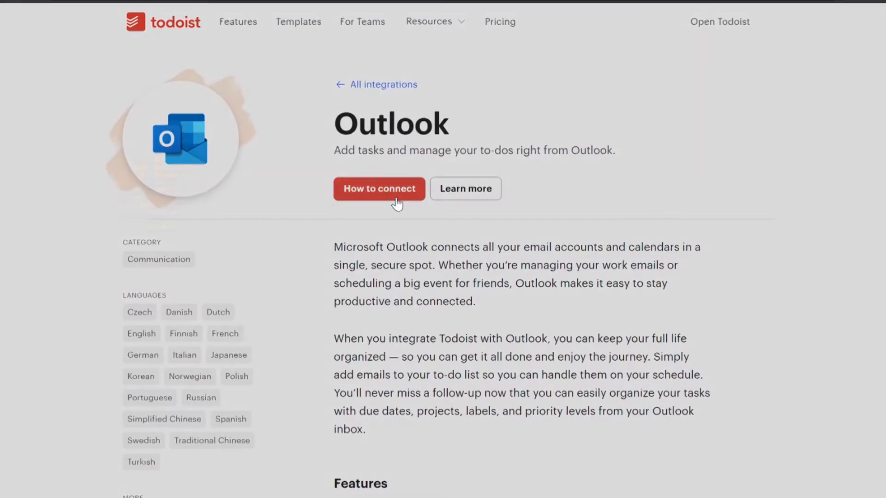
View the Outlook install instructions, dismiss them and scroll the integration page
{"action": "left_click", "coordinate": [378, 188]}
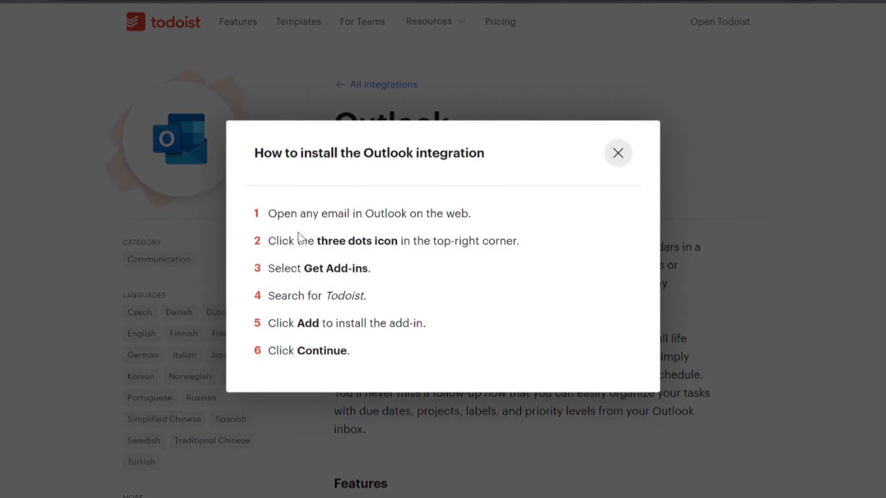
{"action": "mouse_move", "coordinate": [310, 235]}
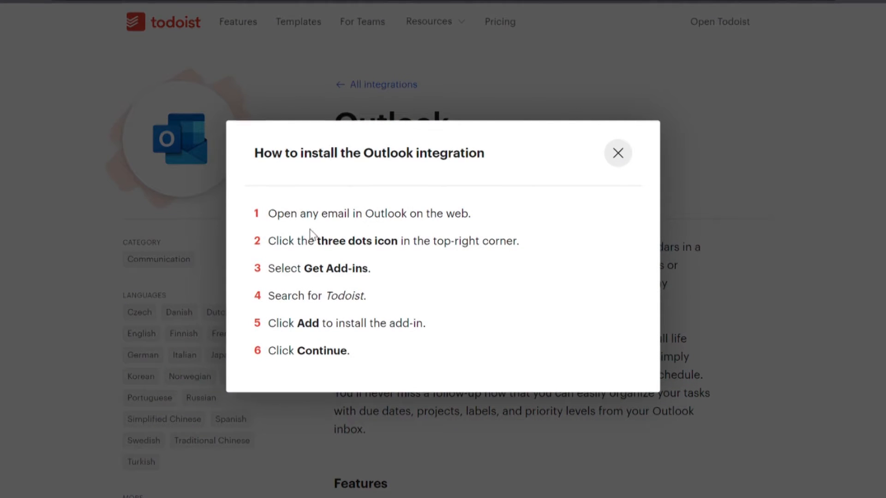
{"action": "mouse_move", "coordinate": [559, 202]}
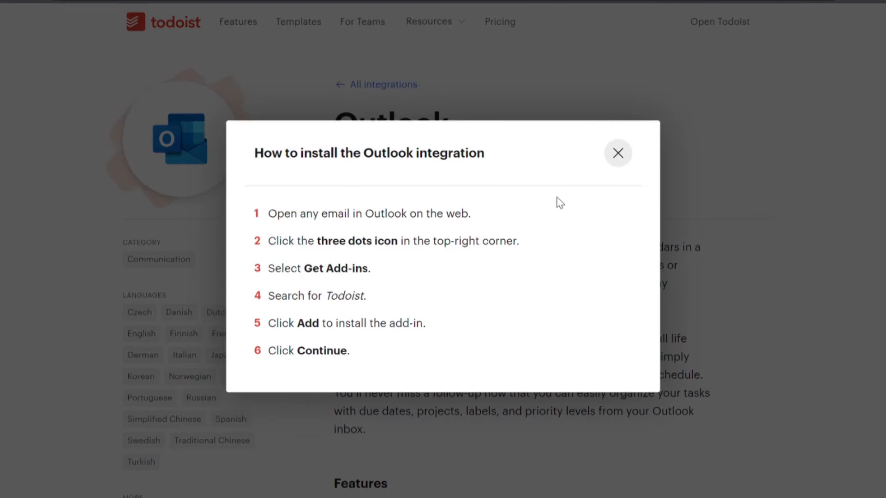
{"action": "left_click", "coordinate": [617, 153]}
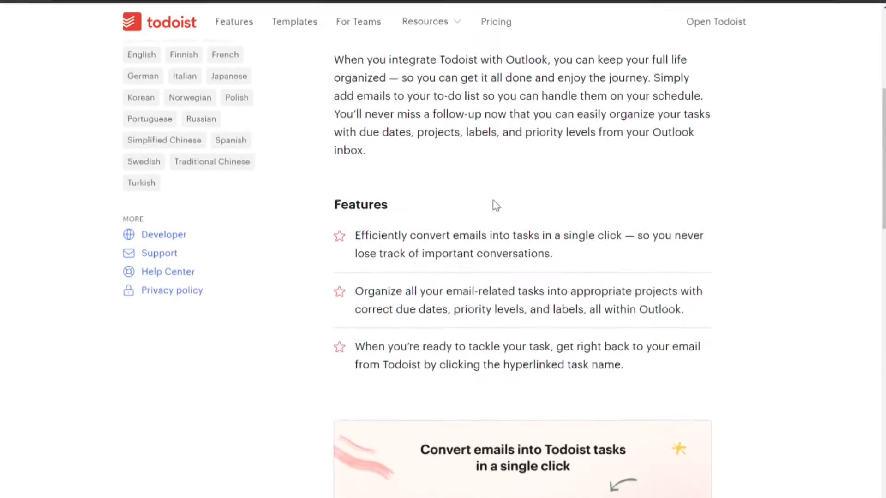
{"action": "scroll", "scroll_direction": "up", "scroll_amount": 3}
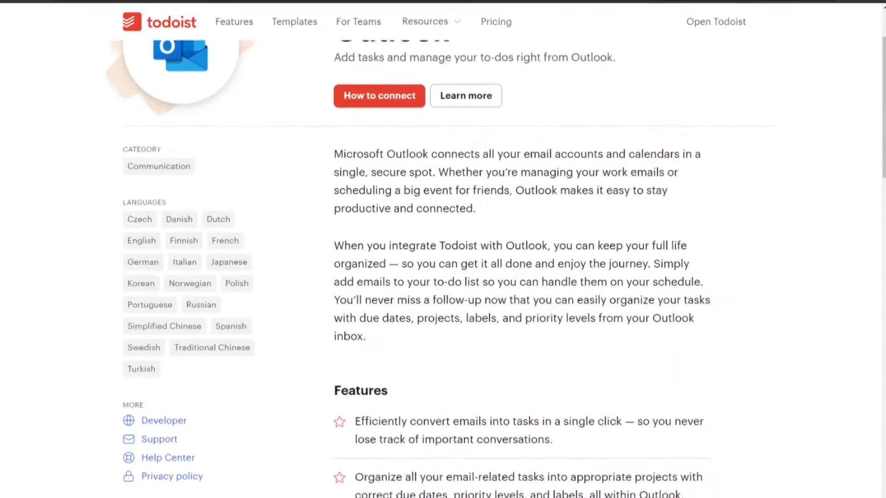
{"action": "scroll", "scroll_direction": "up", "scroll_amount": 3}
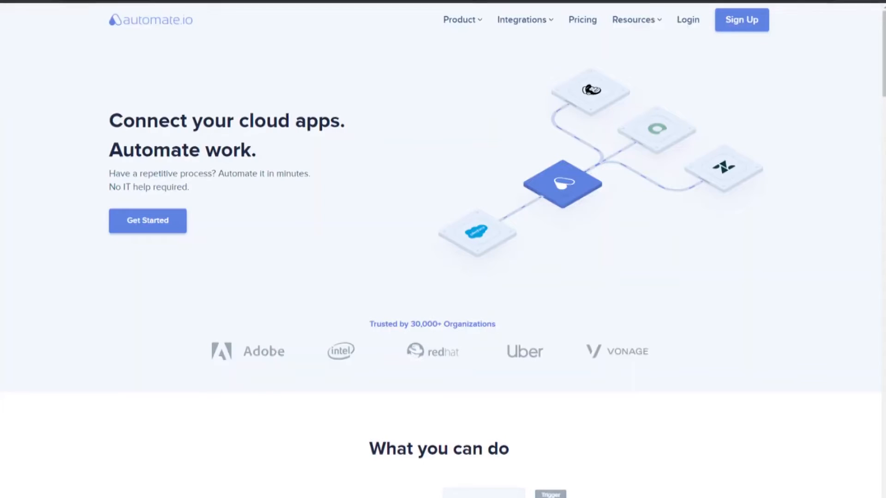
{"action": "mouse_move", "coordinate": [449, 105]}
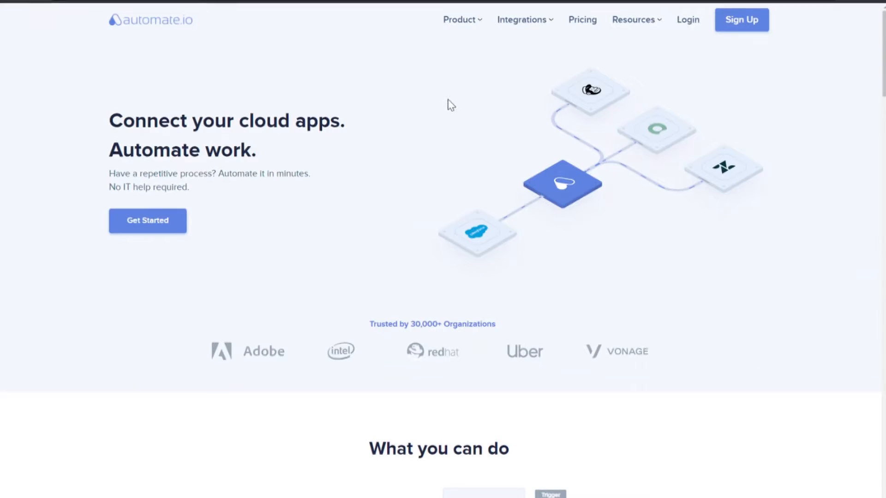
{"action": "mouse_move", "coordinate": [78, 64]}
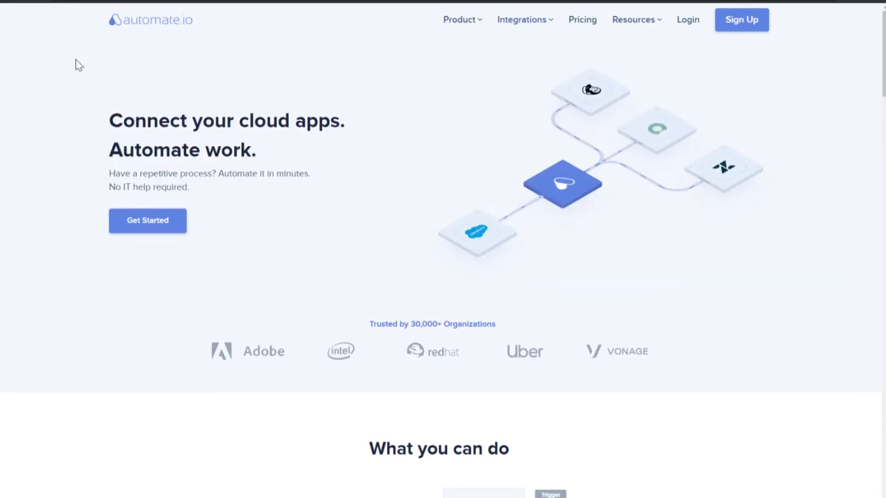
{"action": "mouse_move", "coordinate": [75, 59]}
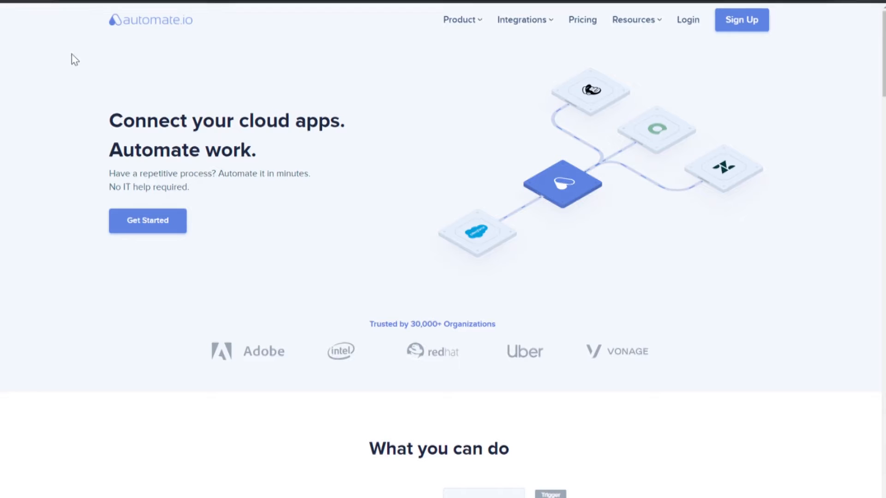
{"action": "mouse_move", "coordinate": [133, 328]}
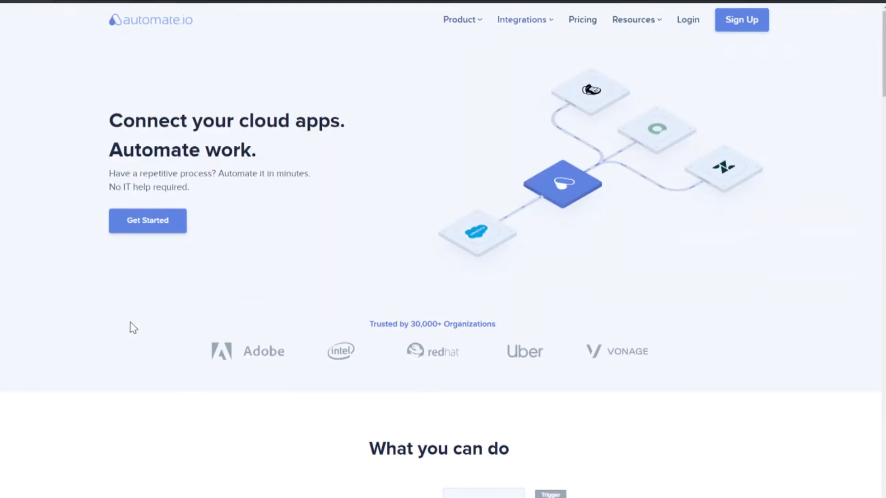
Browse automate.io's popular integrations menu and view all integration categories
{"action": "left_click", "coordinate": [521, 20]}
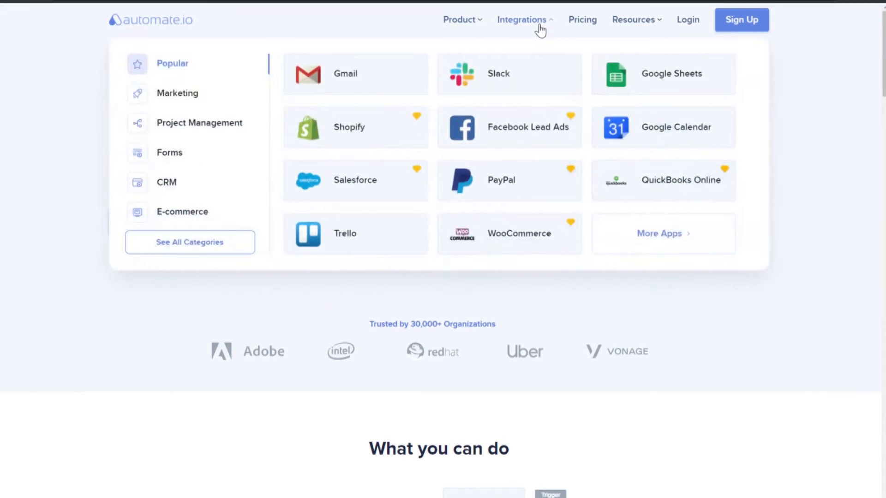
{"action": "mouse_move", "coordinate": [320, 269]}
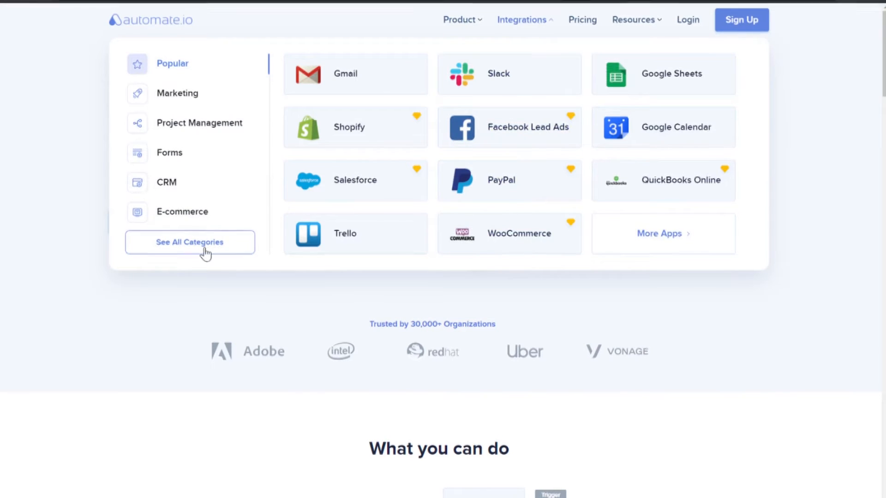
{"action": "left_click", "coordinate": [190, 242]}
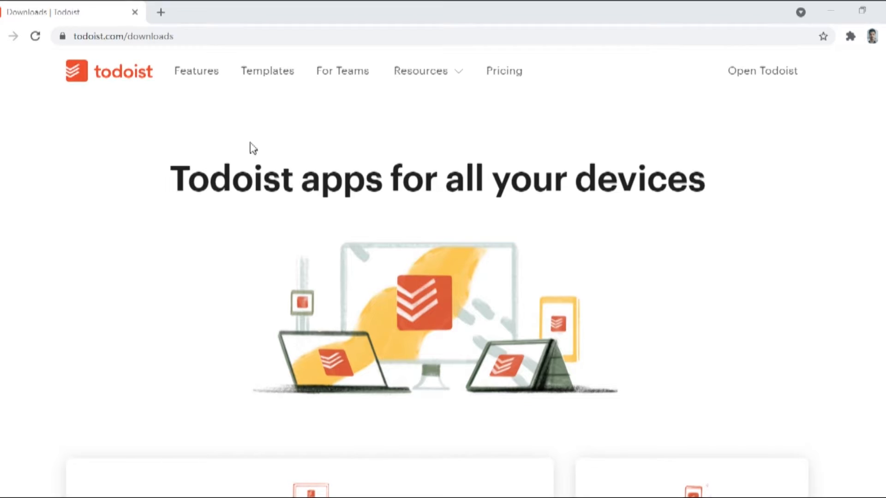
Scroll todoist.com/downloads past Desktop and Mobile to the Browser, Wearable and Email sections
{"action": "scroll", "scroll_direction": "down", "scroll_amount": 3}
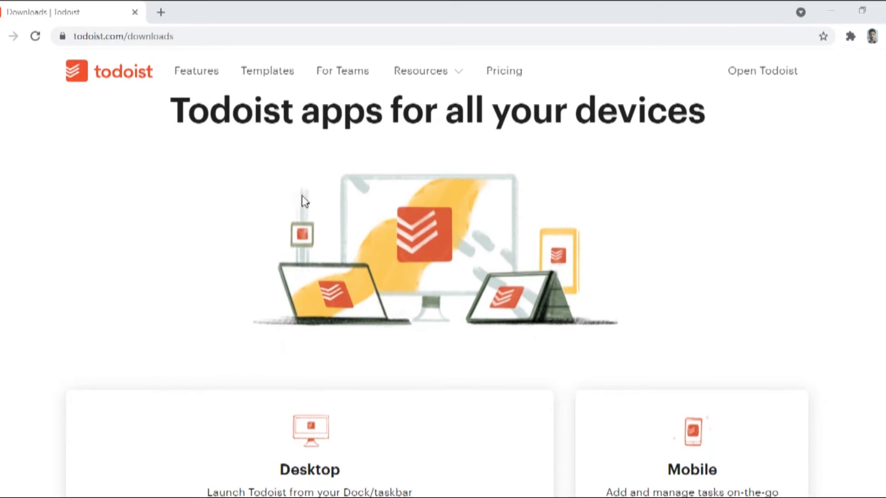
{"action": "mouse_move", "coordinate": [607, 186]}
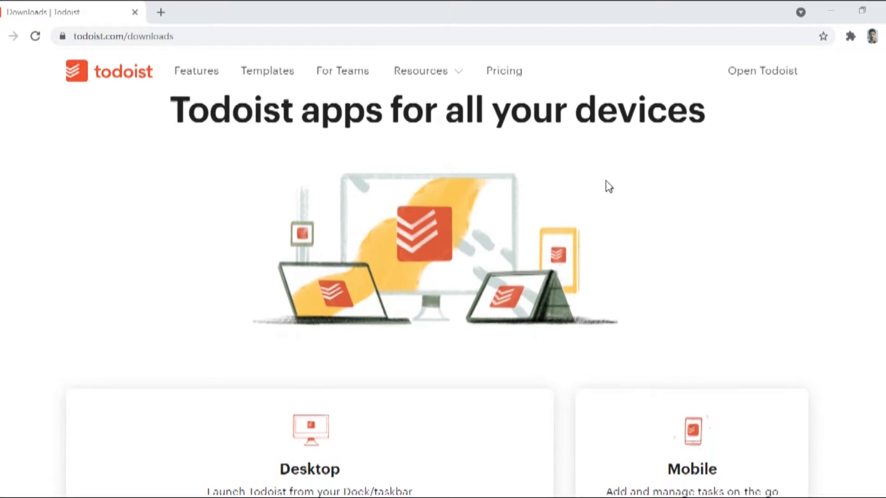
{"action": "scroll", "scroll_direction": "down", "scroll_amount": 3}
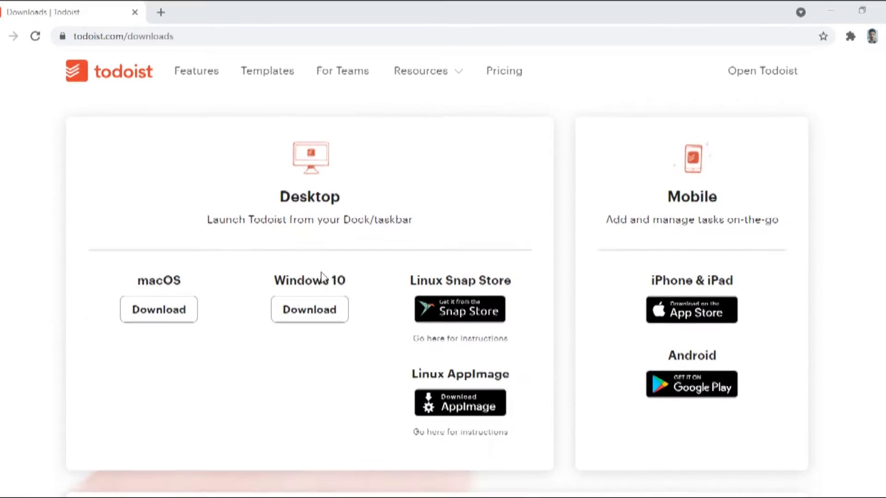
{"action": "mouse_move", "coordinate": [159, 310]}
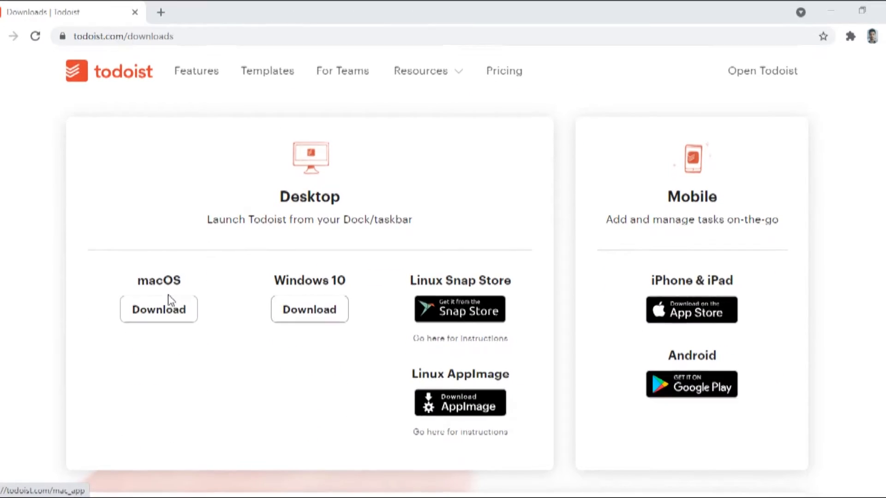
{"action": "mouse_move", "coordinate": [274, 270]}
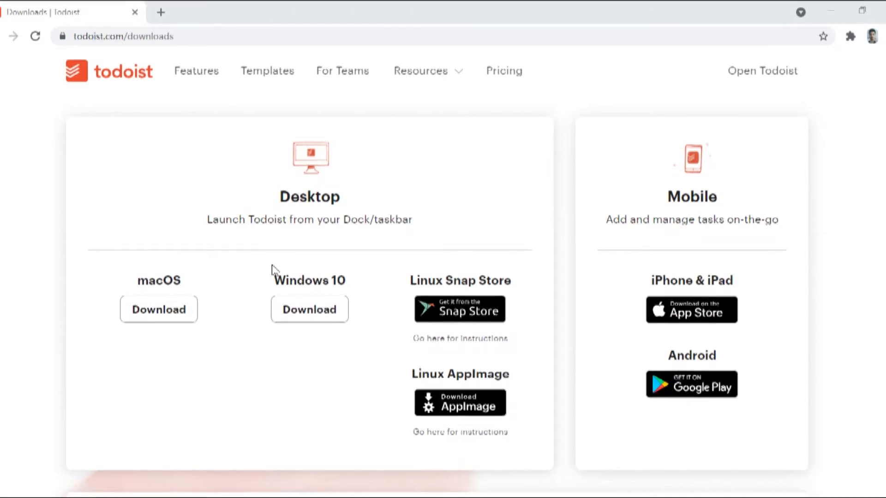
{"action": "mouse_move", "coordinate": [742, 253]}
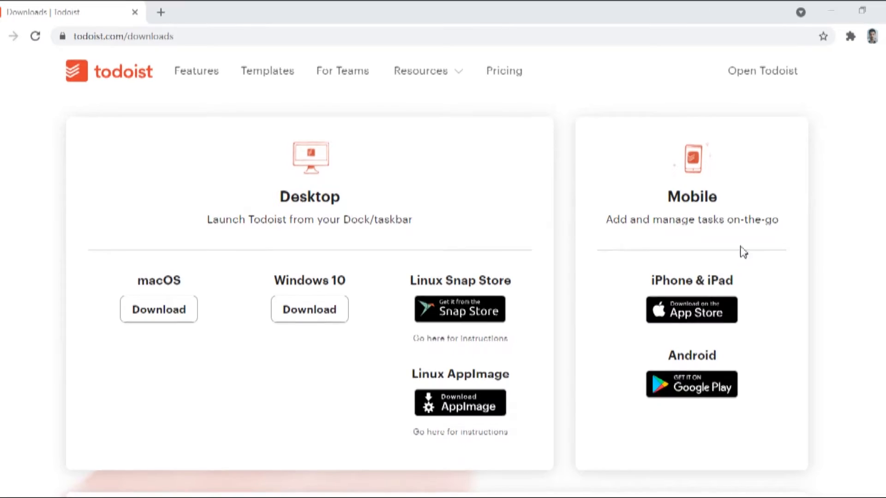
{"action": "mouse_move", "coordinate": [720, 343]}
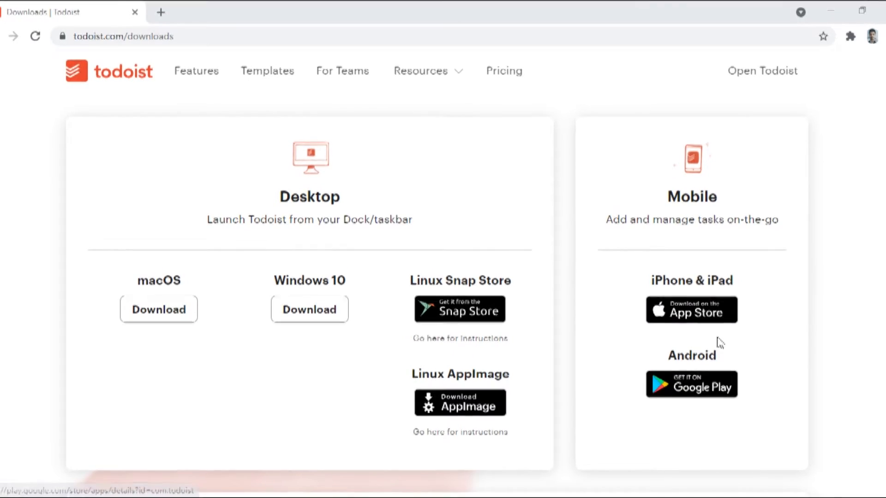
{"action": "scroll", "scroll_direction": "up", "scroll_amount": 3}
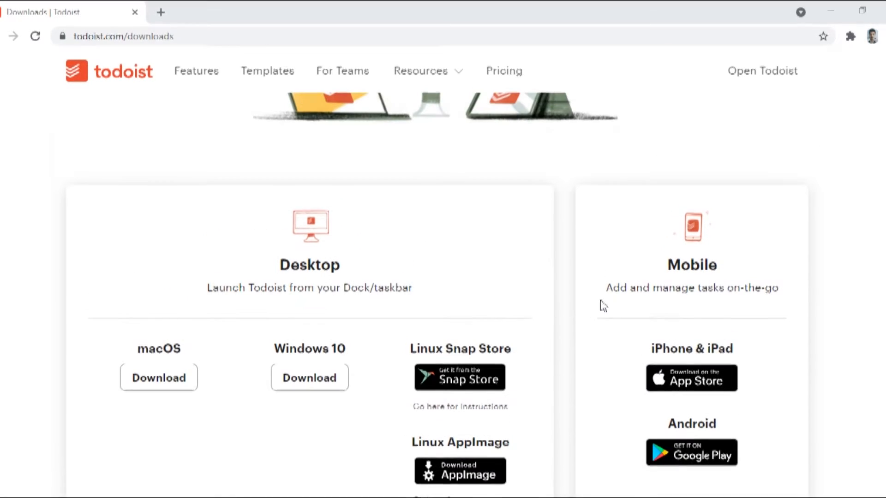
{"action": "scroll", "scroll_direction": "up", "scroll_amount": 3}
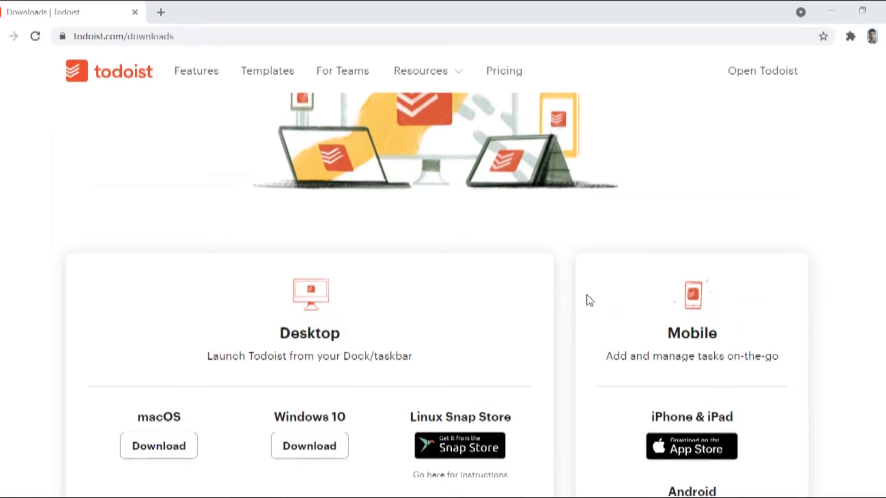
{"action": "scroll", "scroll_direction": "down", "scroll_amount": 3}
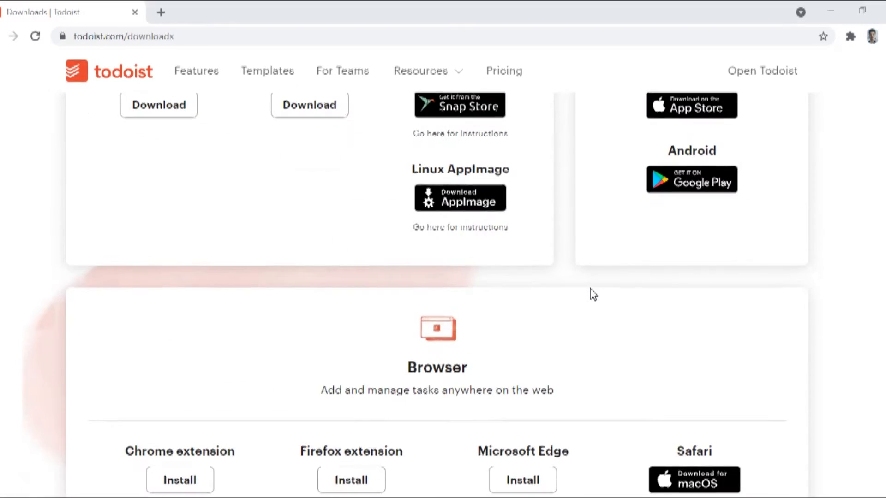
{"action": "scroll", "scroll_direction": "down", "scroll_amount": 3}
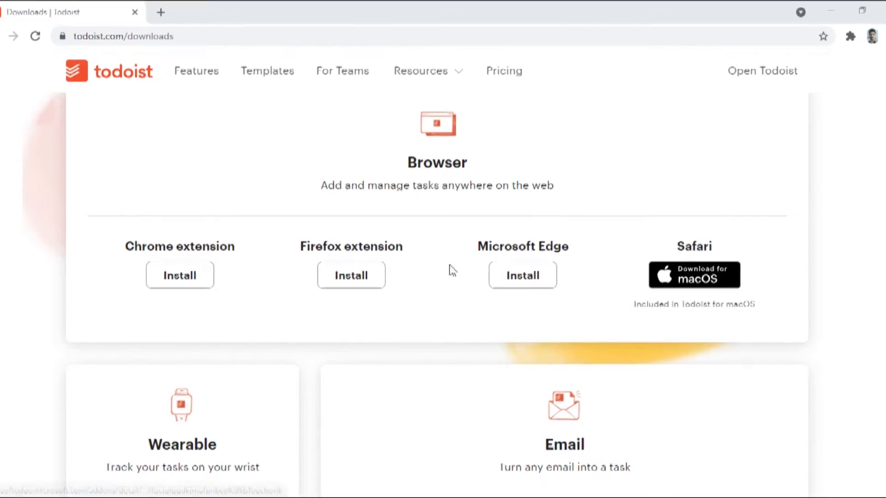
{"action": "mouse_move", "coordinate": [547, 244]}
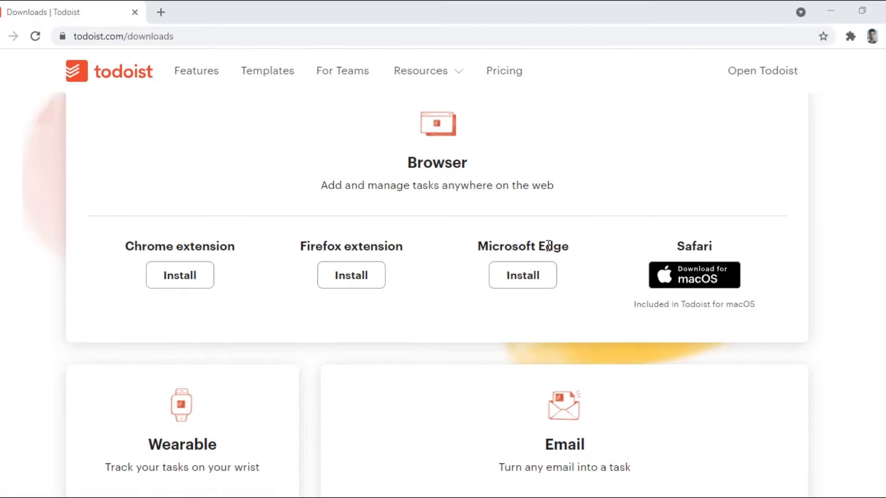
{"action": "scroll", "scroll_direction": "down", "scroll_amount": 3}
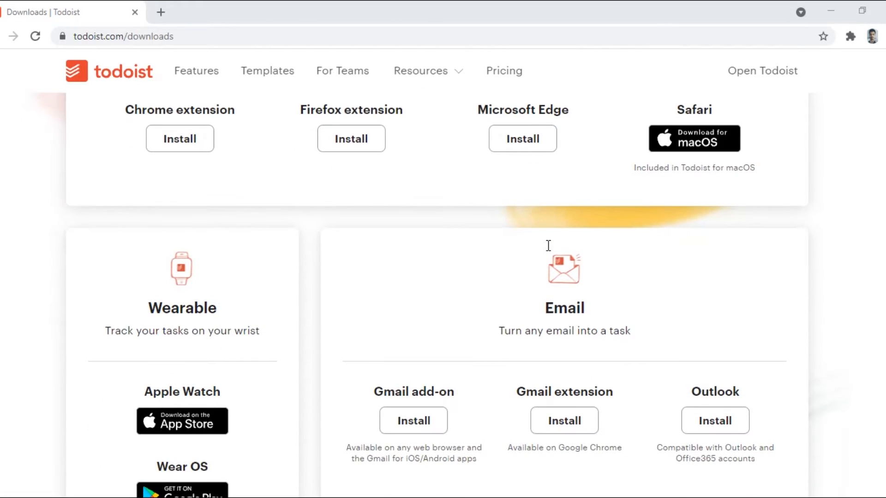
{"action": "scroll", "scroll_direction": "down", "scroll_amount": 3}
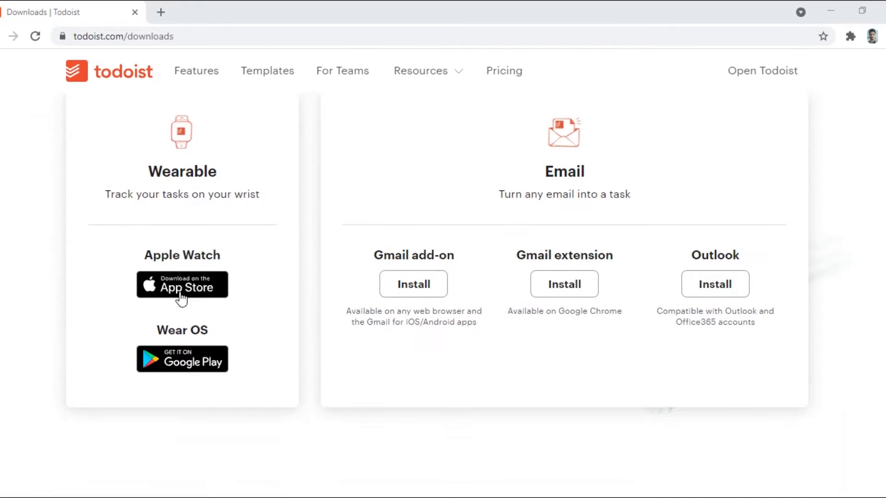
{"action": "mouse_move", "coordinate": [503, 323]}
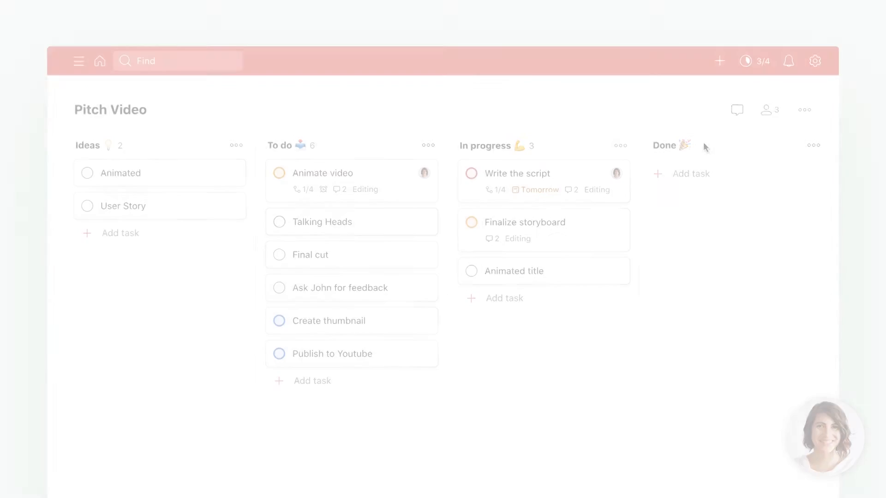
Watch the board view clip, then enter a task reminder 'next Friday at 1'
{"action": "left_click", "coordinate": [524, 199]}
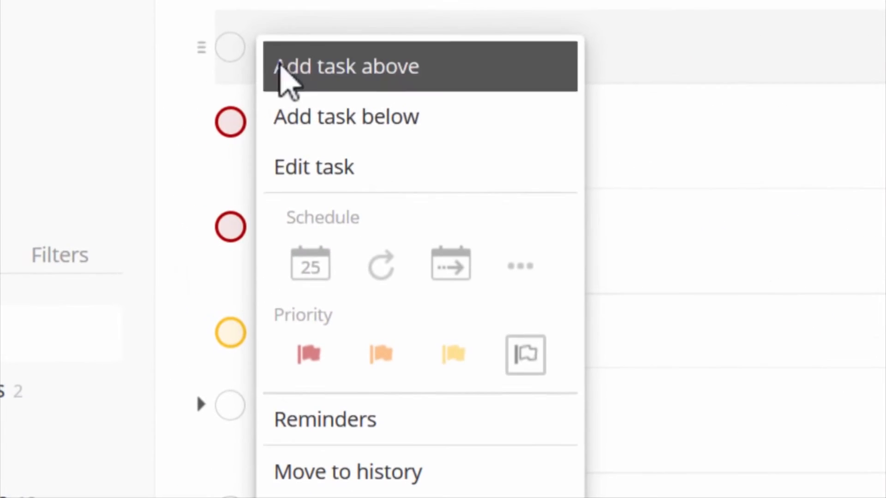
{"action": "left_click", "coordinate": [325, 419]}
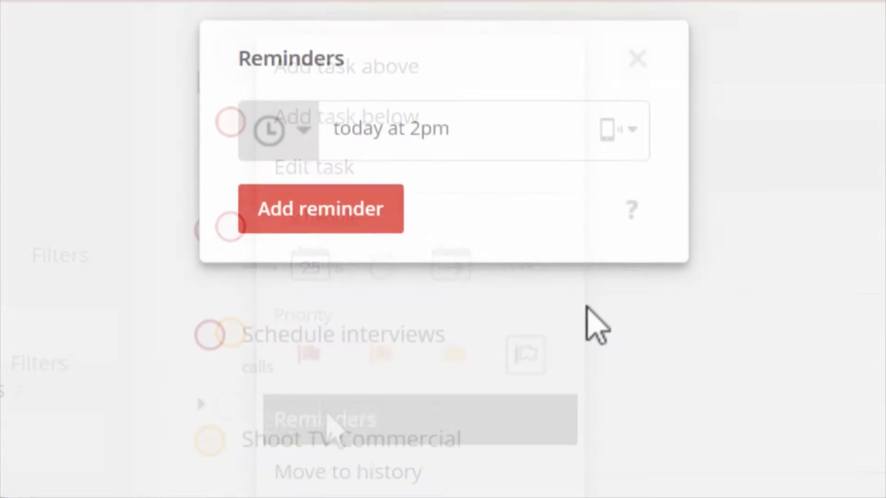
{"action": "type", "text": "next Friday at 1"}
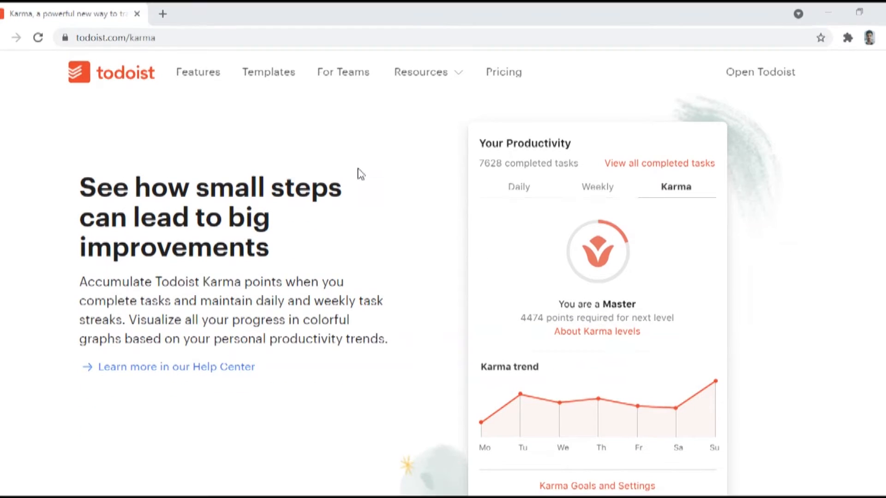
{"action": "mouse_move", "coordinate": [579, 194]}
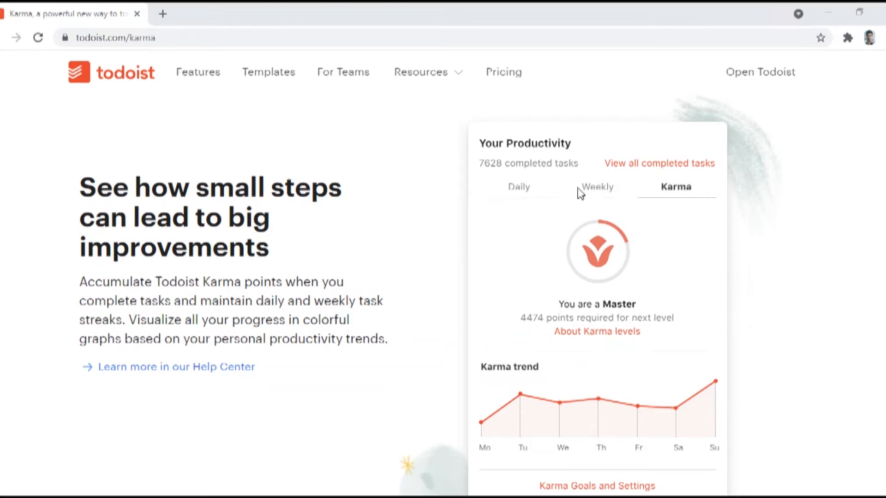
Scroll the Karma page to view the Your Productivity panel, Master level and weekly Karma trend
{"action": "scroll", "scroll_direction": "down", "scroll_amount": 3}
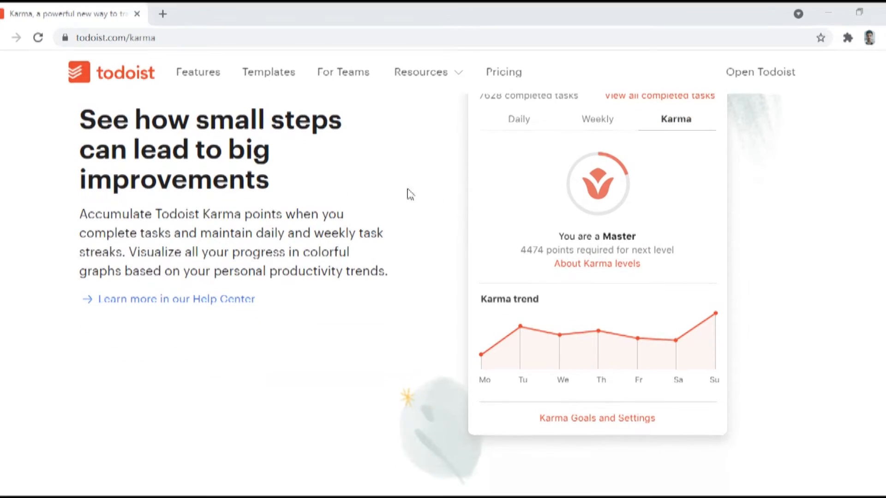
{"action": "mouse_move", "coordinate": [274, 232]}
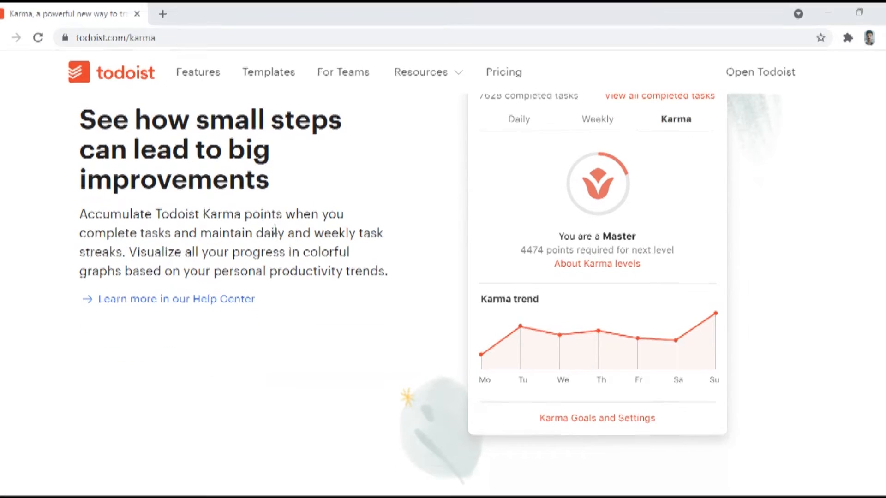
{"action": "scroll", "scroll_direction": "down", "scroll_amount": 3}
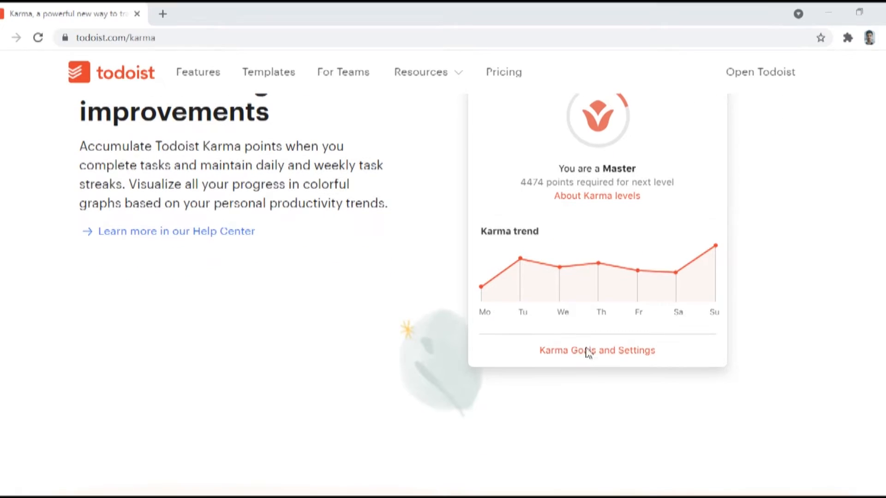
{"action": "mouse_move", "coordinate": [539, 262]}
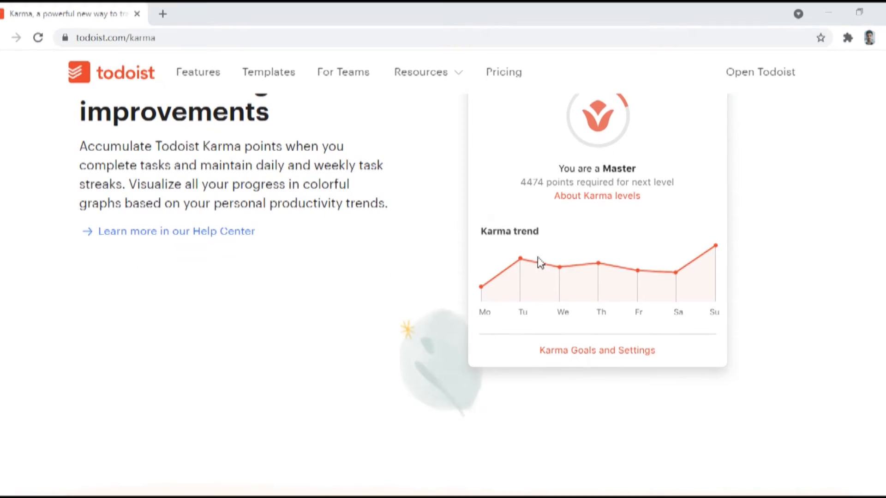
{"action": "mouse_move", "coordinate": [688, 266]}
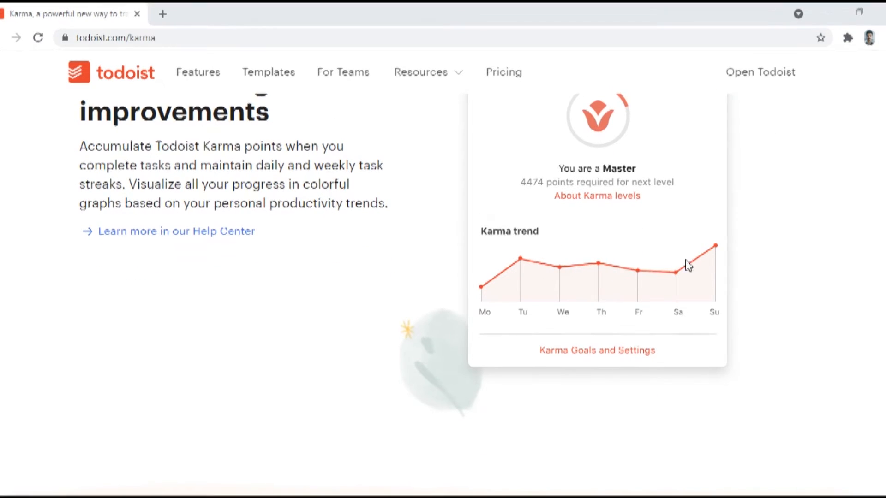
{"action": "scroll", "scroll_direction": "up", "scroll_amount": 3}
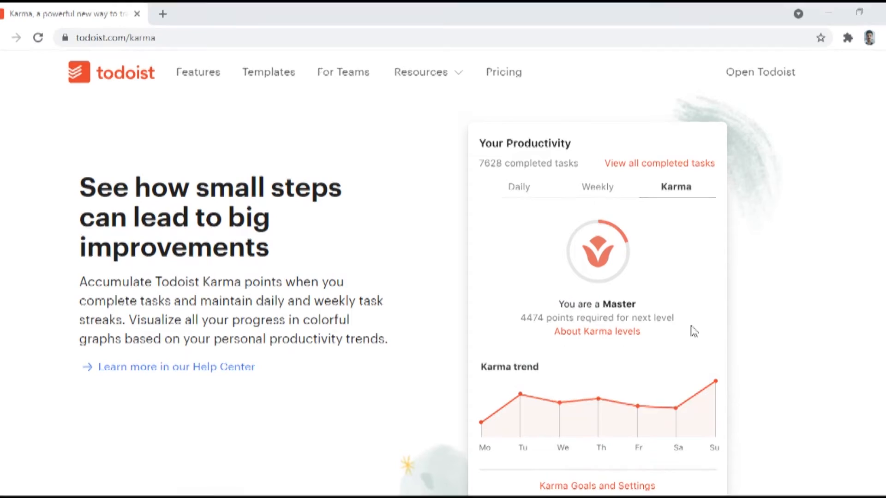
{"action": "mouse_move", "coordinate": [604, 340]}
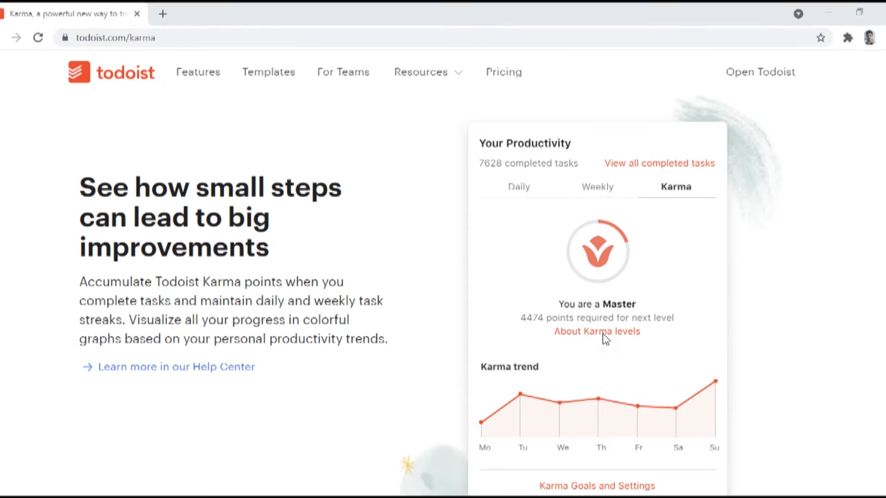
{"action": "scroll", "scroll_direction": "down", "scroll_amount": 3}
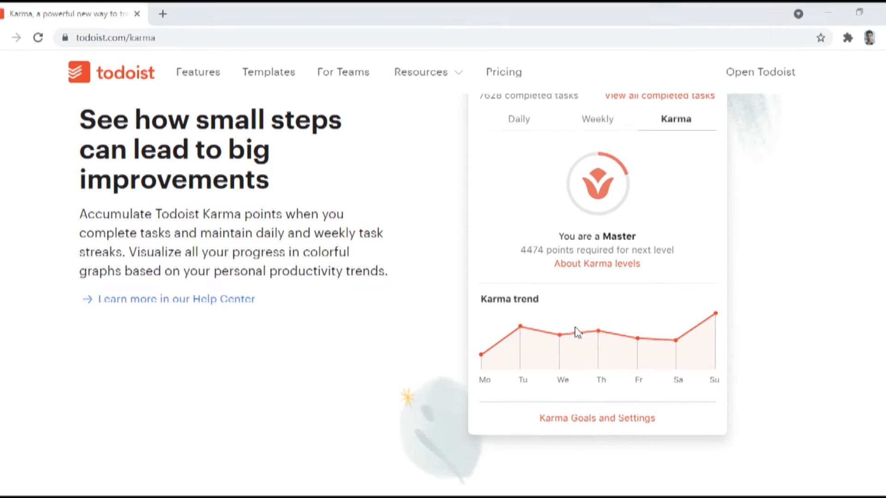
{"action": "mouse_move", "coordinate": [620, 322]}
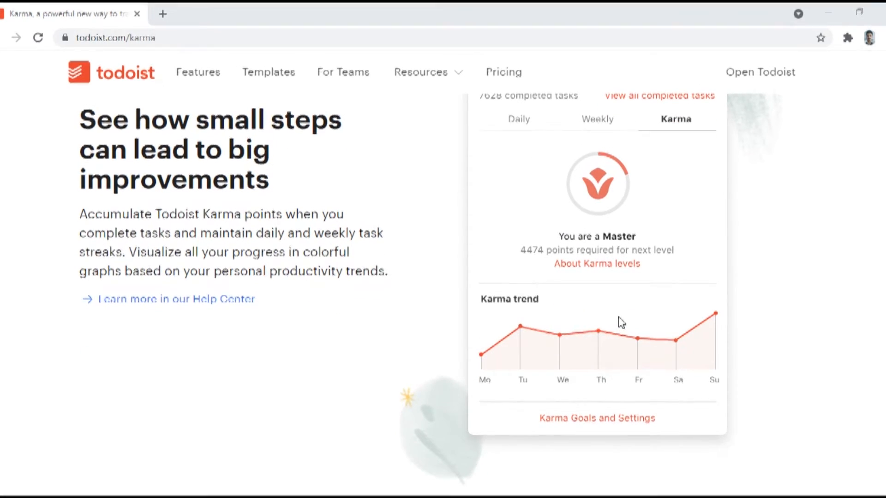
{"action": "scroll", "scroll_direction": "down", "scroll_amount": 3}
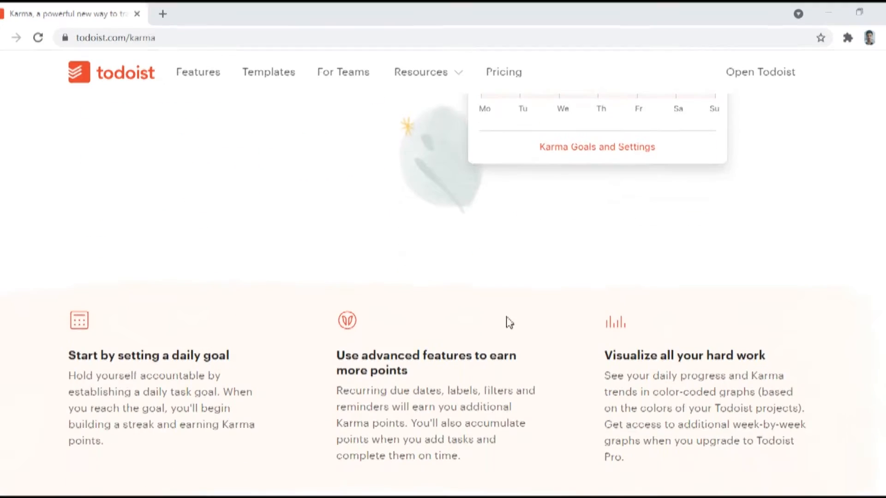
{"action": "scroll", "scroll_direction": "down", "scroll_amount": 3}
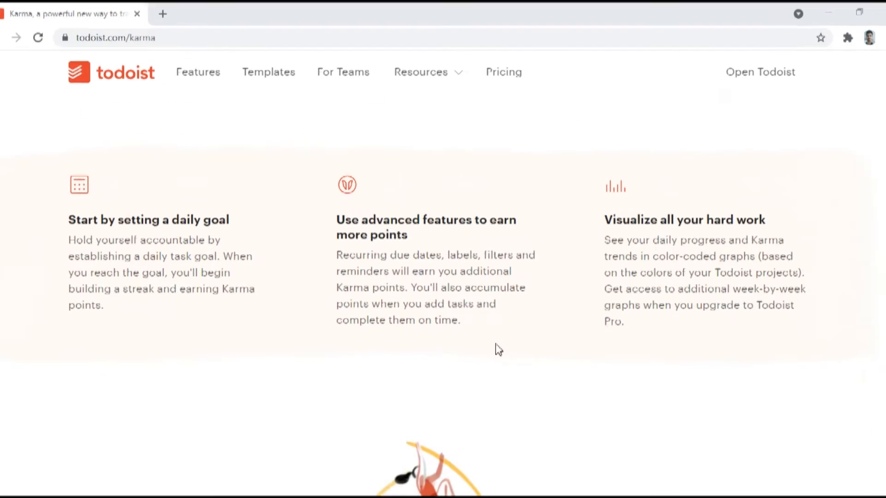
{"action": "mouse_move", "coordinate": [604, 299]}
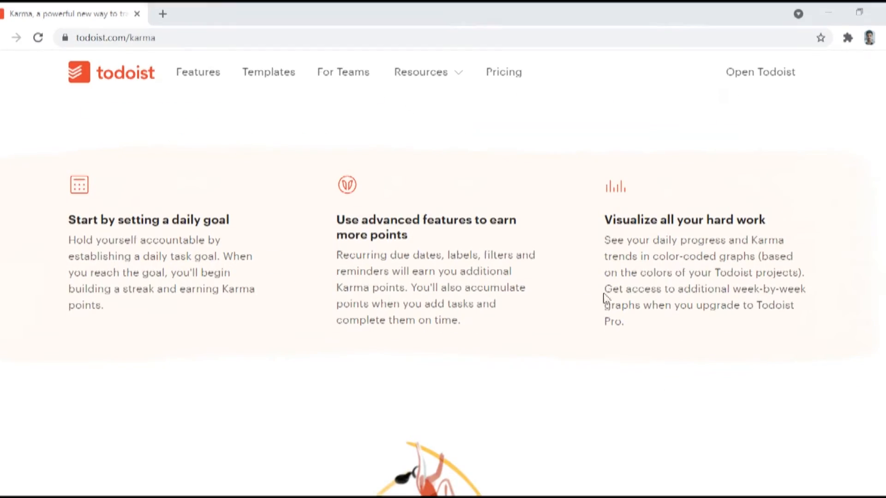
{"action": "mouse_move", "coordinate": [629, 288]}
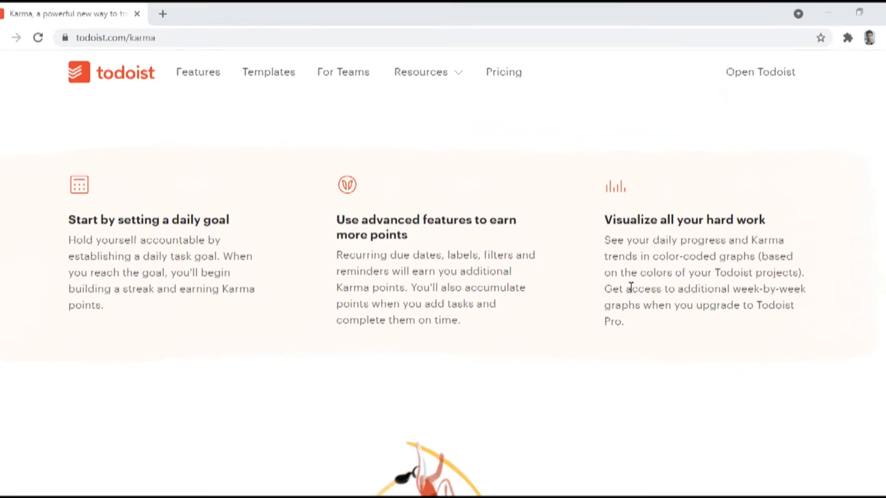
{"action": "scroll", "scroll_direction": "up", "scroll_amount": 3}
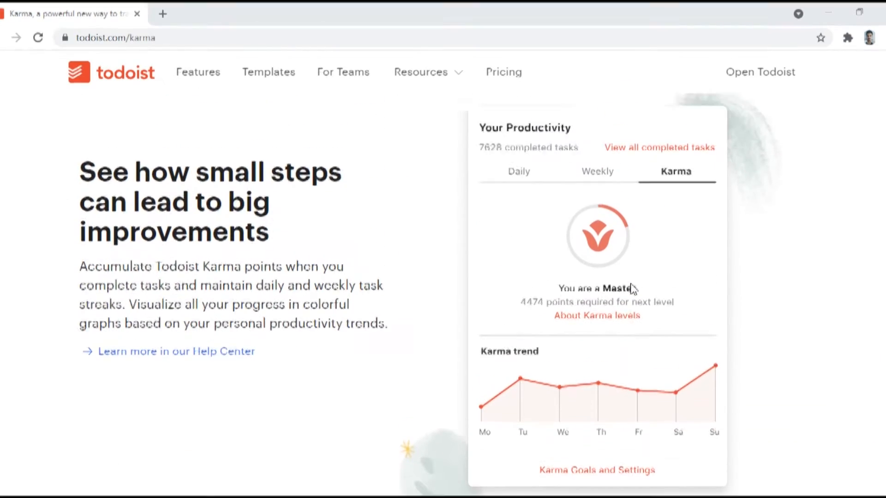
{"action": "scroll", "scroll_direction": "down", "scroll_amount": 3}
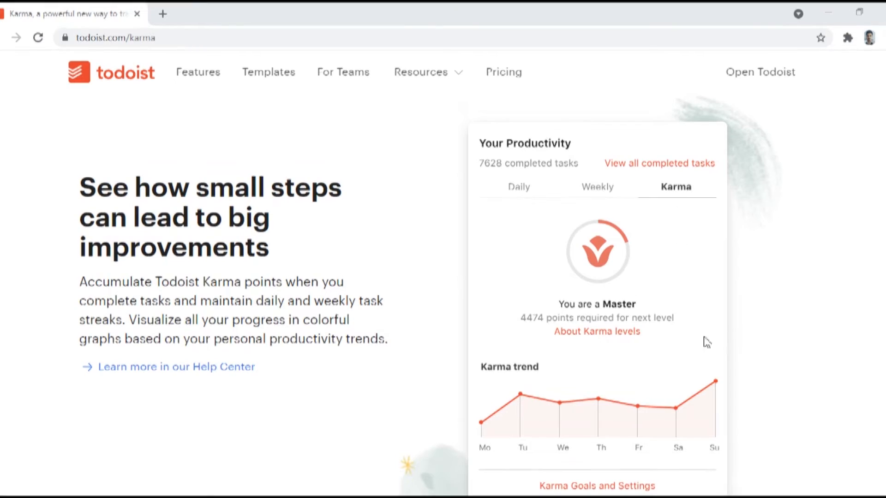
{"action": "scroll", "scroll_direction": "down", "scroll_amount": 3}
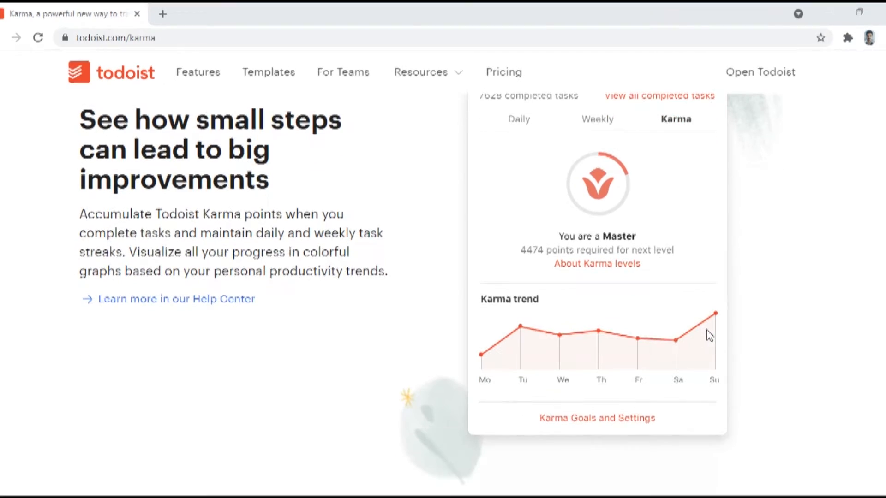
{"action": "mouse_move", "coordinate": [613, 299]}
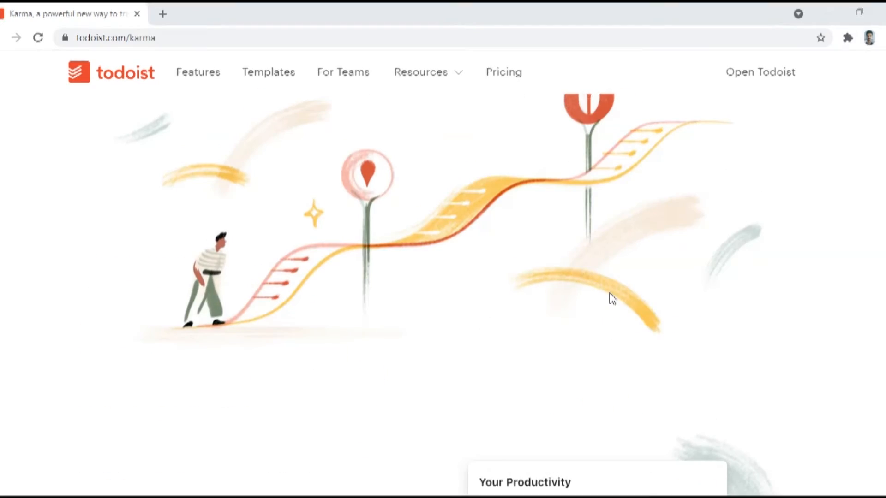
{"action": "scroll", "scroll_direction": "down", "scroll_amount": 3}
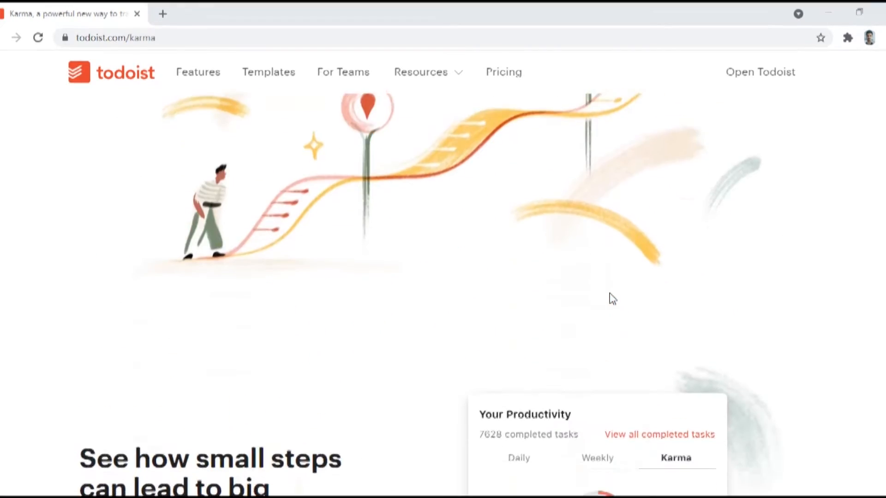
{"action": "scroll", "scroll_direction": "down", "scroll_amount": 3}
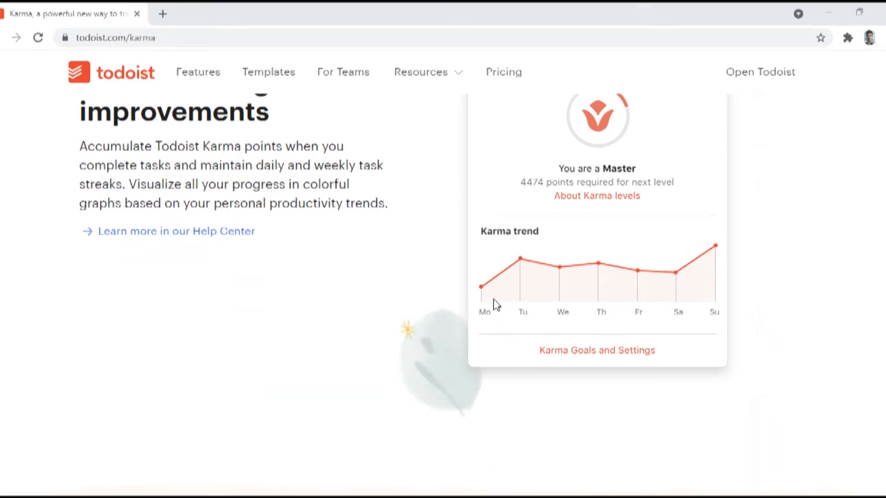
Launch the Todoist web app from the website, landing on the All clear Inbox
{"action": "left_click", "coordinate": [760, 72]}
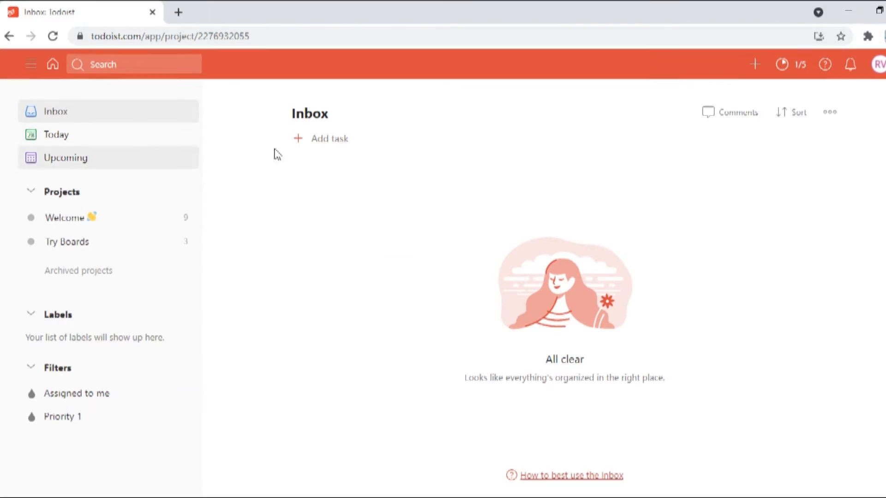
{"action": "mouse_move", "coordinate": [510, 235]}
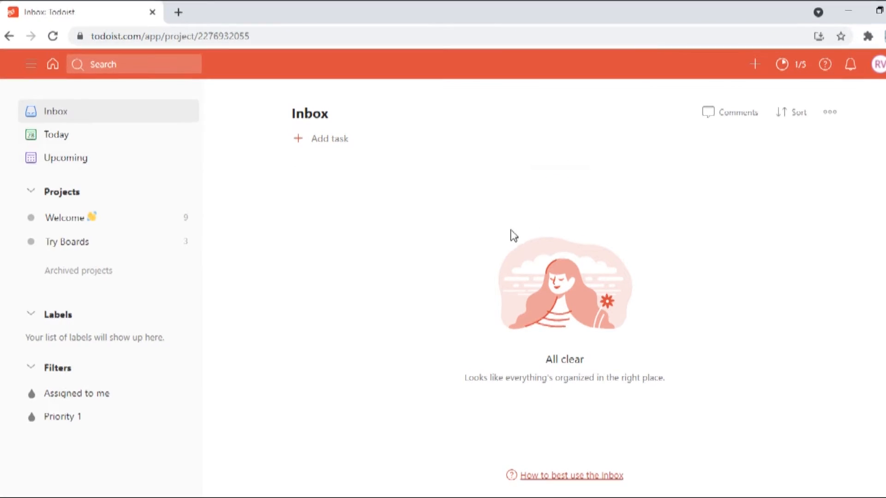
{"action": "mouse_move", "coordinate": [458, 188]}
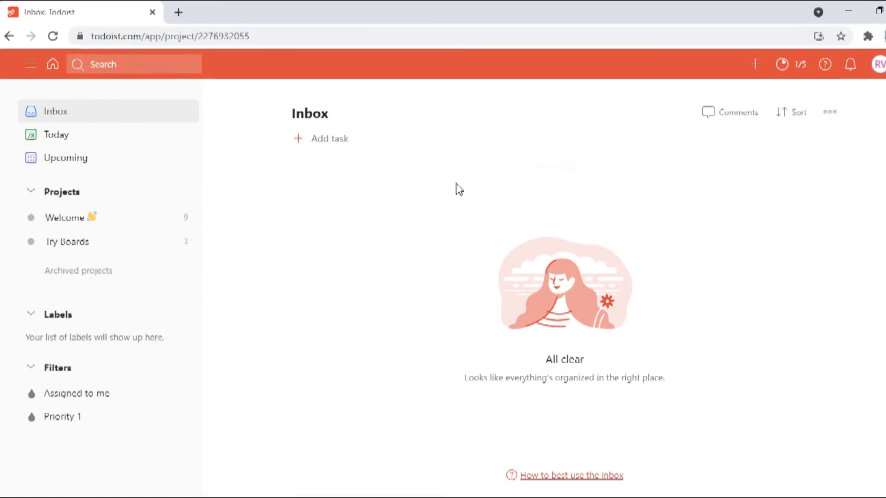
{"action": "mouse_move", "coordinate": [555, 292]}
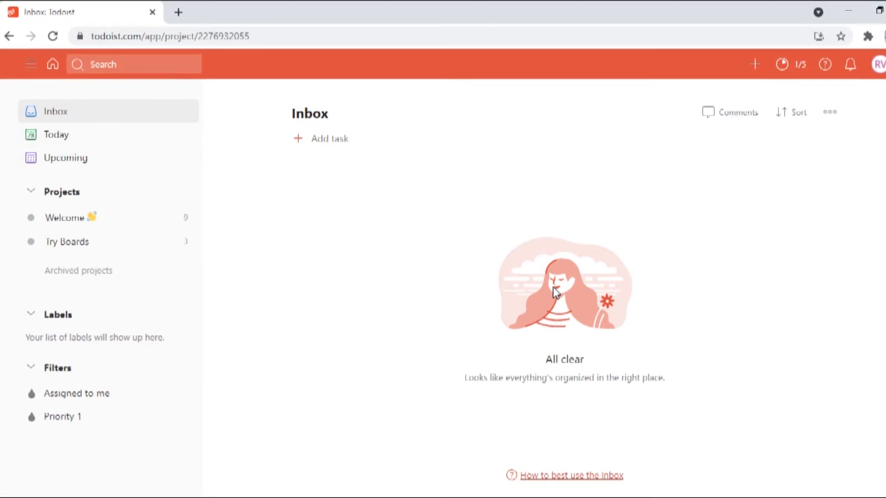
{"action": "mouse_move", "coordinate": [128, 136]}
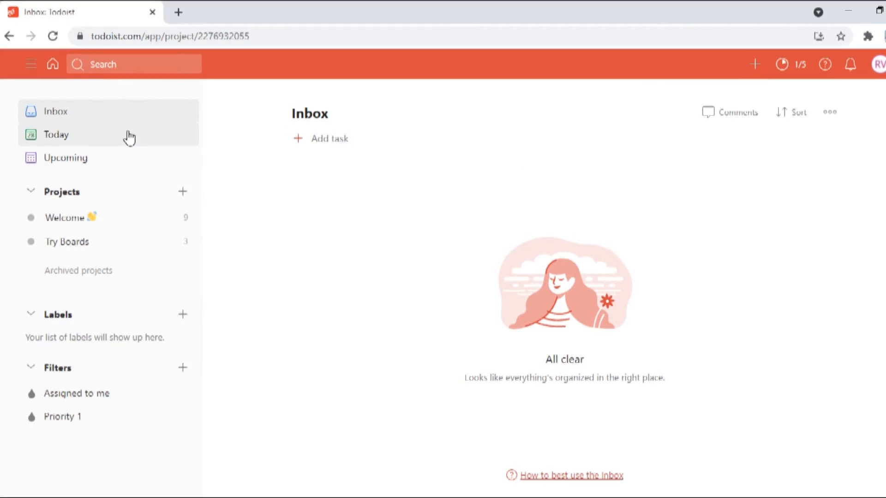
{"action": "mouse_move", "coordinate": [85, 127]}
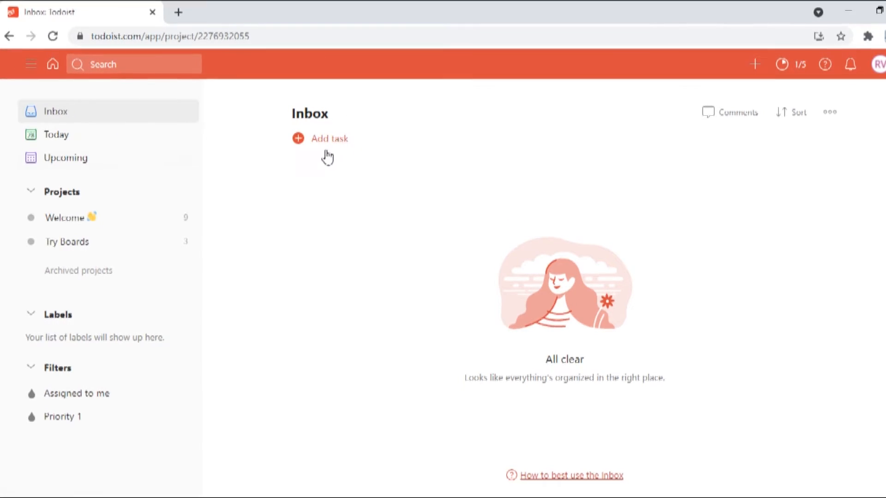
{"action": "mouse_move", "coordinate": [368, 153]}
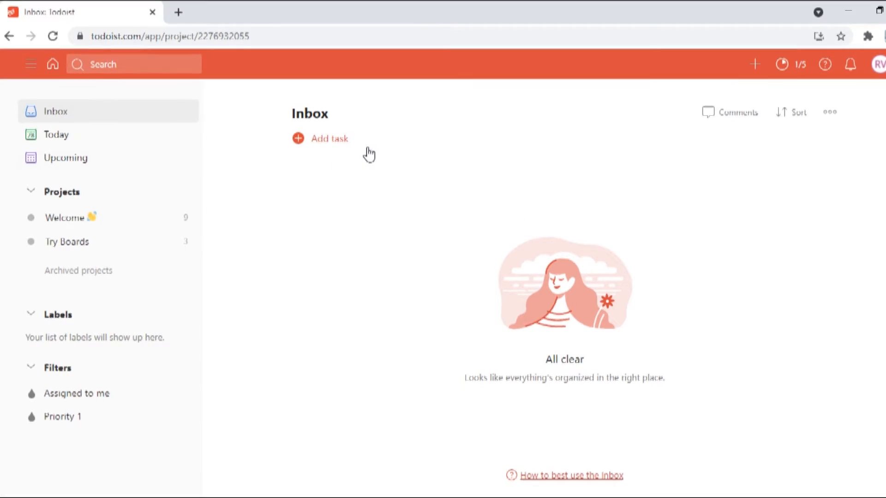
{"action": "mouse_move", "coordinate": [329, 149]}
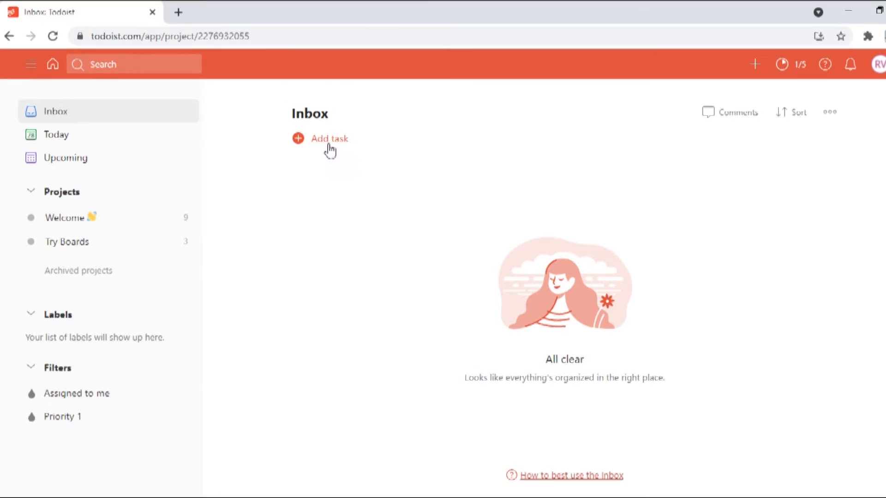
{"action": "mouse_move", "coordinate": [520, 281]}
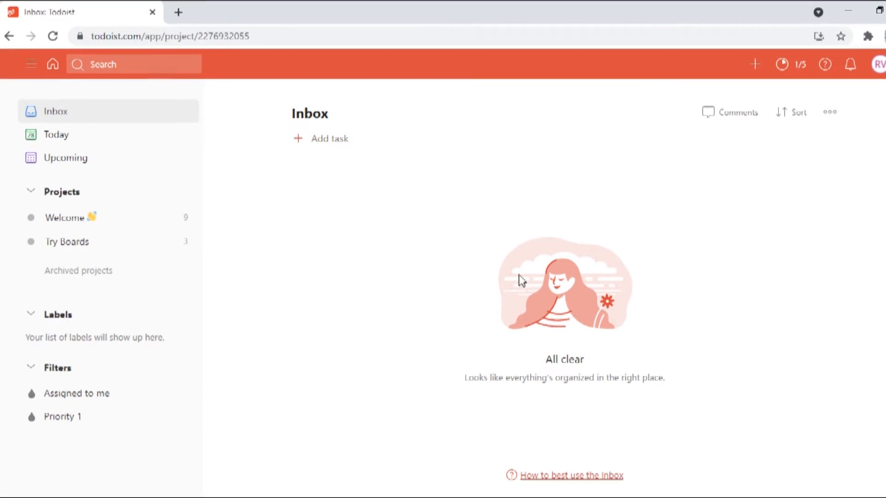
{"action": "mouse_move", "coordinate": [88, 145]}
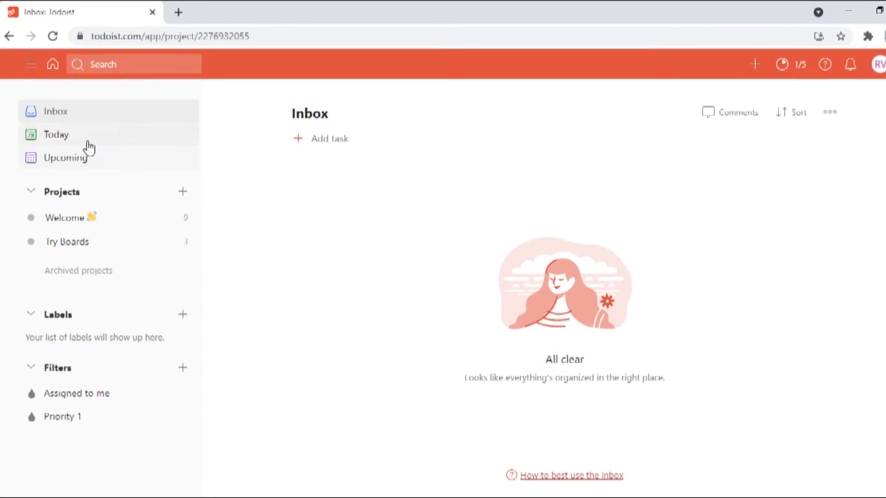
Show the empty Today view for Thu Oct 28 and collapse the Labels section
{"action": "left_click", "coordinate": [56, 134]}
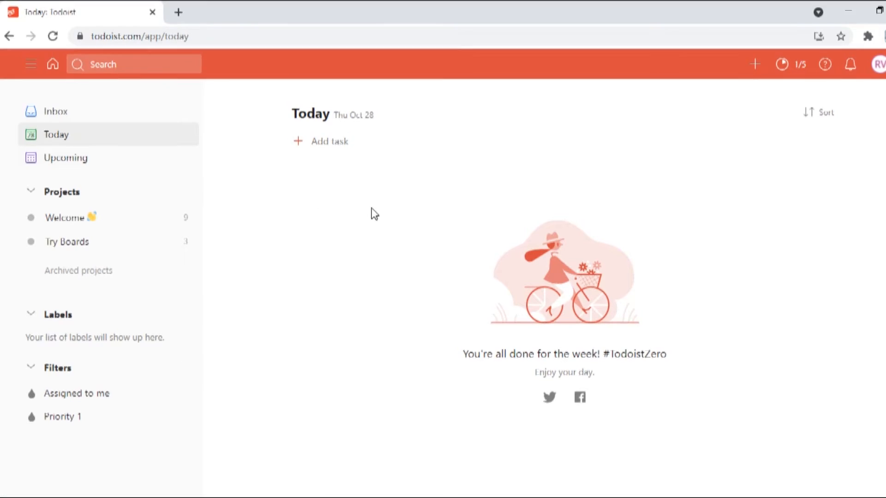
{"action": "mouse_move", "coordinate": [584, 302]}
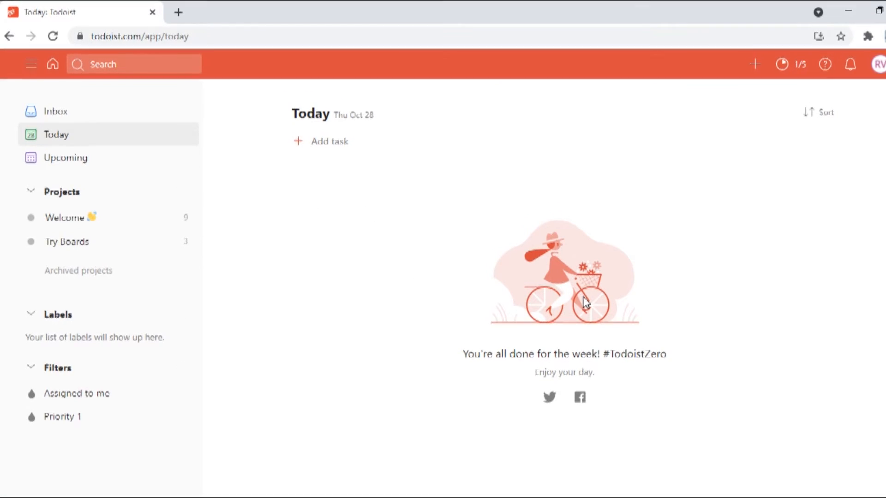
{"action": "mouse_move", "coordinate": [520, 305]}
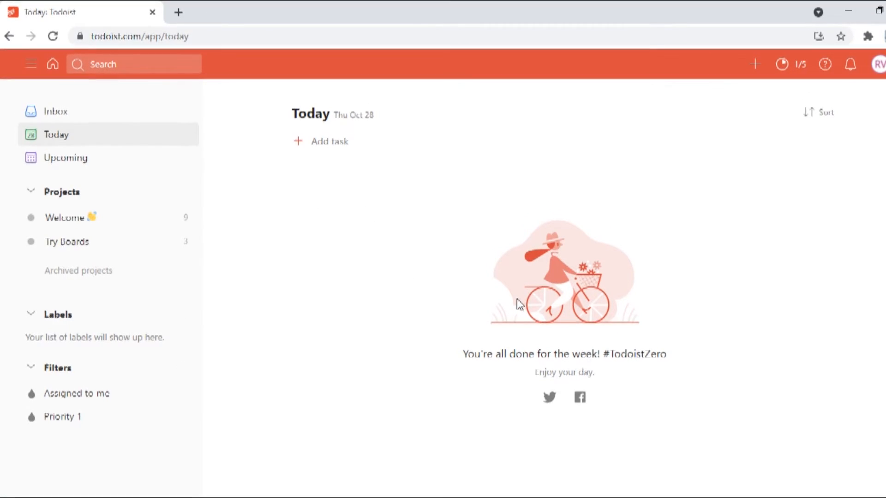
{"action": "mouse_move", "coordinate": [297, 221]}
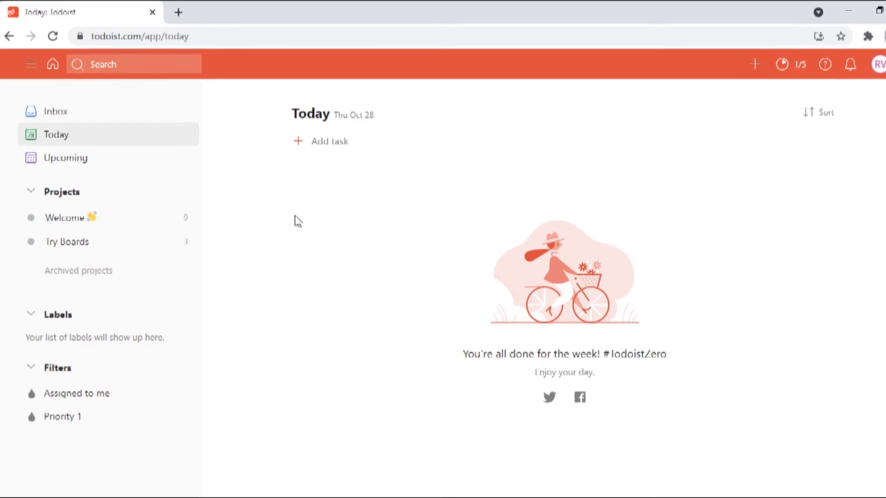
{"action": "mouse_move", "coordinate": [387, 163]}
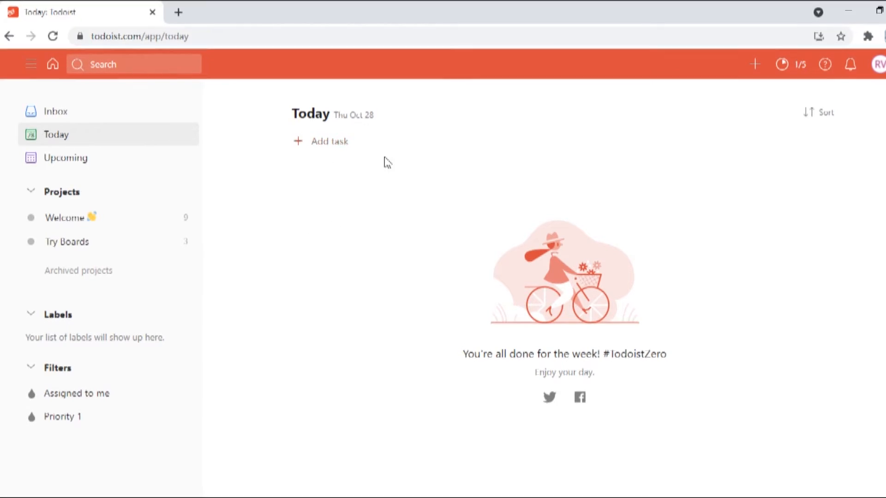
{"action": "mouse_move", "coordinate": [461, 187]}
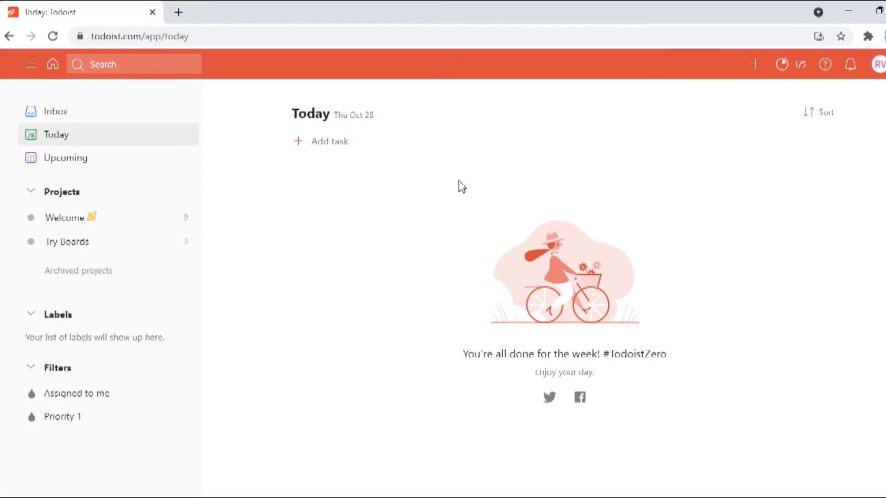
{"action": "mouse_move", "coordinate": [465, 192]}
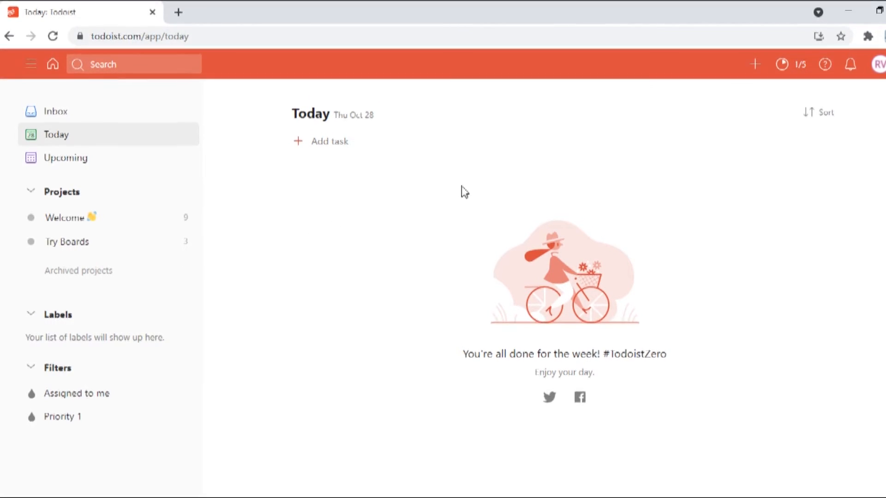
{"action": "mouse_move", "coordinate": [399, 227]}
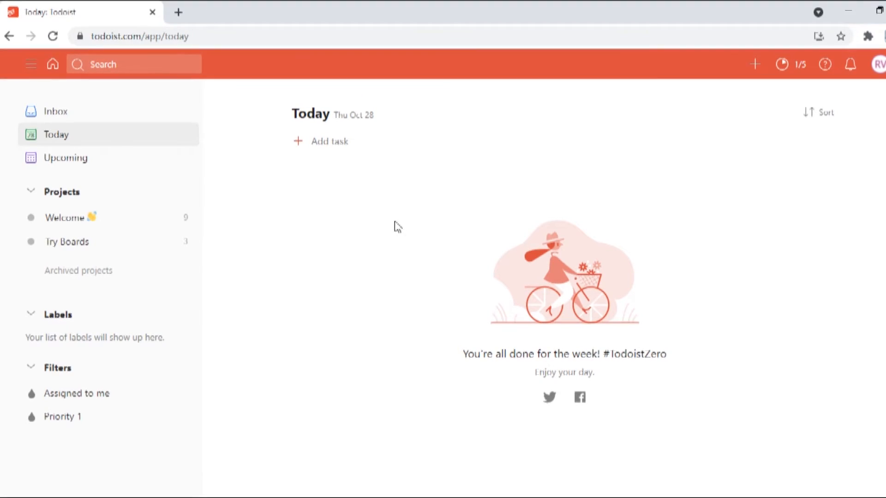
{"action": "left_click", "coordinate": [31, 314]}
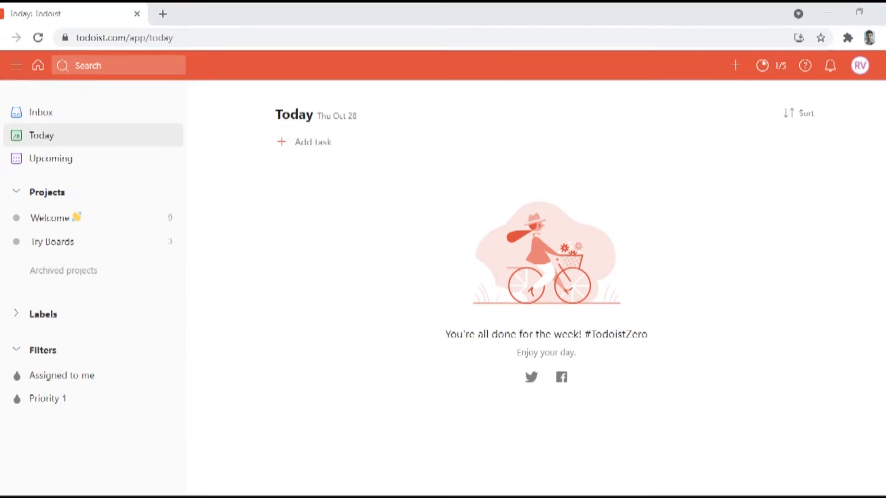
{"action": "mouse_move", "coordinate": [116, 158]}
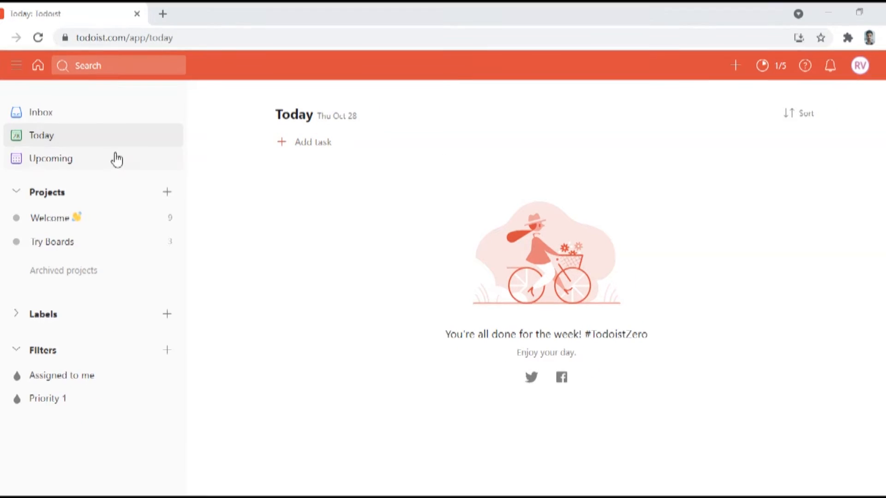
Browse Upcoming weeks, then jump the list to Fri Oct 29
{"action": "left_click", "coordinate": [50, 158]}
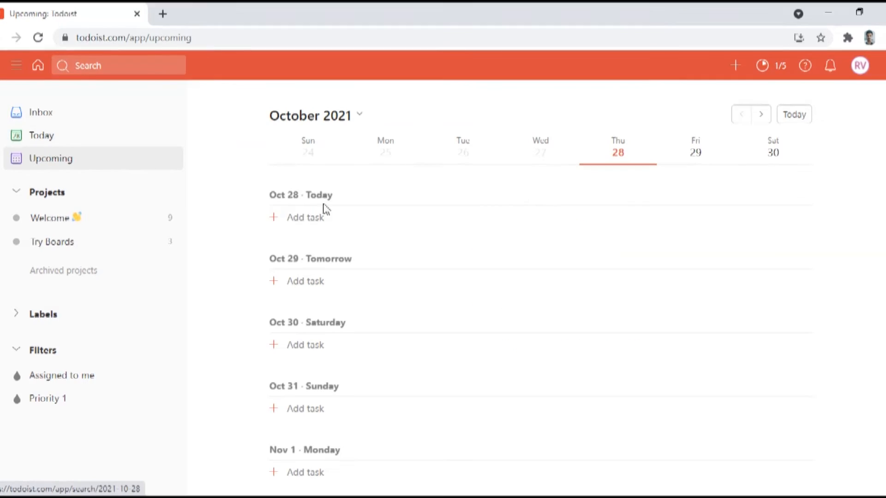
{"action": "scroll", "scroll_direction": "down", "scroll_amount": 3}
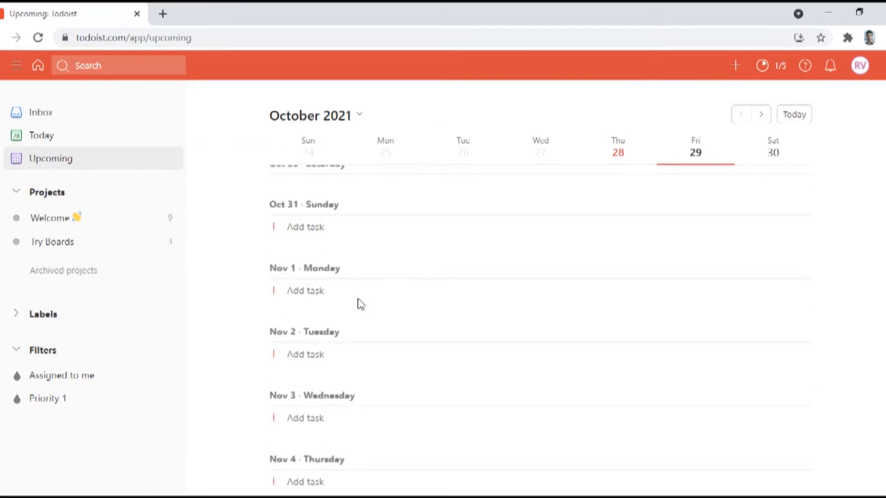
{"action": "left_click", "coordinate": [761, 114]}
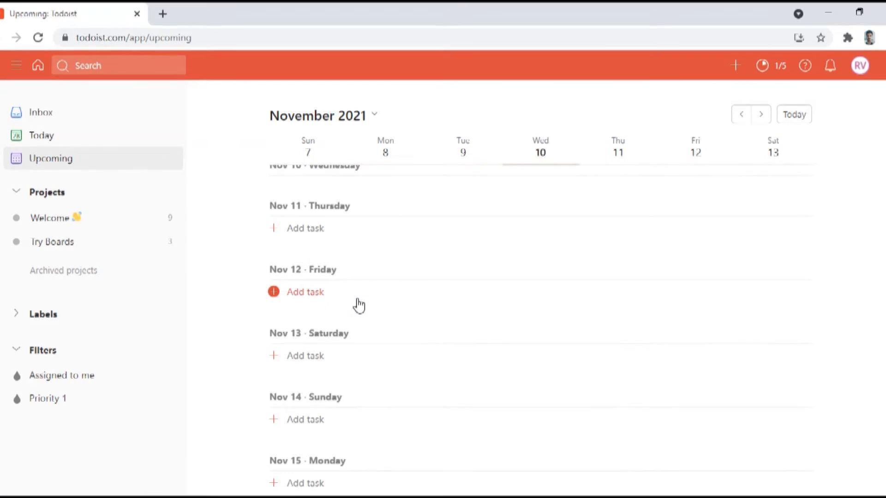
{"action": "left_click", "coordinate": [740, 114]}
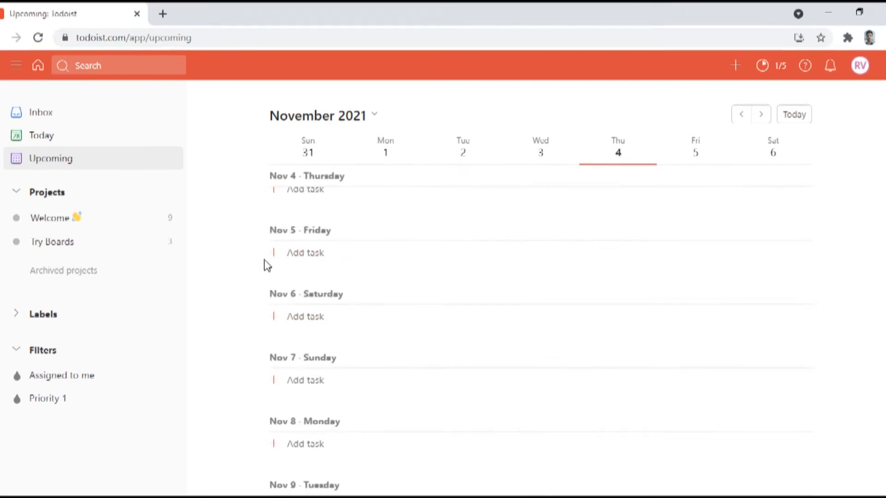
{"action": "left_click", "coordinate": [740, 114]}
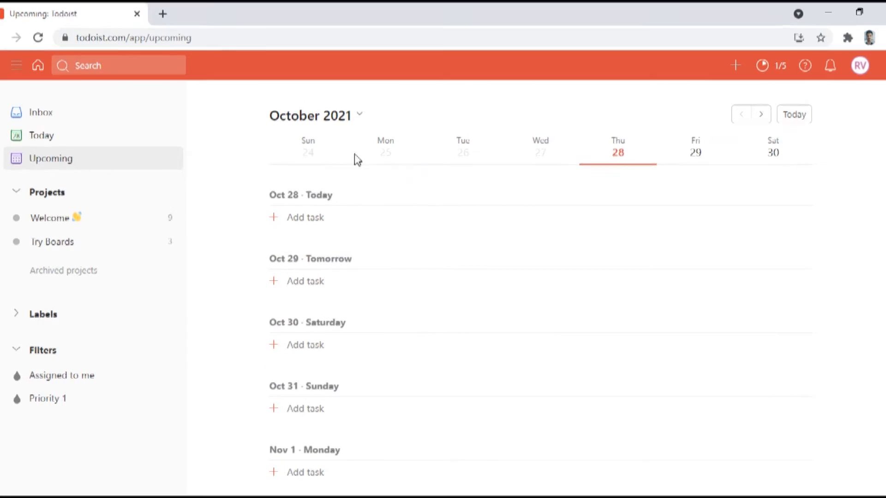
{"action": "mouse_move", "coordinate": [76, 197]}
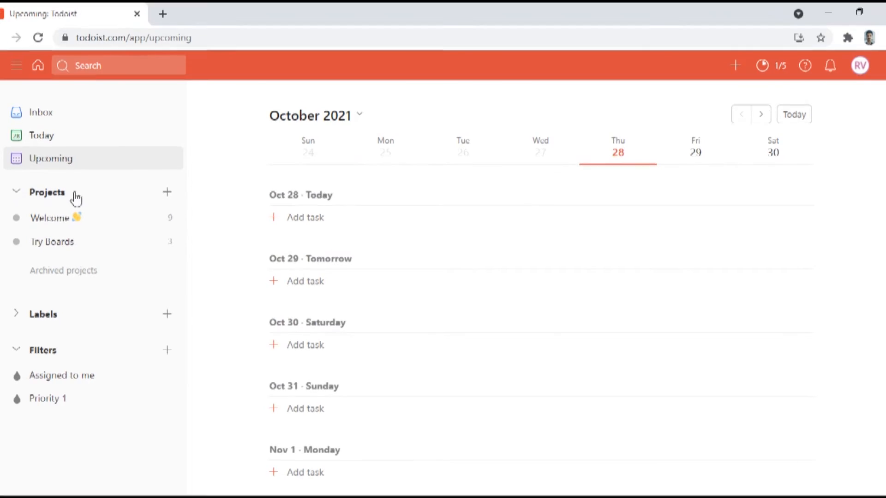
{"action": "left_click", "coordinate": [695, 148]}
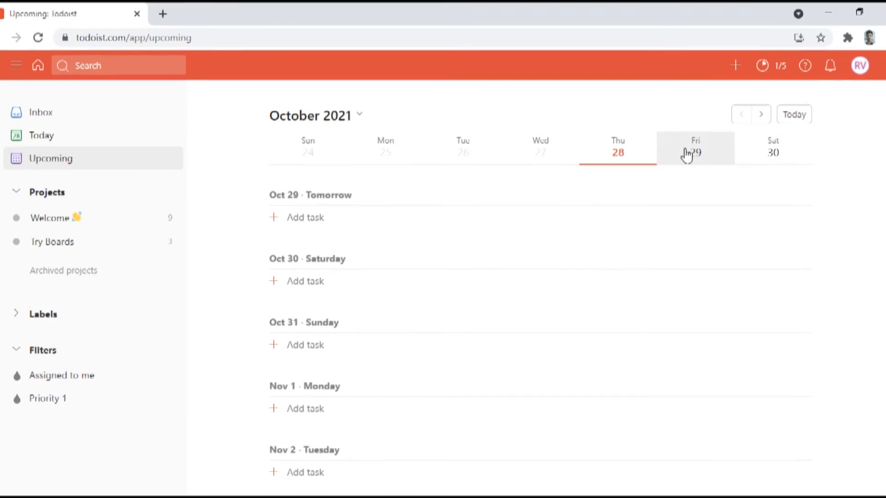
{"action": "mouse_move", "coordinate": [553, 156]}
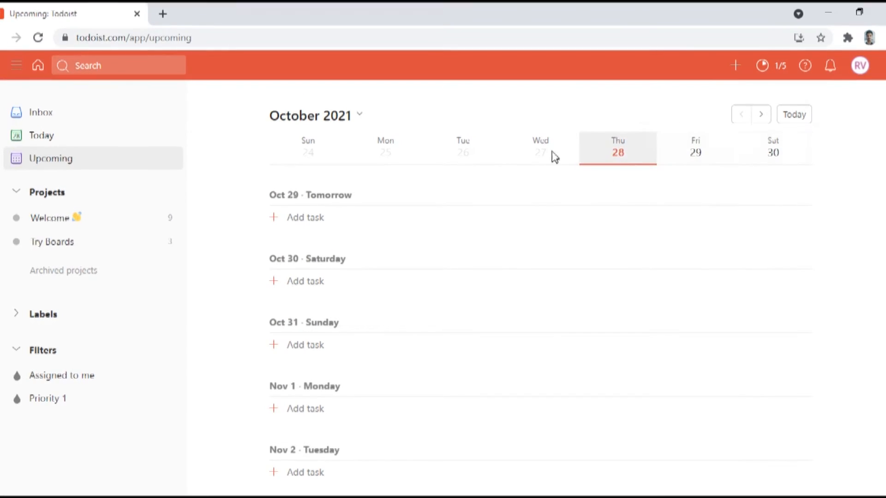
{"action": "mouse_move", "coordinate": [253, 164]}
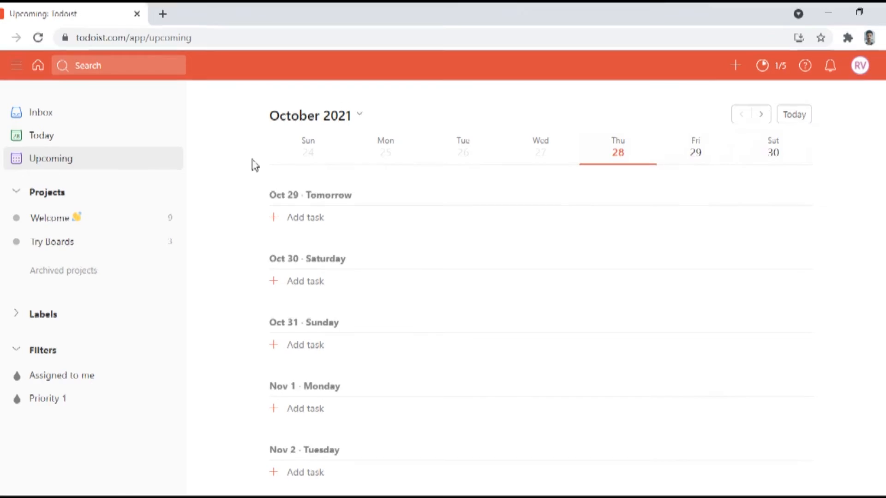
{"action": "mouse_move", "coordinate": [78, 279]}
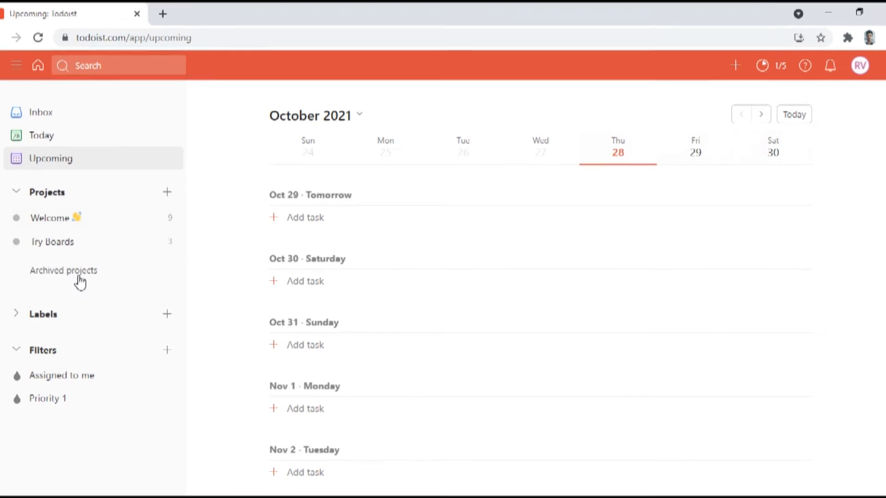
Check archived projects, expand the empty Labels list, and cancel a new label form
{"action": "left_click", "coordinate": [63, 270]}
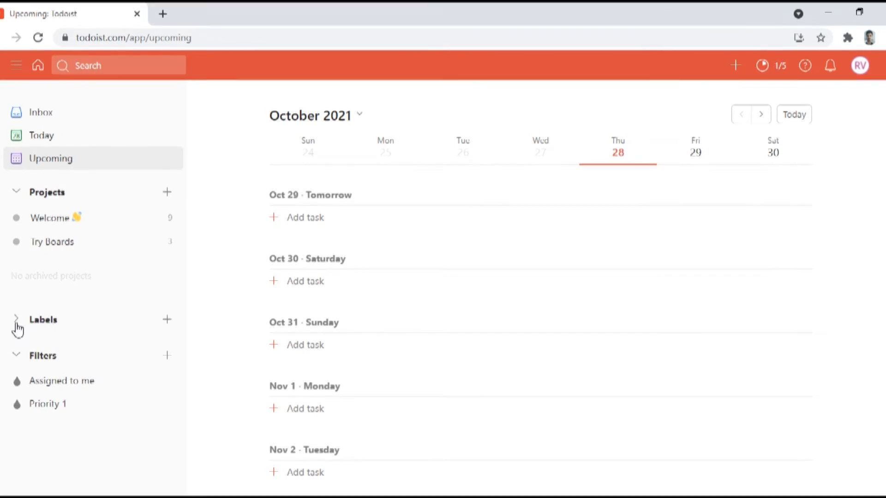
{"action": "left_click", "coordinate": [17, 320]}
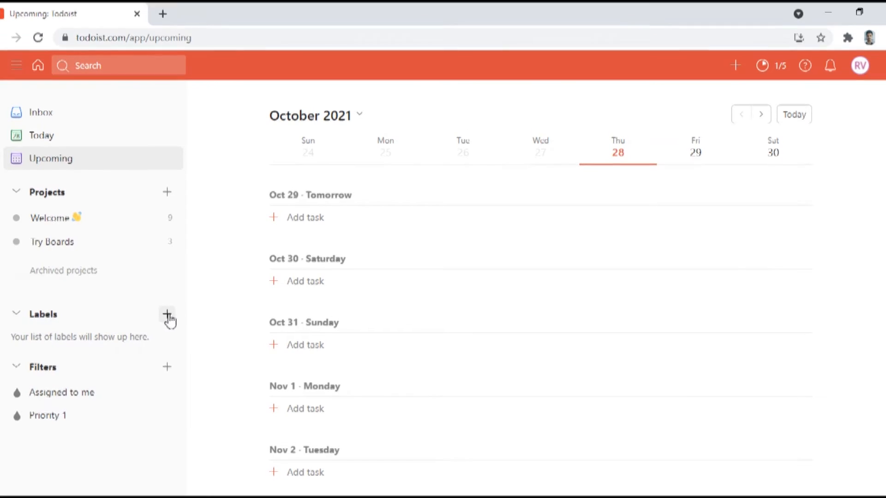
{"action": "mouse_move", "coordinate": [75, 315]}
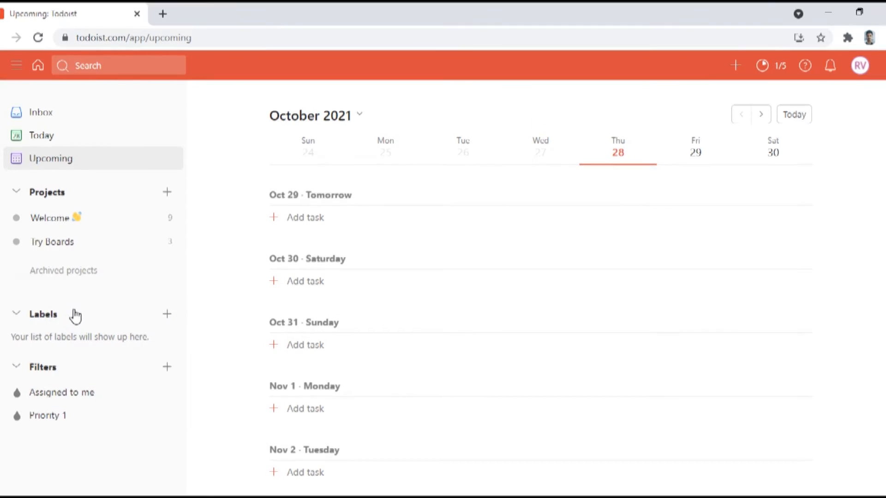
{"action": "mouse_move", "coordinate": [54, 365]}
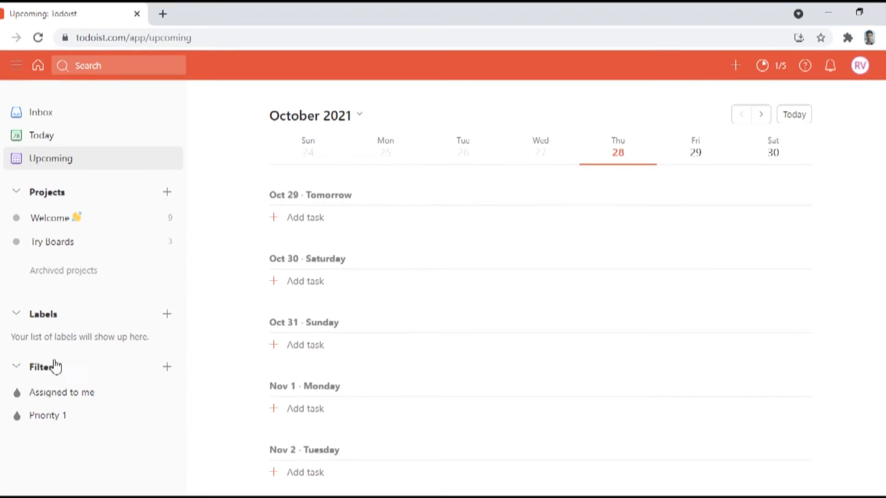
{"action": "mouse_move", "coordinate": [39, 367]}
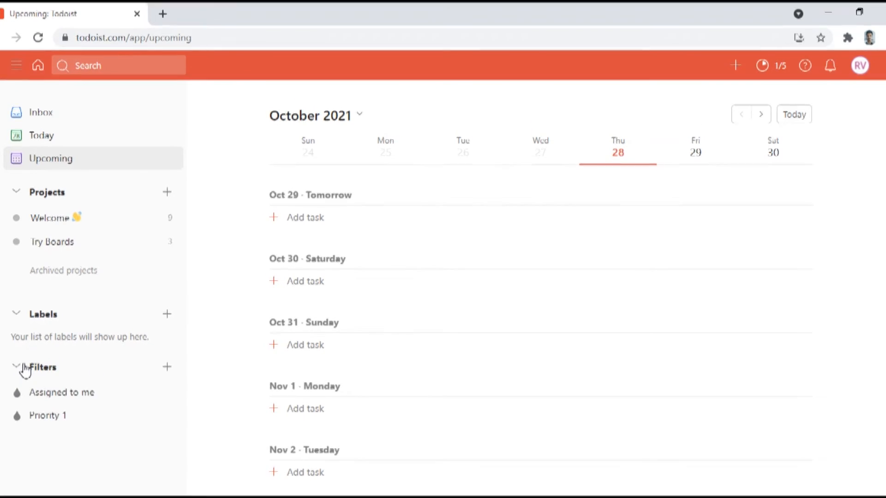
{"action": "left_click", "coordinate": [167, 314]}
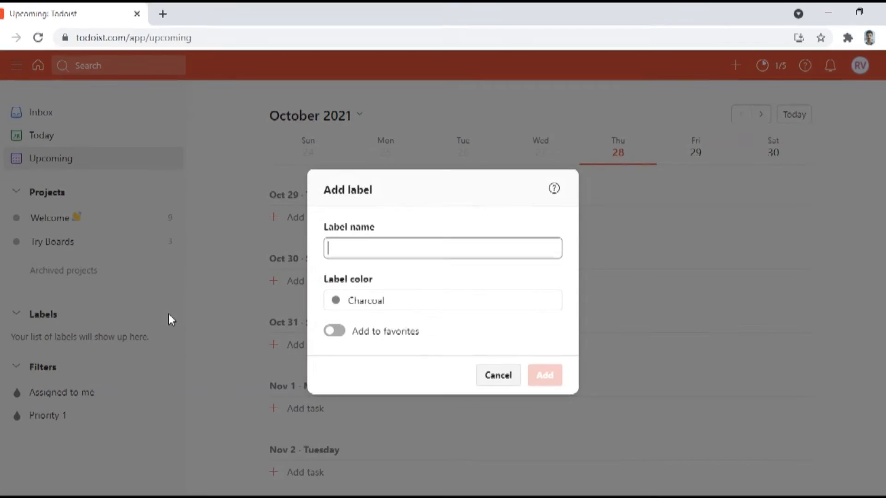
{"action": "left_click", "coordinate": [497, 375]}
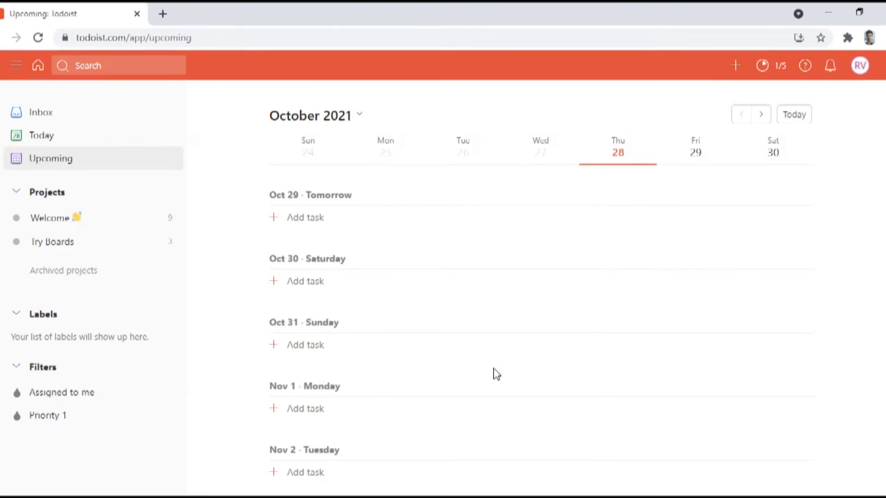
{"action": "mouse_move", "coordinate": [107, 223]}
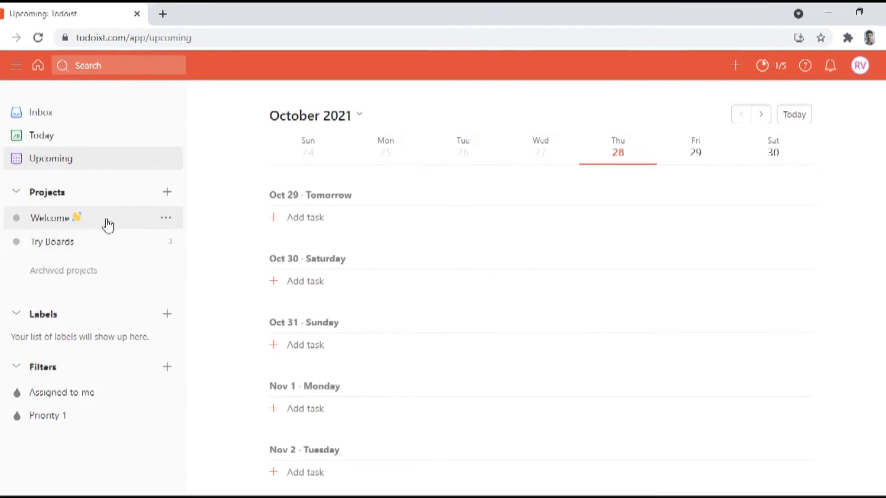
{"action": "mouse_move", "coordinate": [107, 287]}
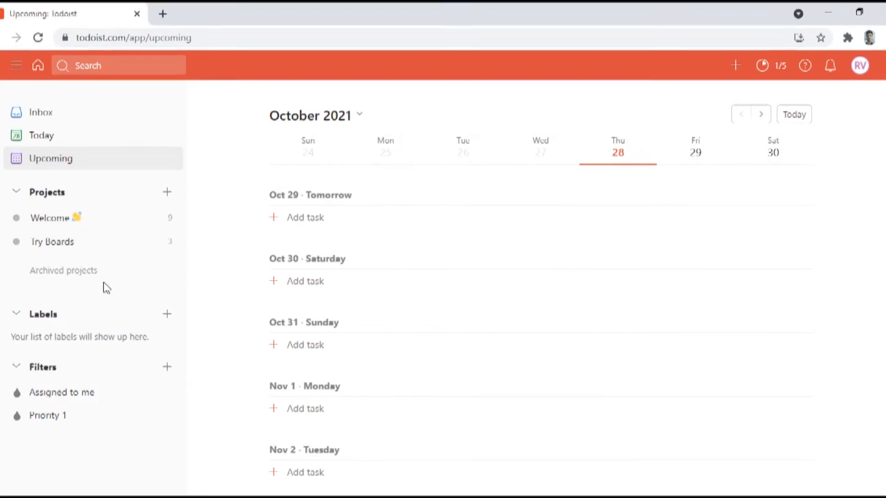
{"action": "mouse_move", "coordinate": [59, 376]}
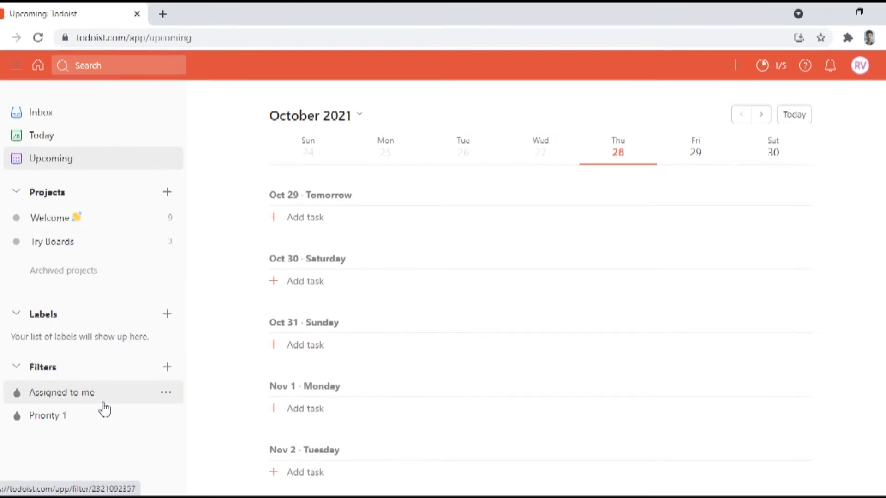
{"action": "mouse_move", "coordinate": [157, 401]}
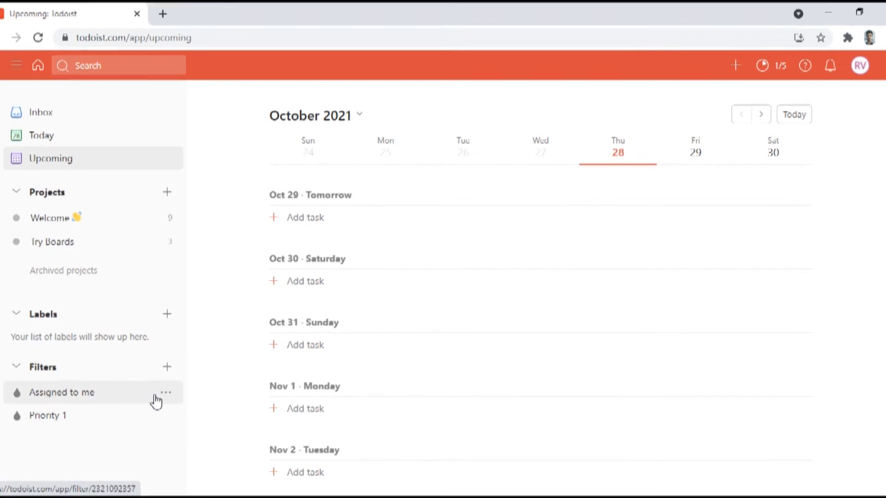
{"action": "mouse_move", "coordinate": [82, 420]}
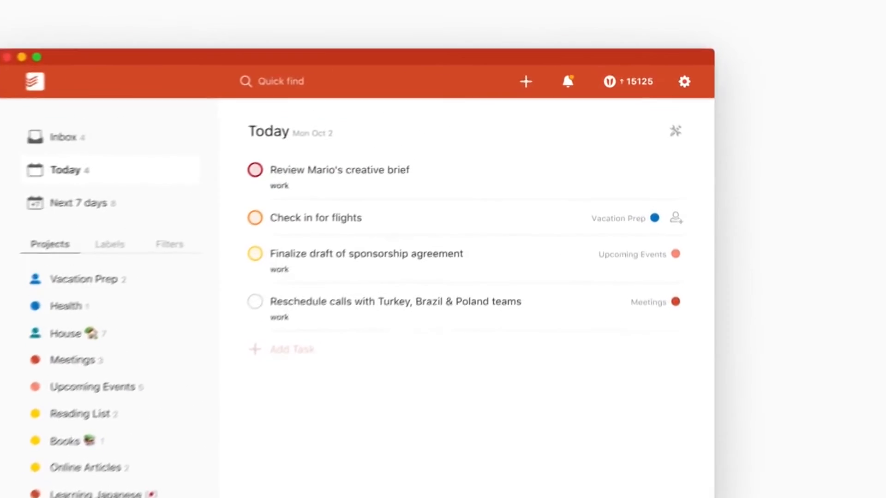
{"action": "left_click", "coordinate": [609, 81]}
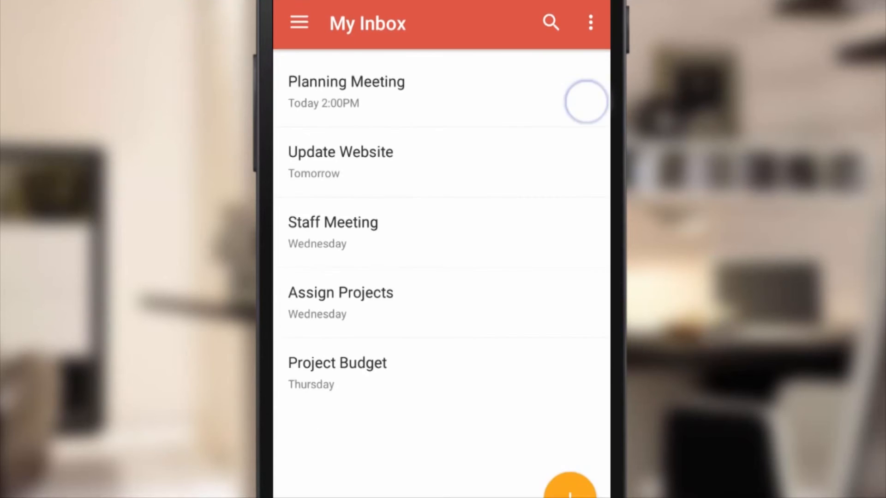
{"action": "left_click", "coordinate": [586, 102]}
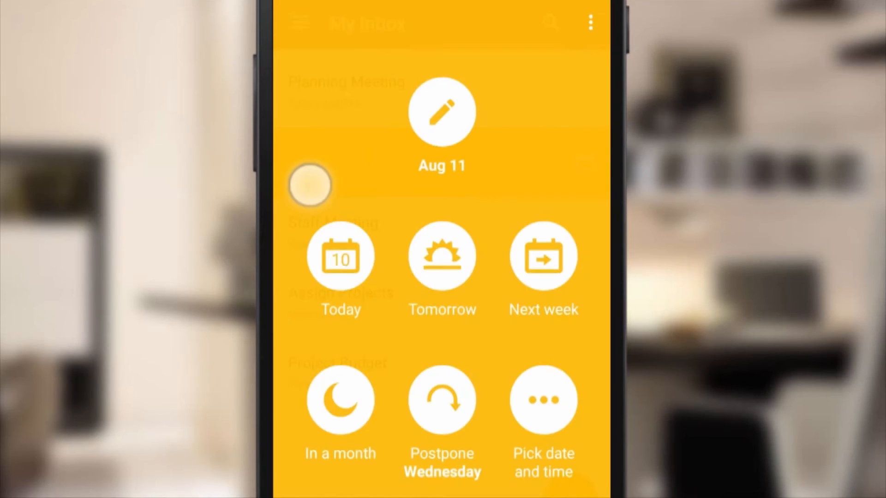
{"action": "left_click", "coordinate": [340, 256]}
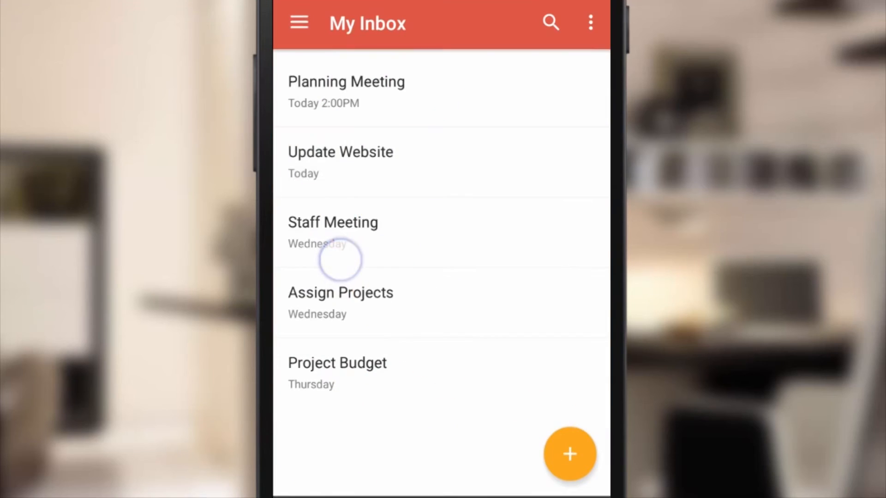
{"action": "left_click", "coordinate": [340, 162]}
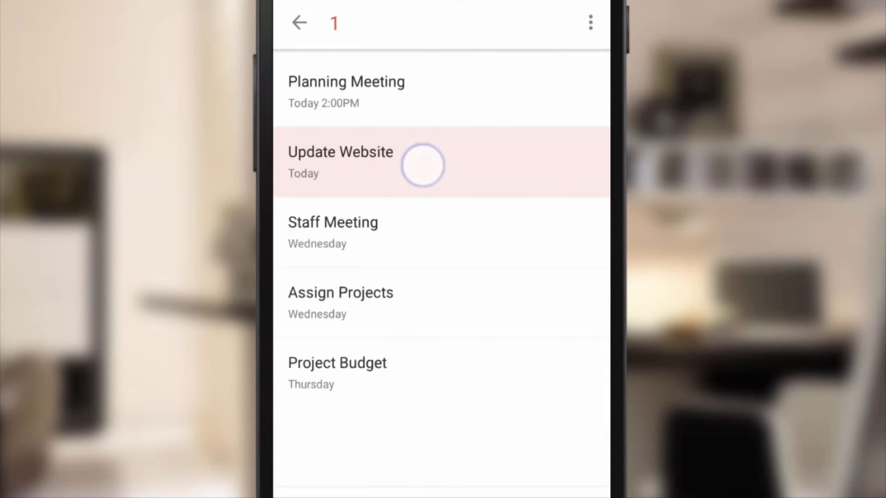
{"action": "scroll", "scroll_direction": "down", "scroll_amount": 3}
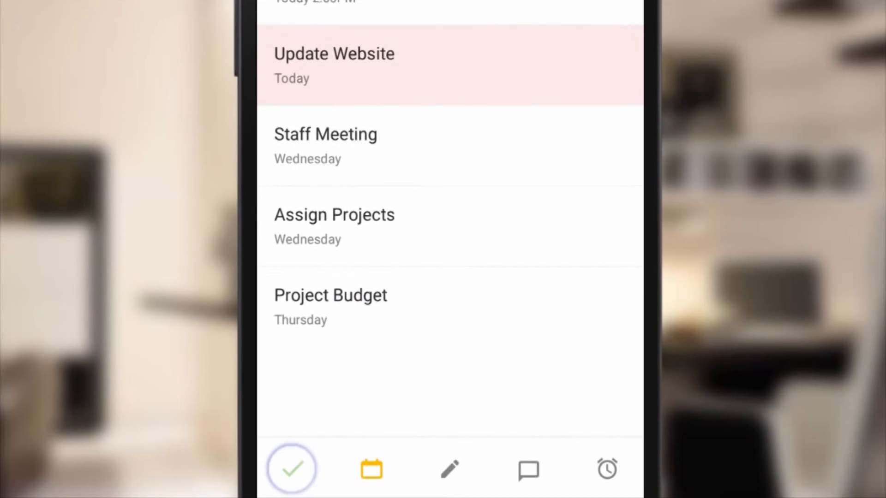
{"action": "left_click", "coordinate": [530, 468]}
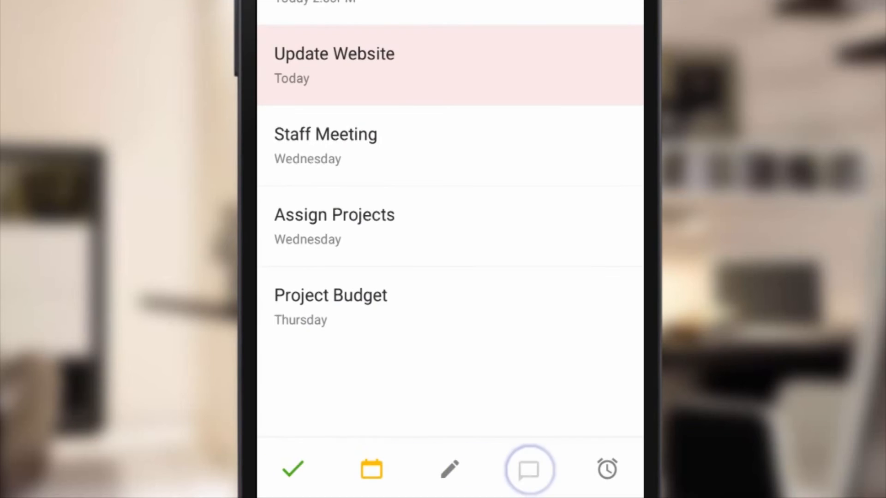
{"action": "left_click", "coordinate": [606, 469]}
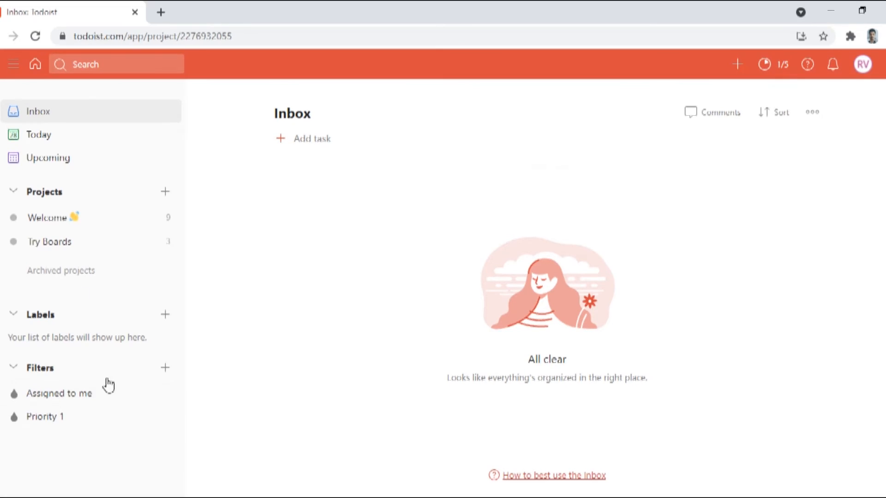
{"action": "mouse_move", "coordinate": [274, 362]}
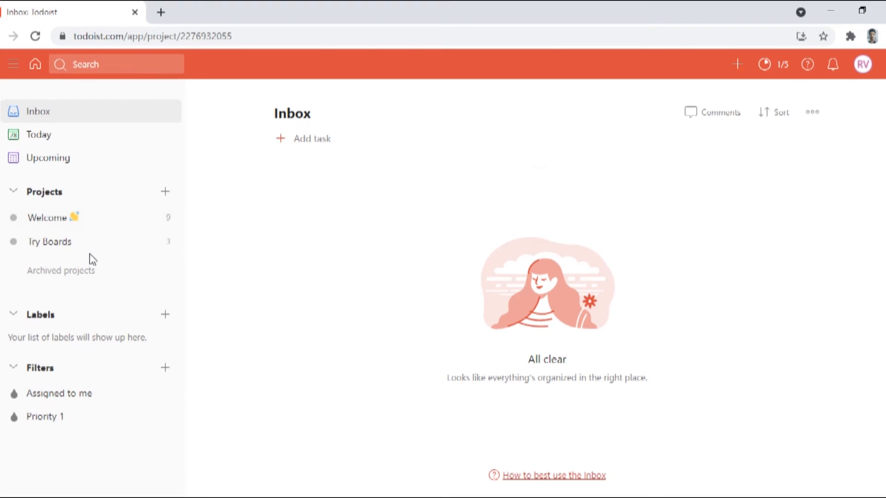
{"action": "mouse_move", "coordinate": [13, 64]}
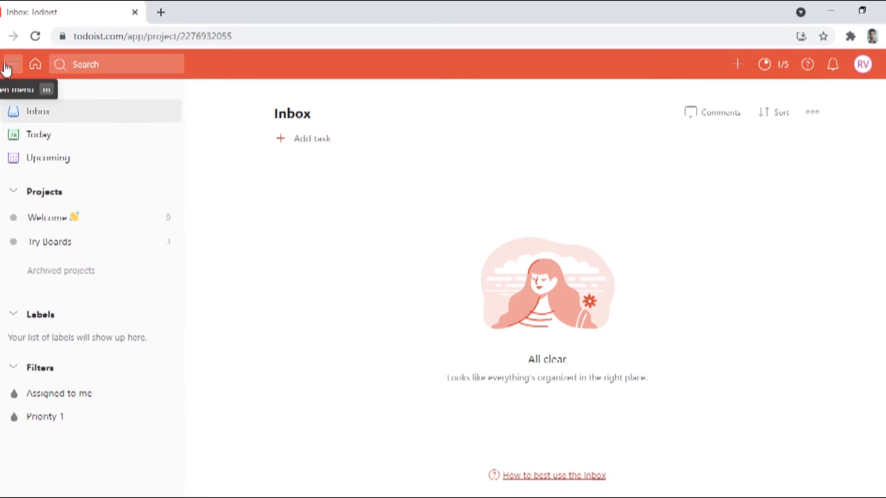
{"action": "mouse_move", "coordinate": [66, 361]}
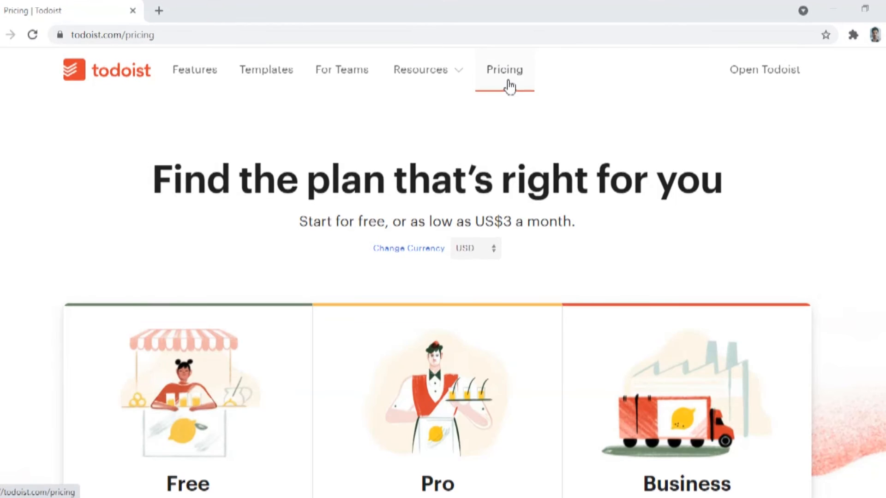
{"action": "scroll", "scroll_direction": "down", "scroll_amount": 3}
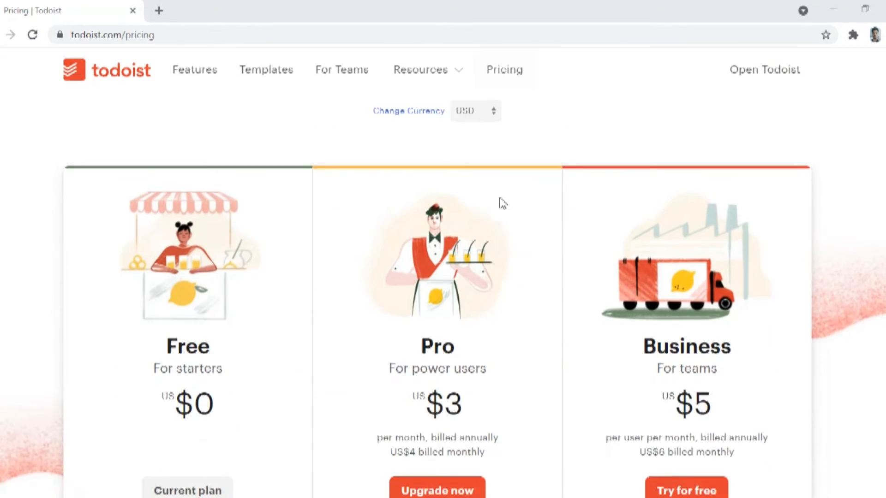
{"action": "scroll", "scroll_direction": "down", "scroll_amount": 3}
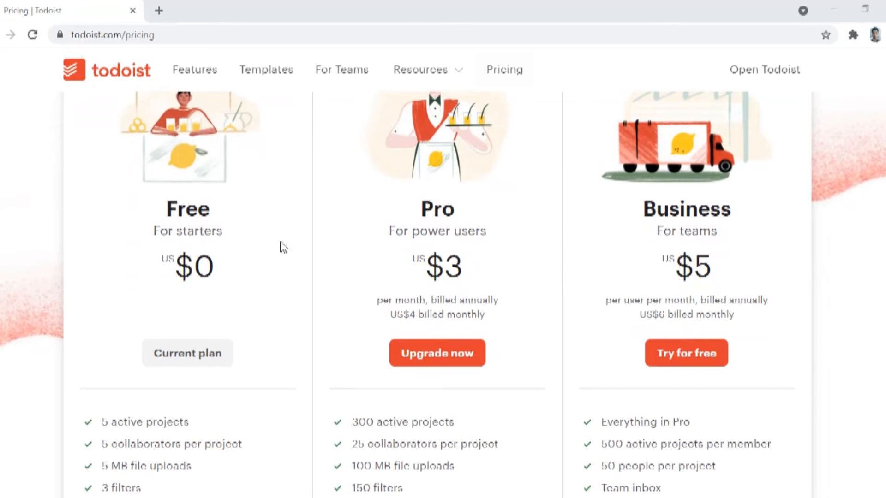
{"action": "scroll", "scroll_direction": "up", "scroll_amount": 3}
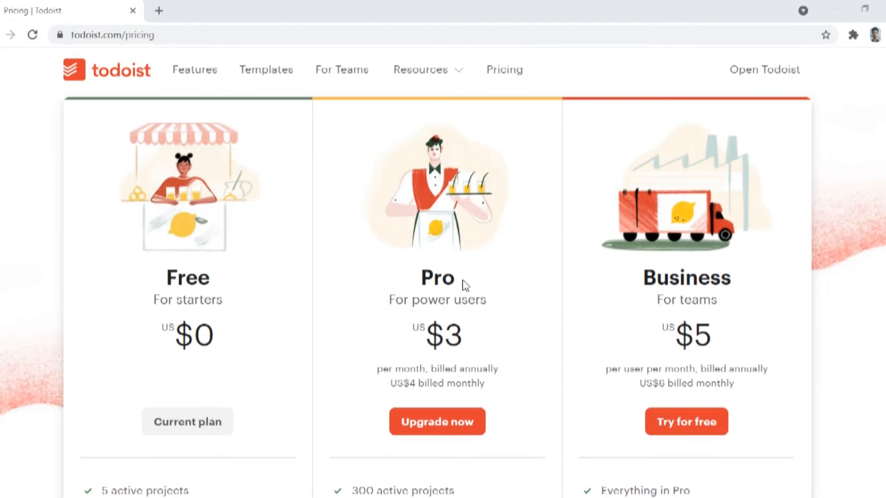
{"action": "scroll", "scroll_direction": "down", "scroll_amount": 3}
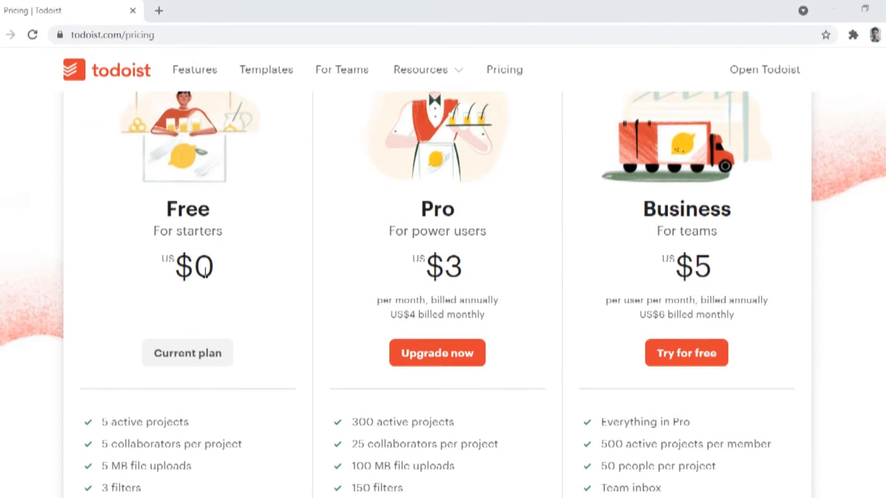
{"action": "mouse_move", "coordinate": [404, 270]}
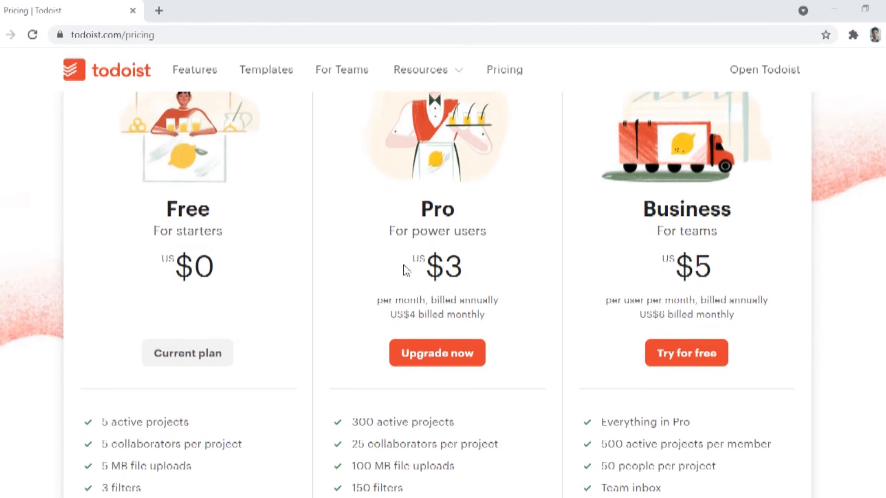
{"action": "scroll", "scroll_direction": "down", "scroll_amount": 3}
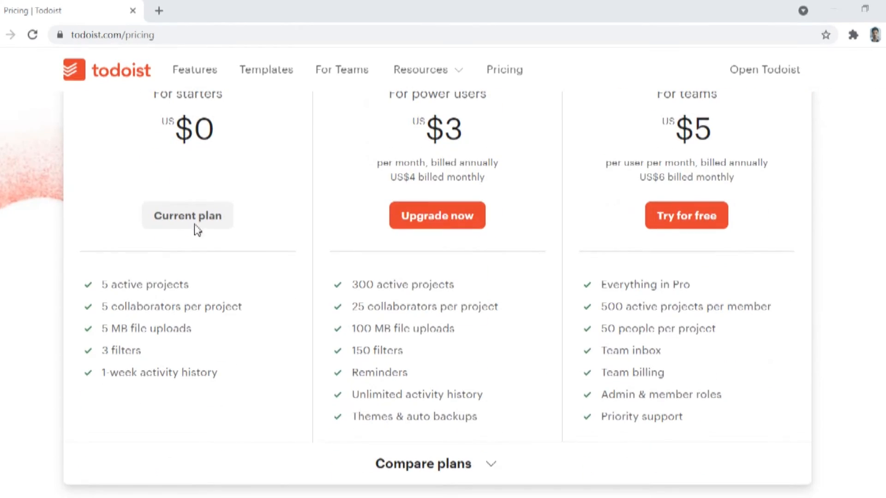
{"action": "mouse_move", "coordinate": [220, 355]}
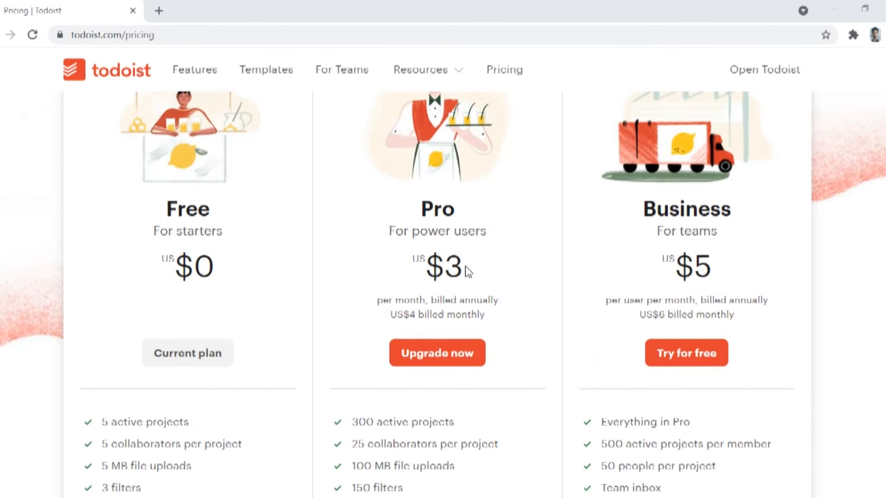
{"action": "scroll", "scroll_direction": "down", "scroll_amount": 3}
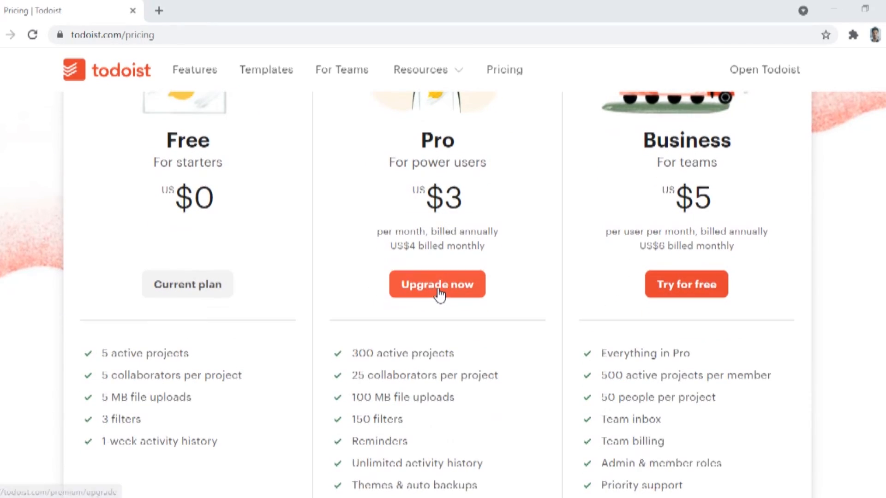
{"action": "mouse_move", "coordinate": [501, 287]}
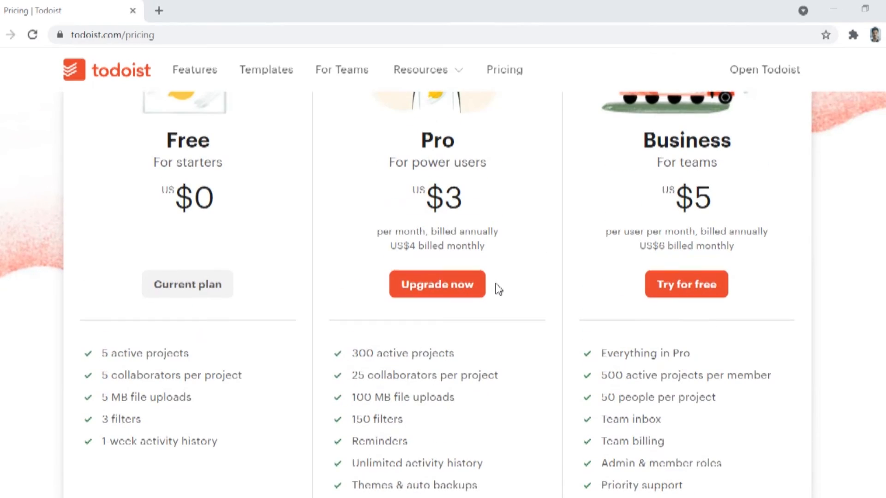
{"action": "scroll", "scroll_direction": "down", "scroll_amount": 3}
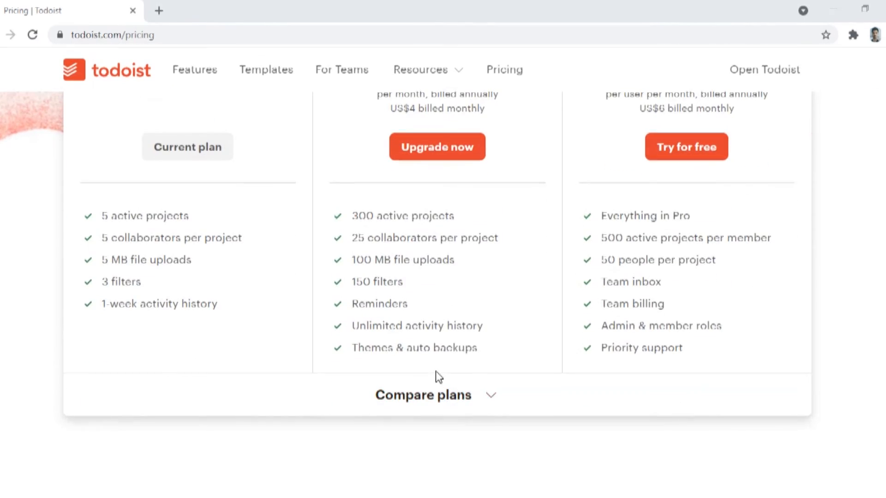
{"action": "scroll", "scroll_direction": "up", "scroll_amount": 3}
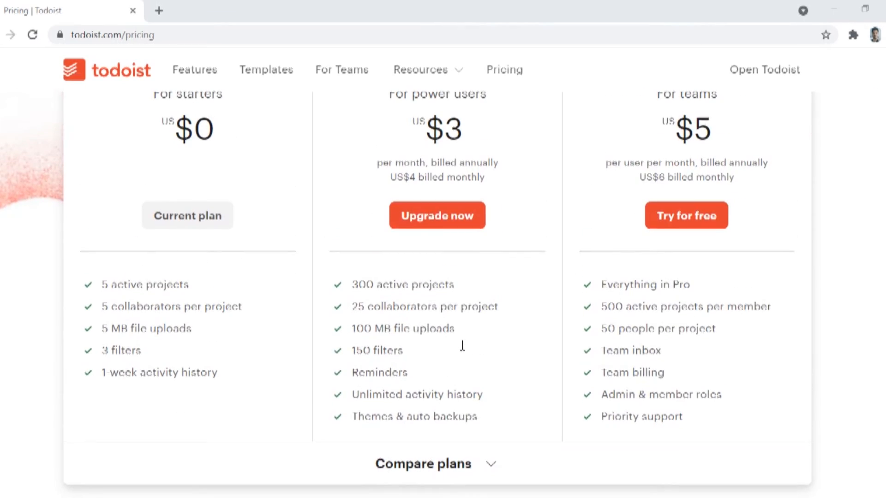
{"action": "scroll", "scroll_direction": "up", "scroll_amount": 3}
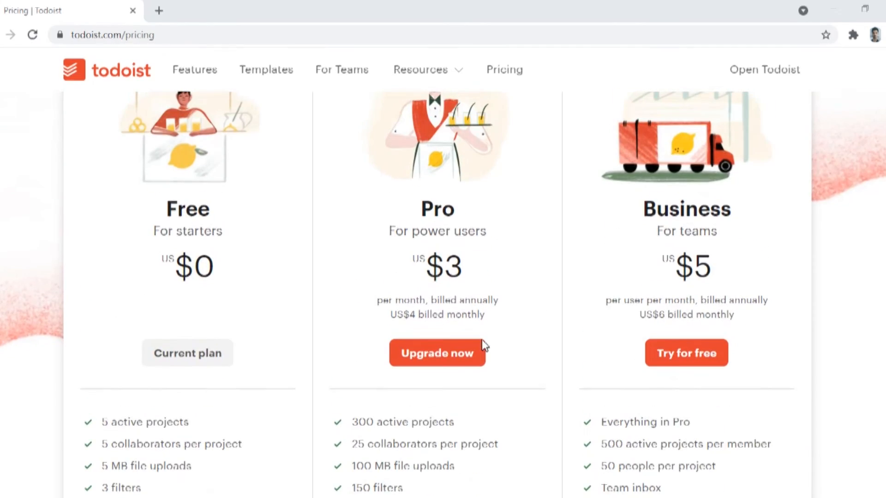
{"action": "scroll", "scroll_direction": "down", "scroll_amount": 3}
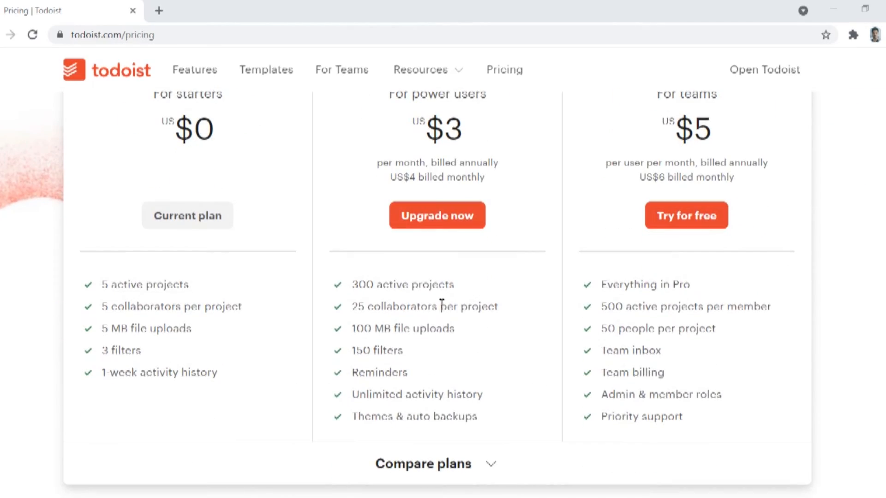
{"action": "mouse_move", "coordinate": [462, 332]}
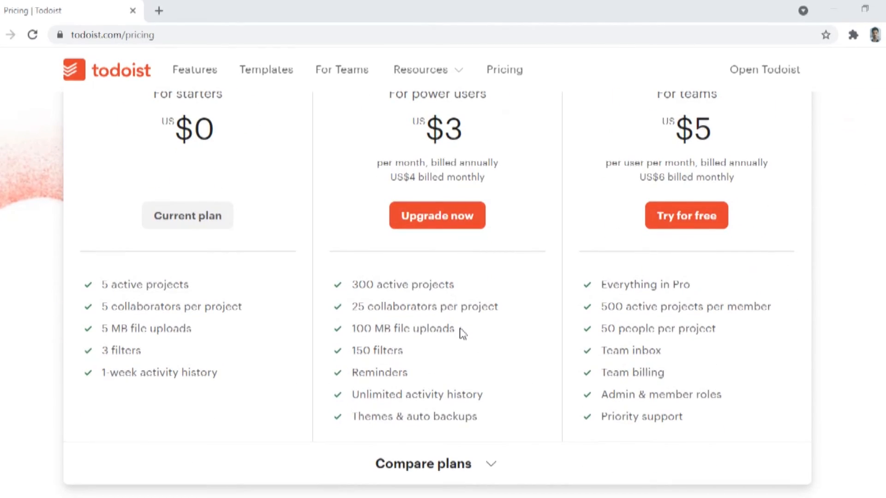
{"action": "scroll", "scroll_direction": "up", "scroll_amount": 3}
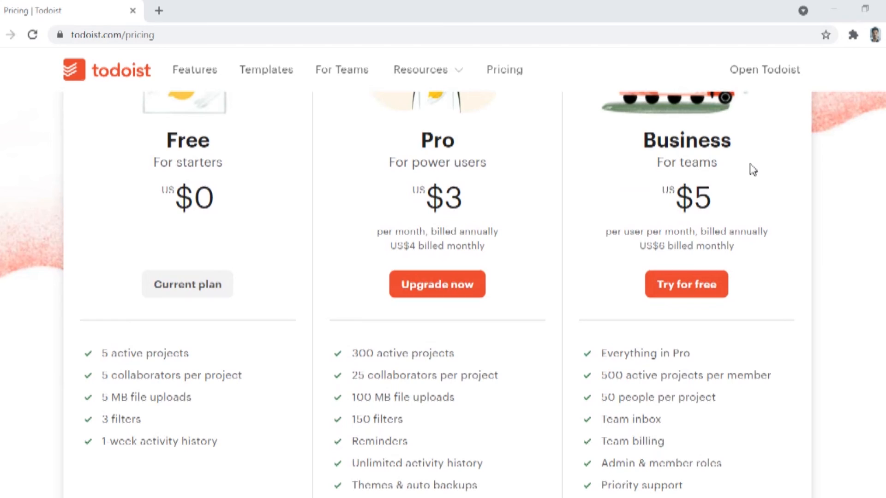
{"action": "mouse_move", "coordinate": [675, 209]}
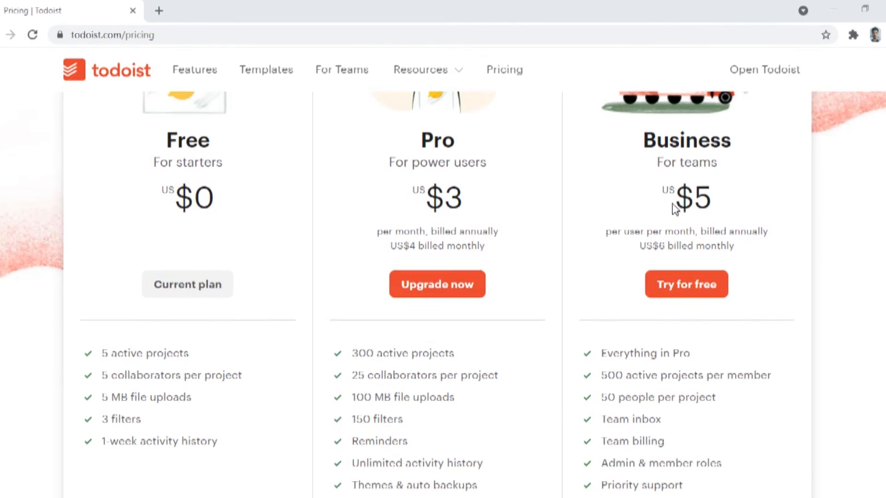
{"action": "mouse_move", "coordinate": [720, 209]}
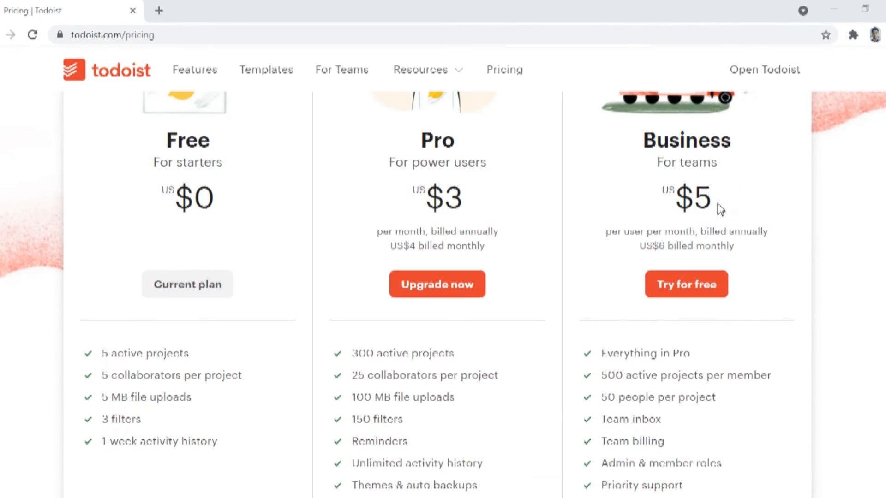
{"action": "mouse_move", "coordinate": [748, 246]}
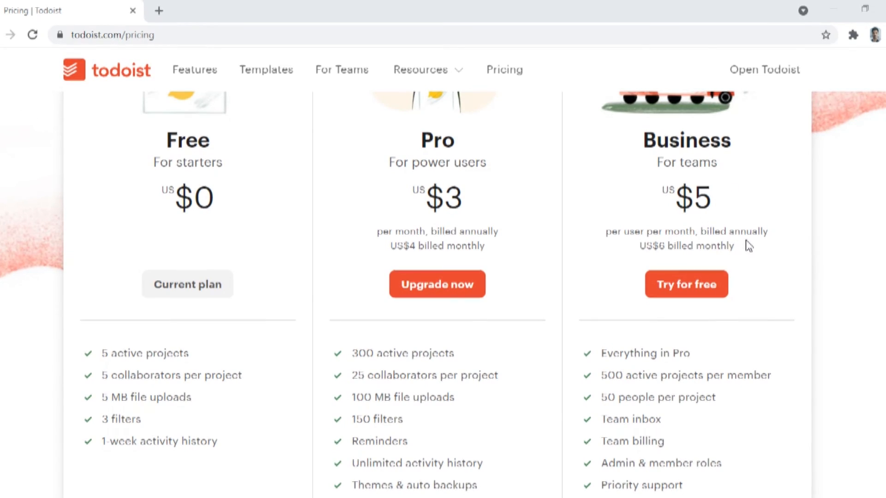
{"action": "scroll", "scroll_direction": "down", "scroll_amount": 3}
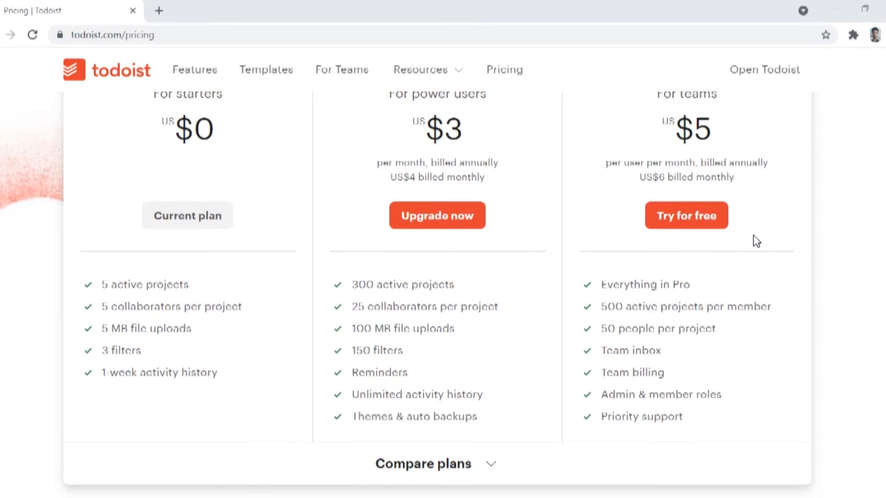
{"action": "scroll", "scroll_direction": "down", "scroll_amount": 3}
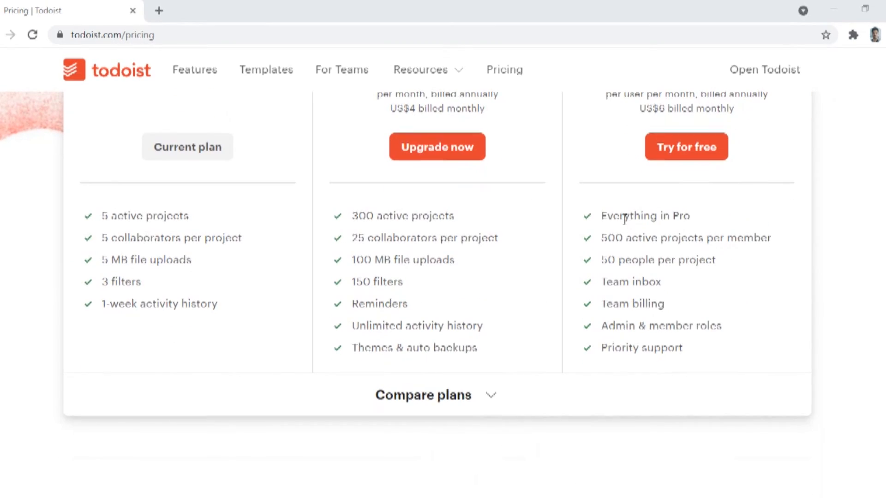
{"action": "mouse_move", "coordinate": [662, 254]}
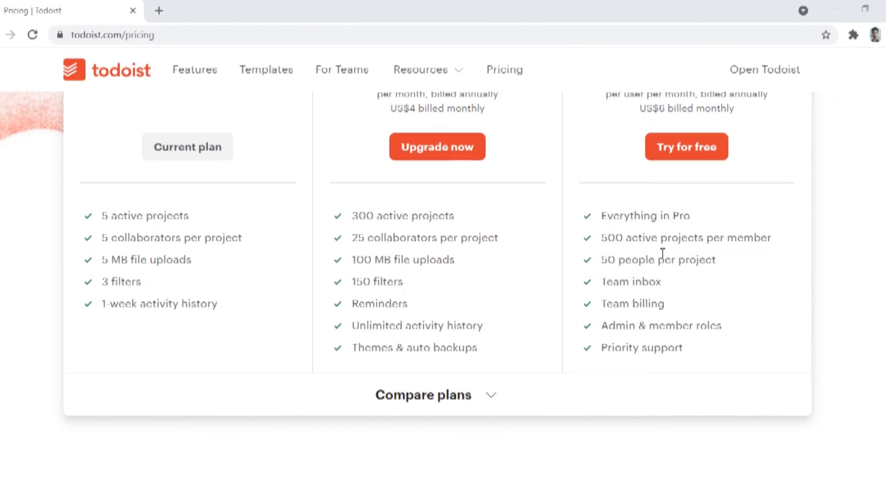
{"action": "left_click", "coordinate": [764, 70]}
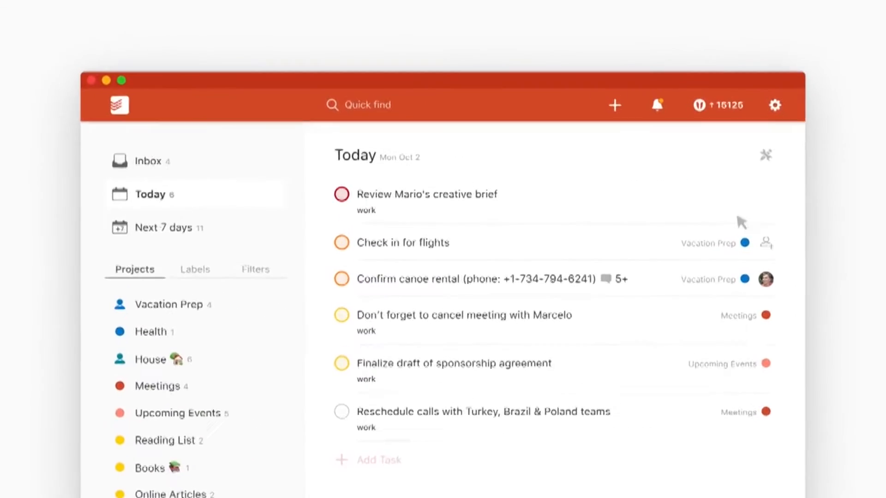
{"action": "left_click", "coordinate": [614, 105]}
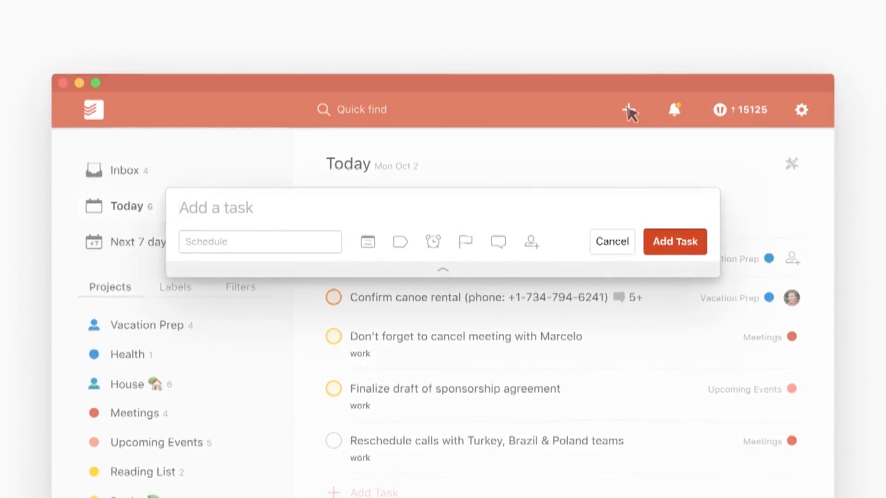
{"action": "type", "text": "Water the p"}
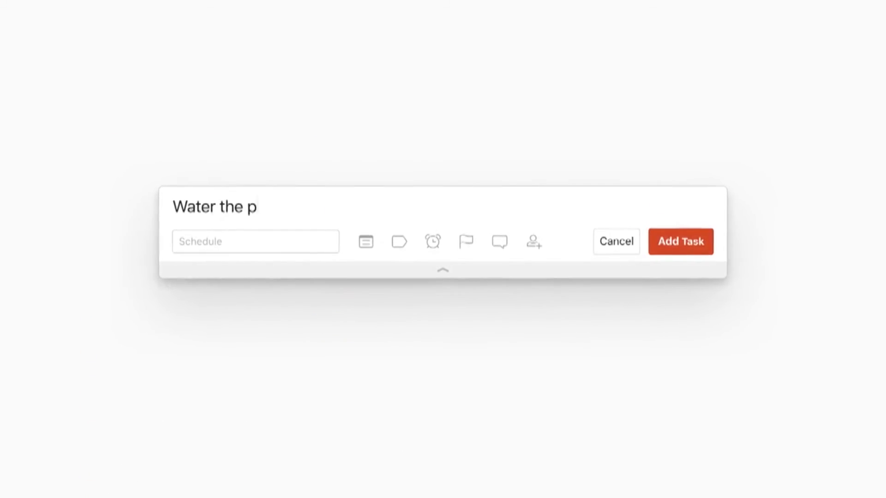
{"action": "type", "text": "lants every monday"}
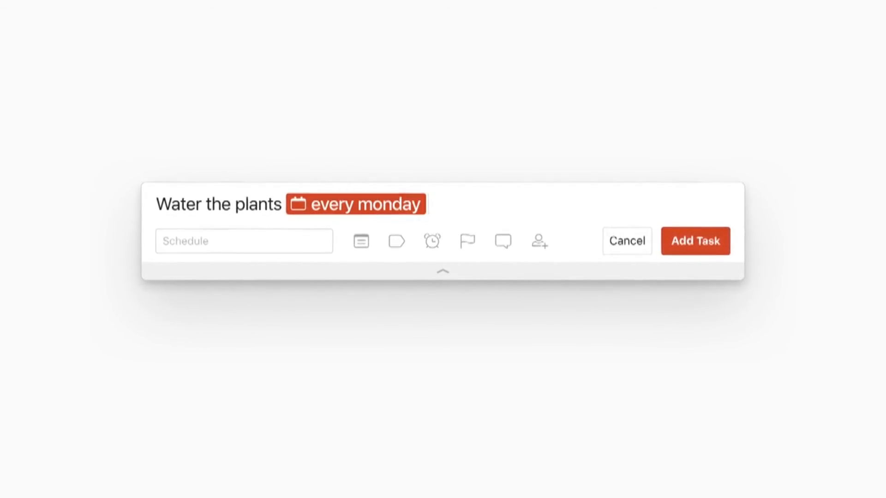
{"action": "type", "text": "#"}
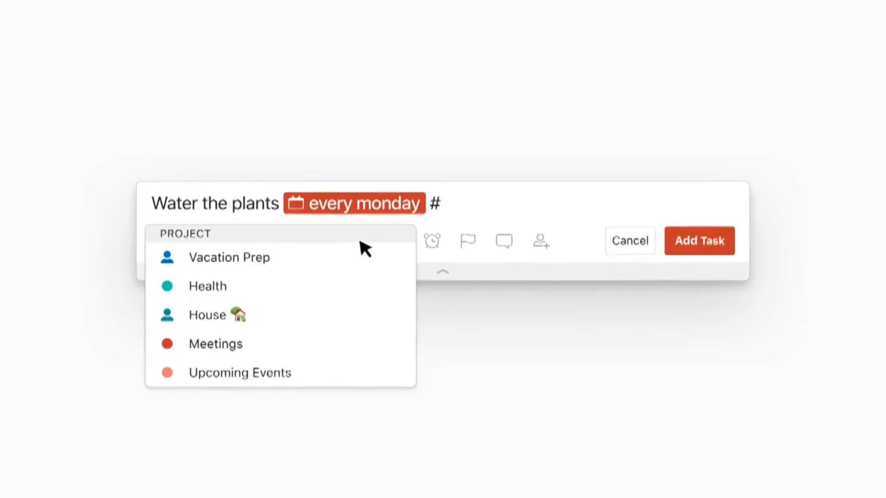
{"action": "left_click", "coordinate": [207, 315]}
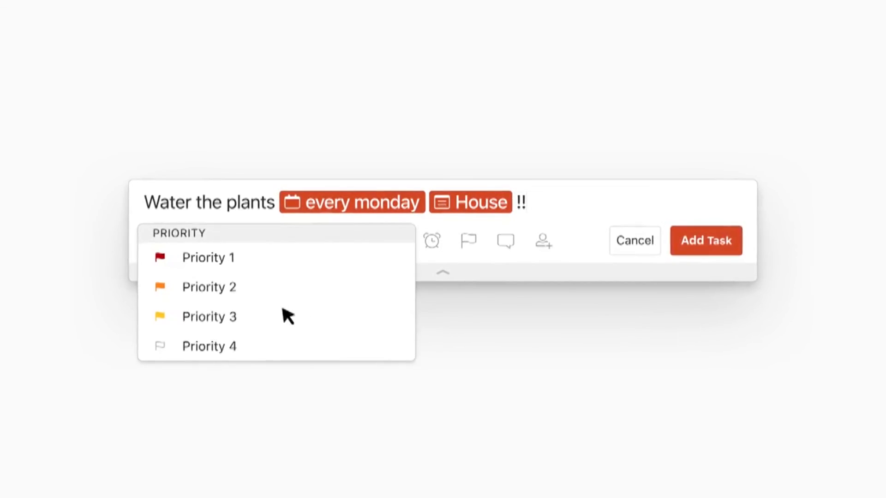
{"action": "left_click", "coordinate": [209, 316]}
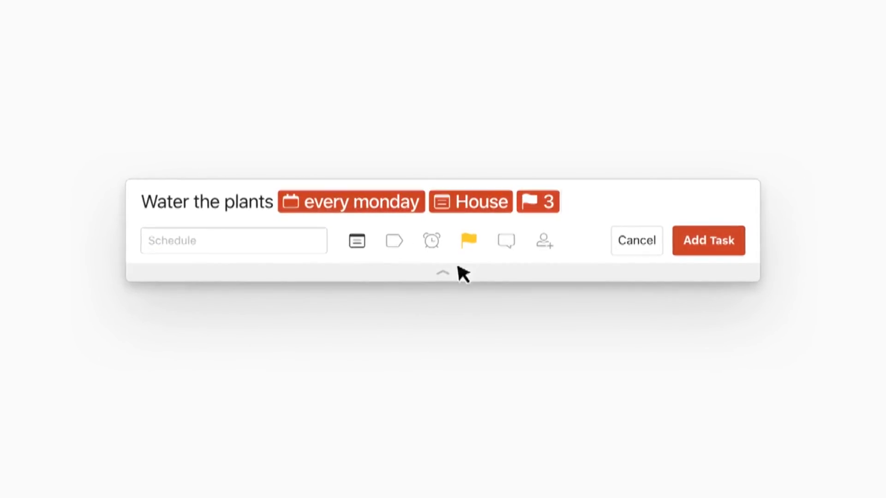
{"action": "left_click", "coordinate": [543, 240]}
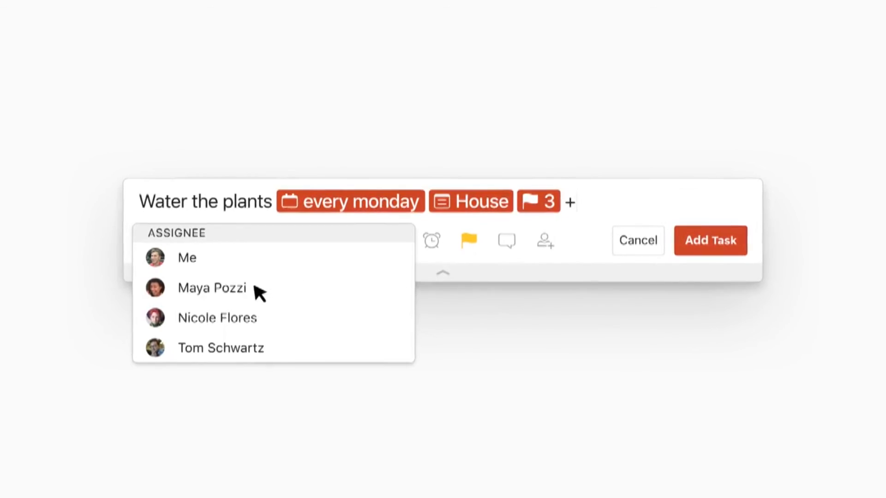
{"action": "left_click", "coordinate": [211, 287]}
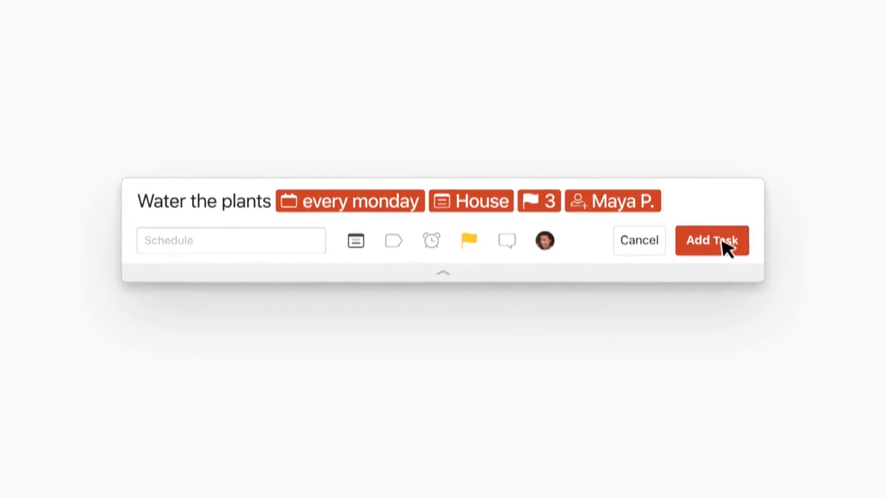
{"action": "left_click", "coordinate": [711, 240]}
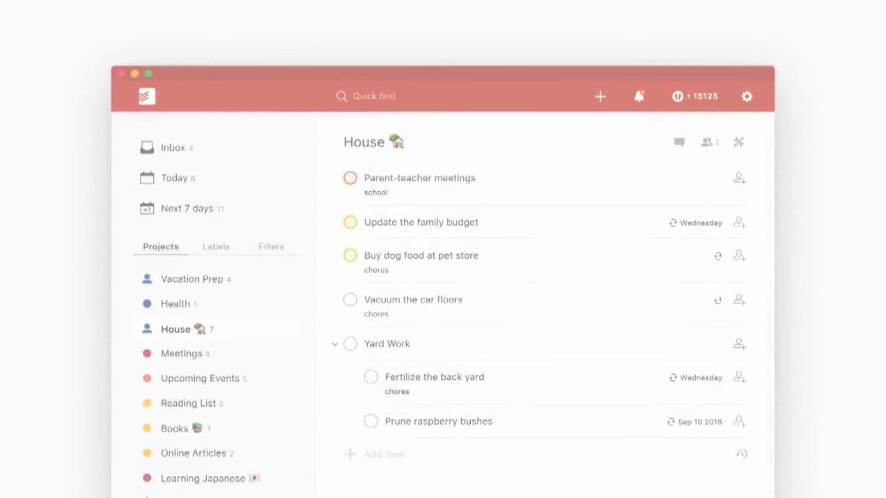